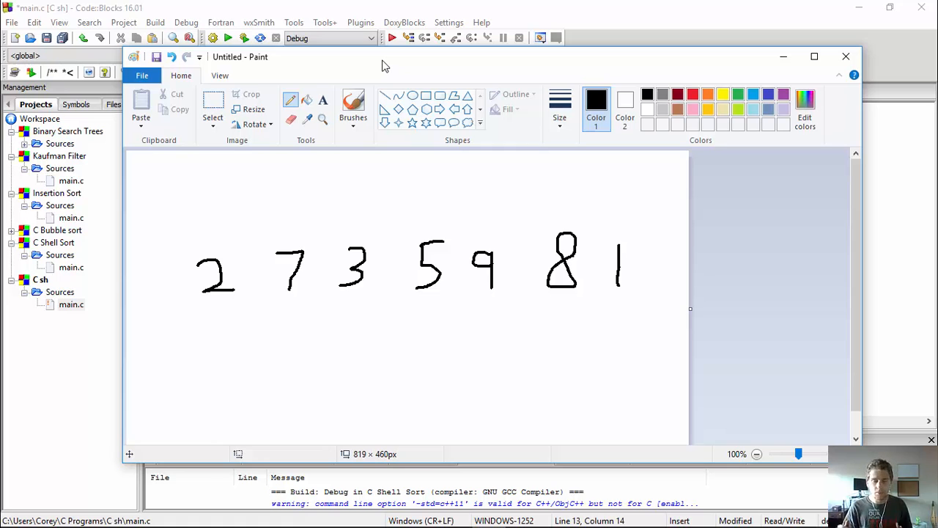
mouse_move(442, 155)
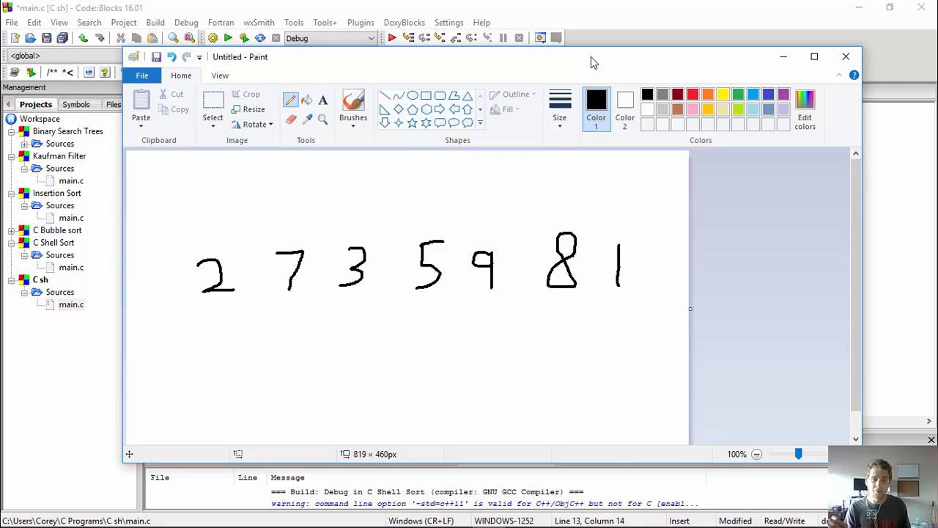
mouse_move(718, 62)
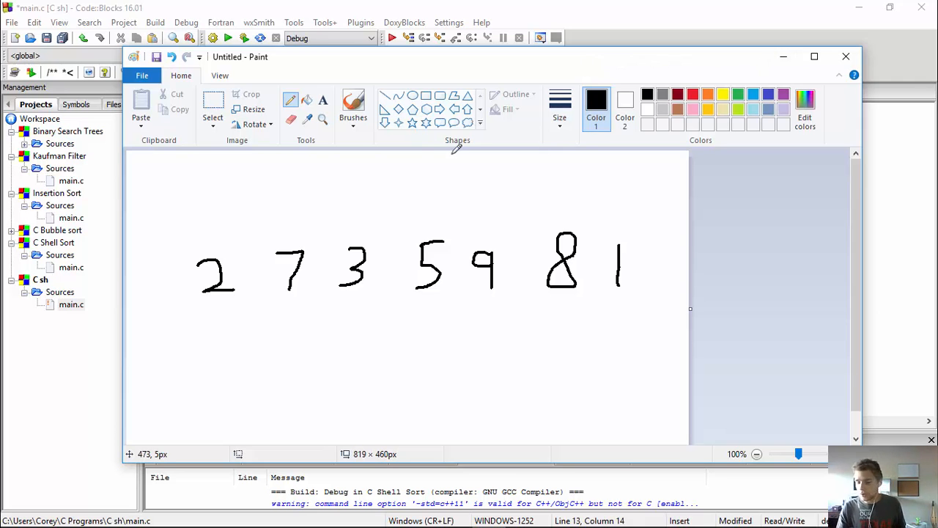
mouse_move(331, 424)
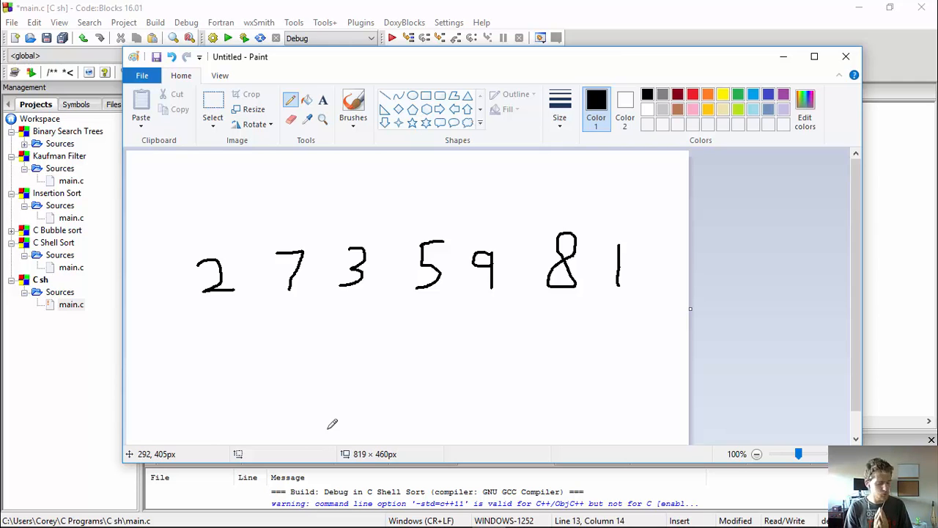
mouse_move(604, 459)
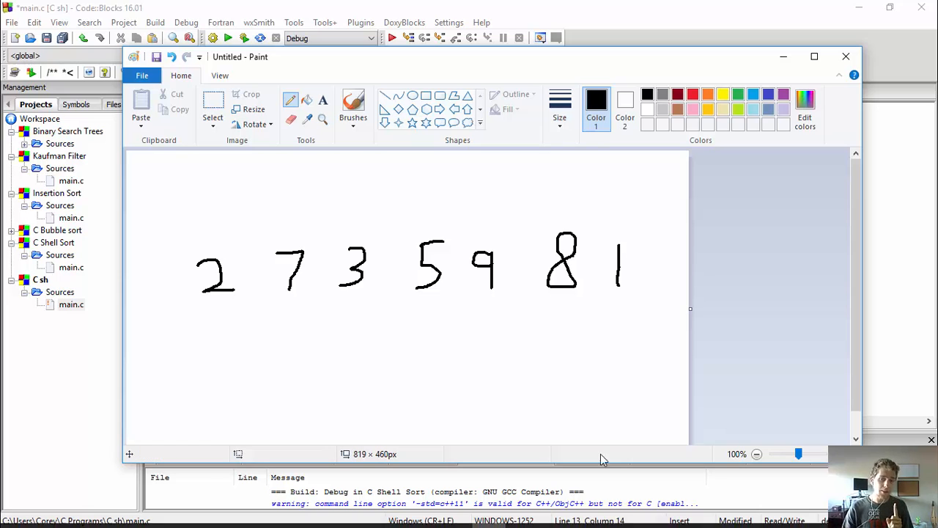
mouse_move(633, 272)
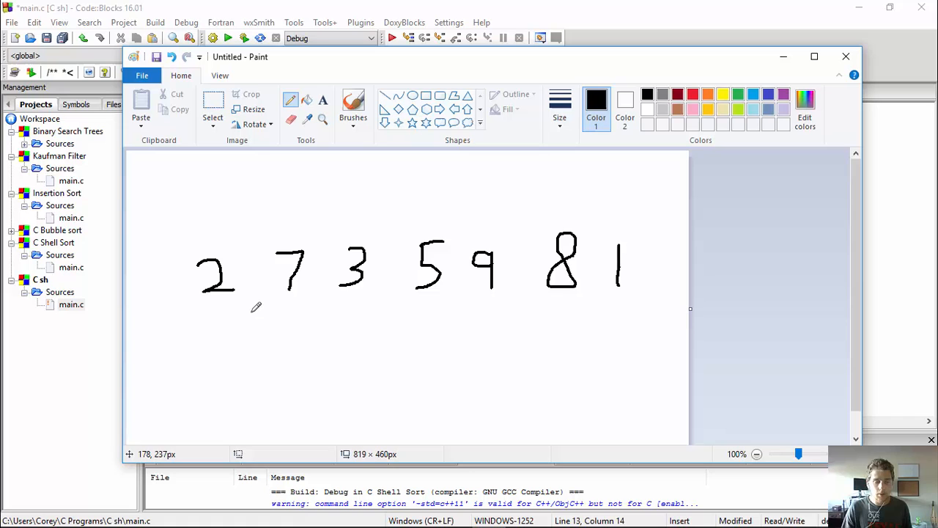
mouse_move(628, 265)
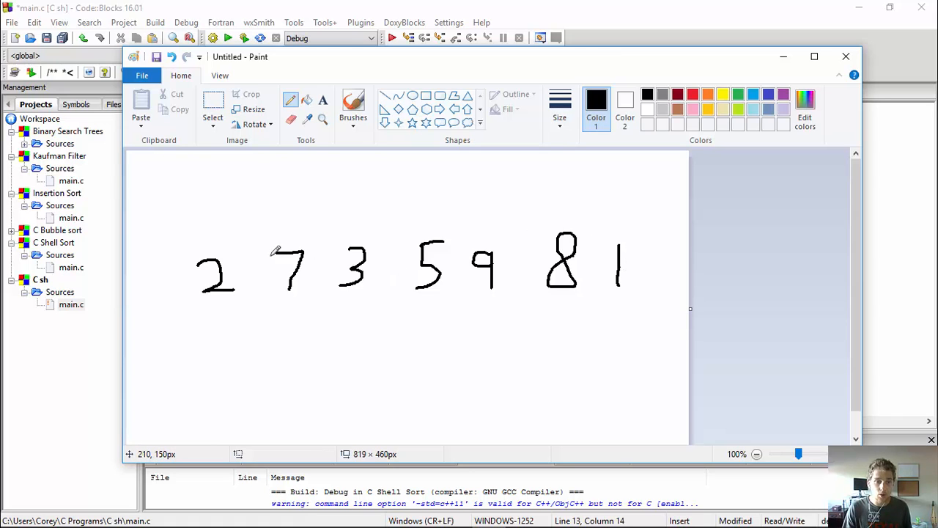
mouse_move(563, 241)
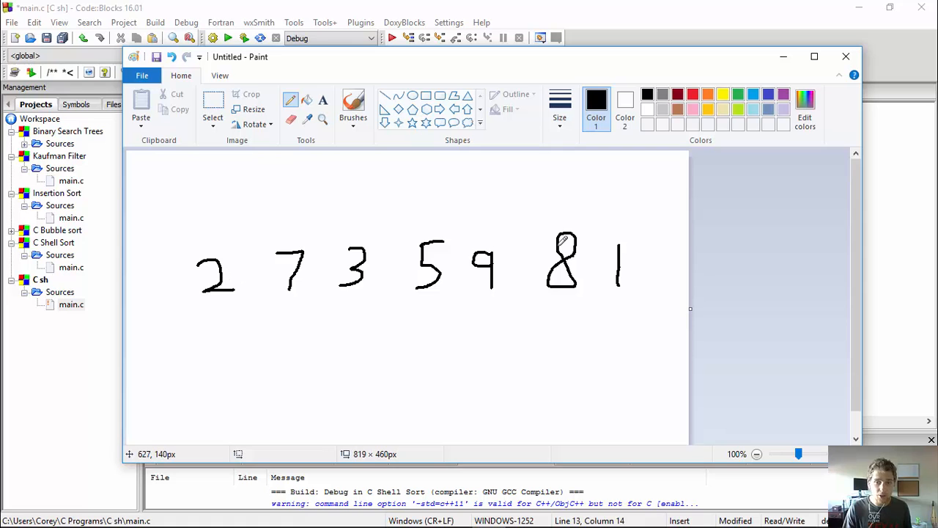
mouse_move(247, 250)
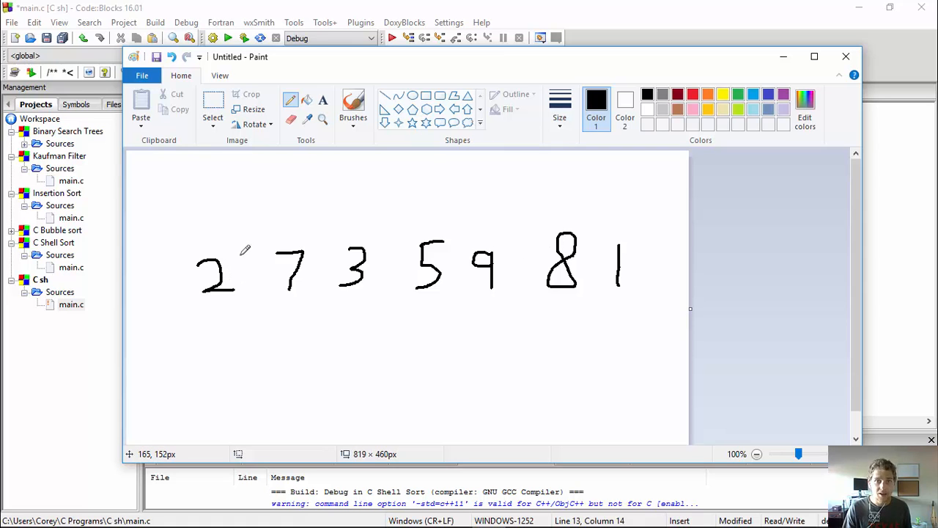
mouse_move(242, 281)
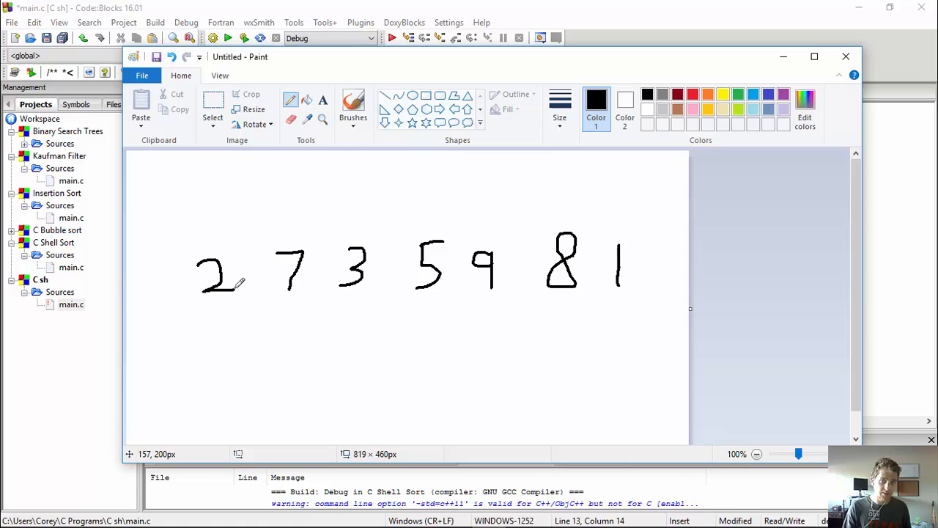
mouse_move(231, 284)
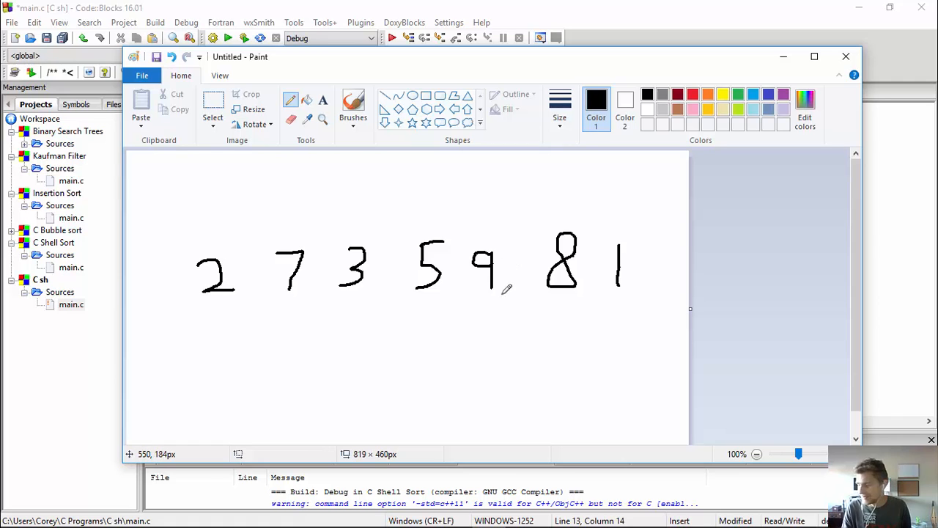
mouse_move(505, 291)
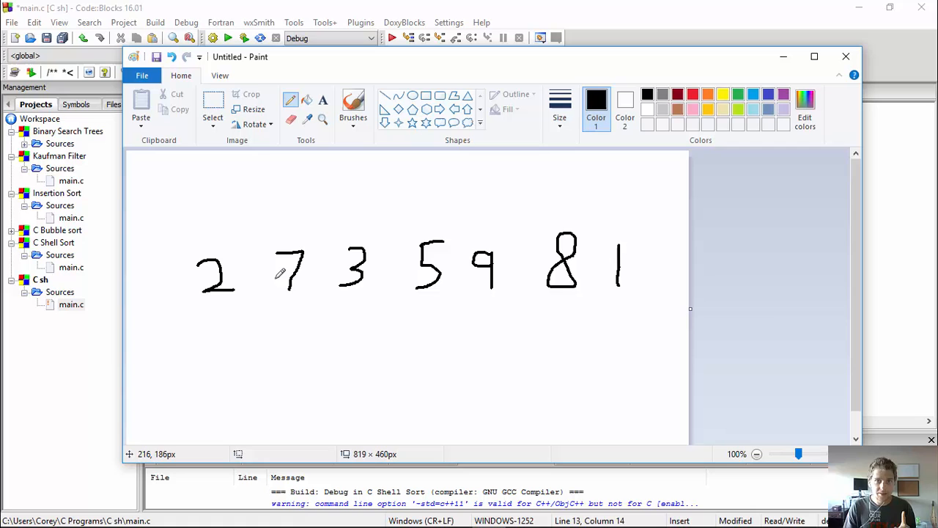
mouse_move(268, 202)
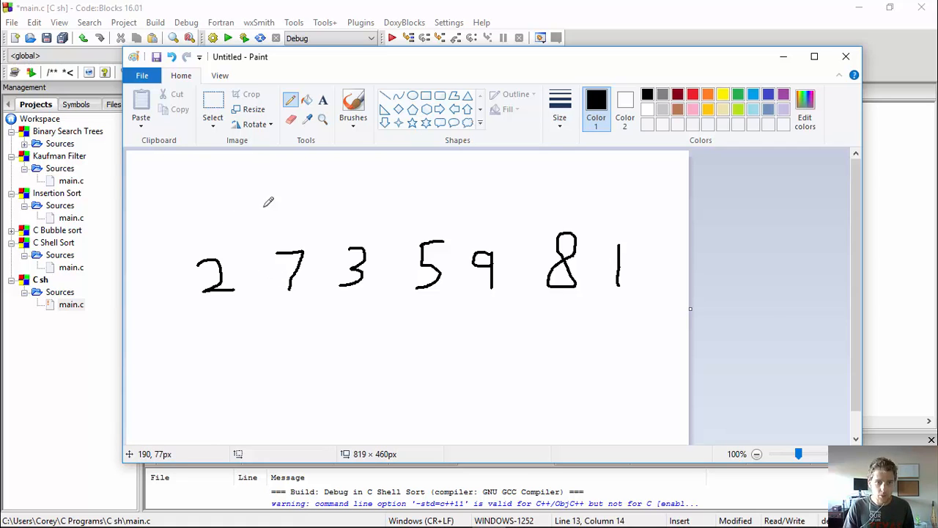
mouse_move(399, 215)
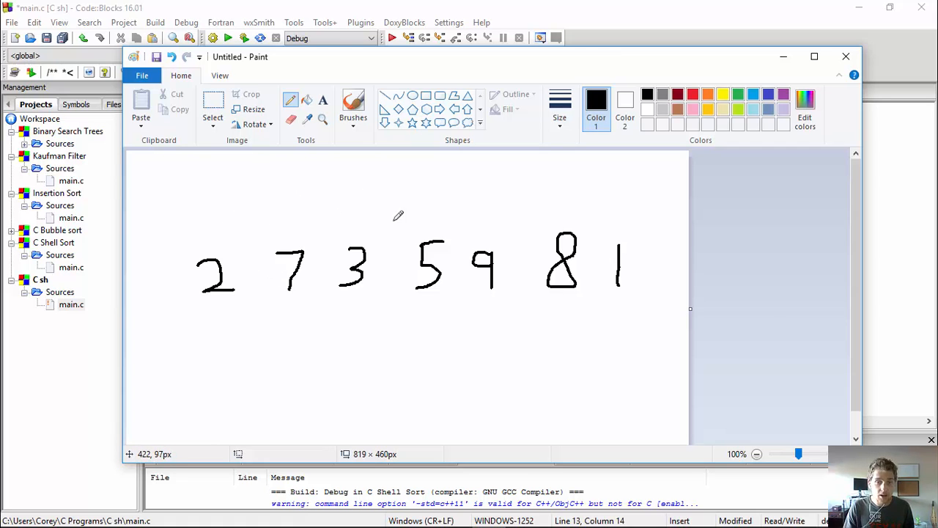
mouse_move(213, 262)
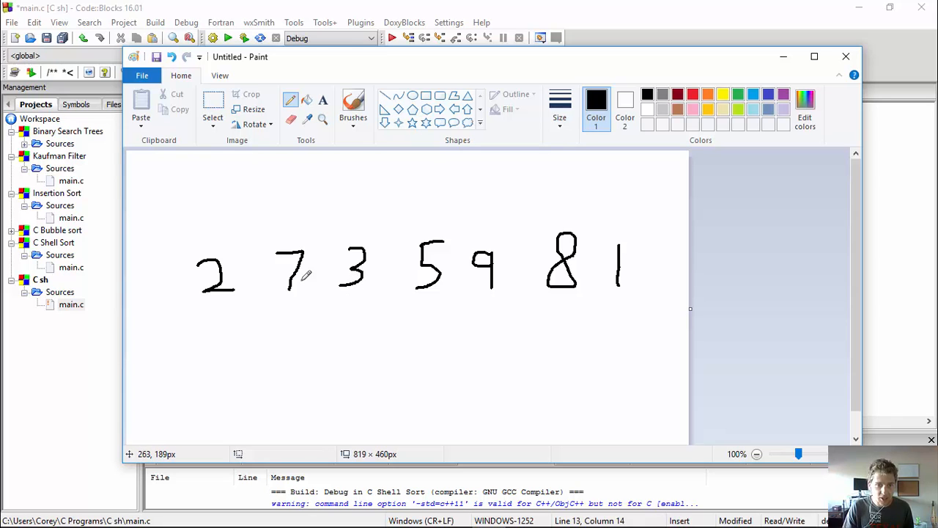
mouse_move(137, 284)
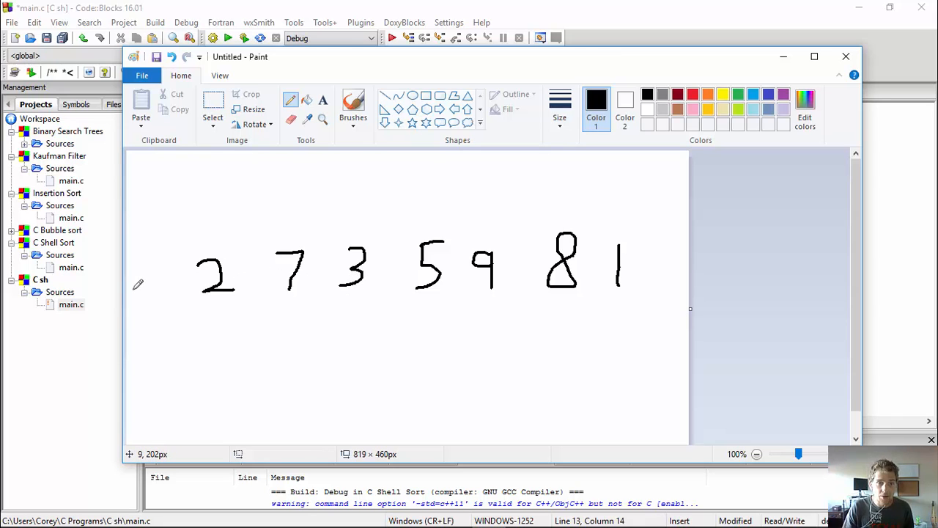
mouse_move(258, 267)
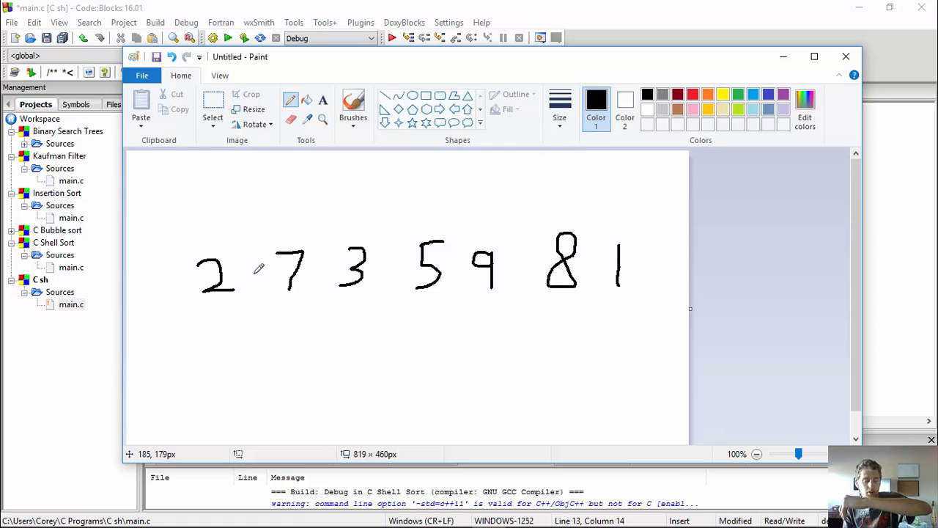
mouse_move(382, 311)
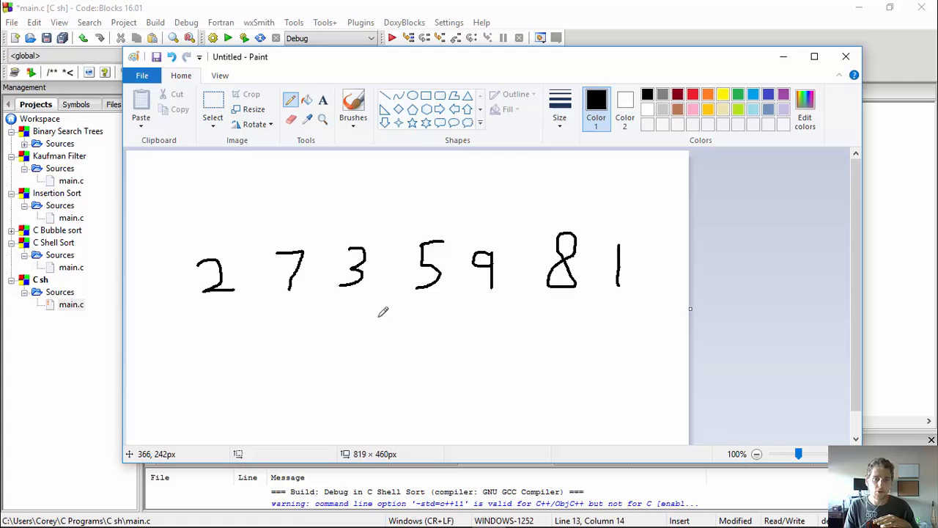
mouse_move(328, 320)
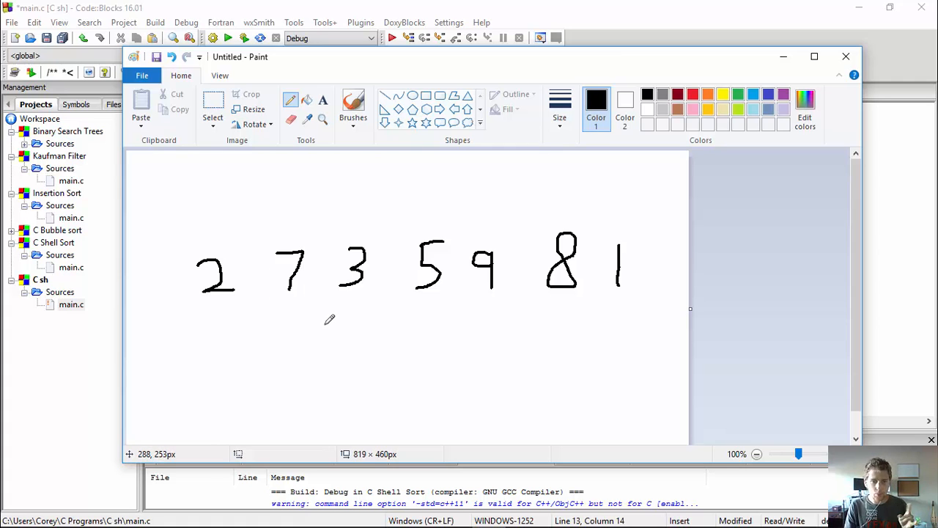
mouse_move(333, 318)
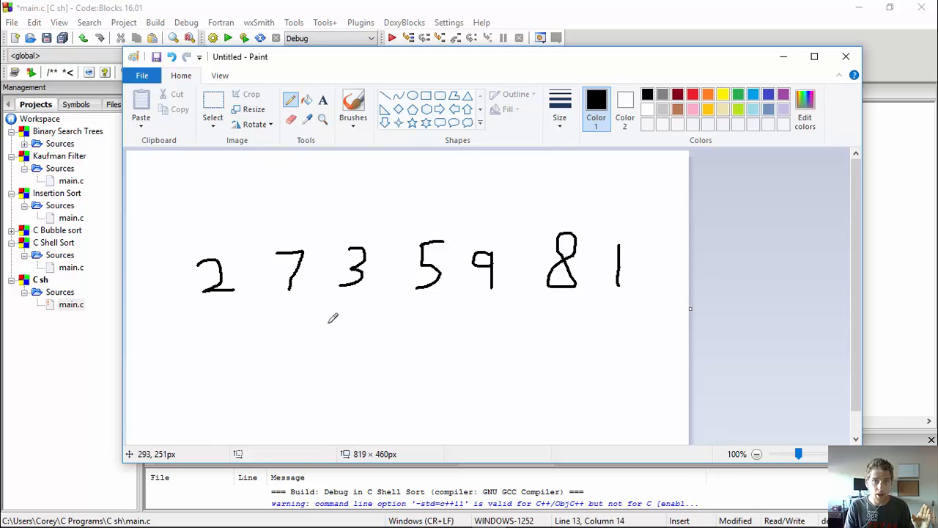
mouse_move(408, 311)
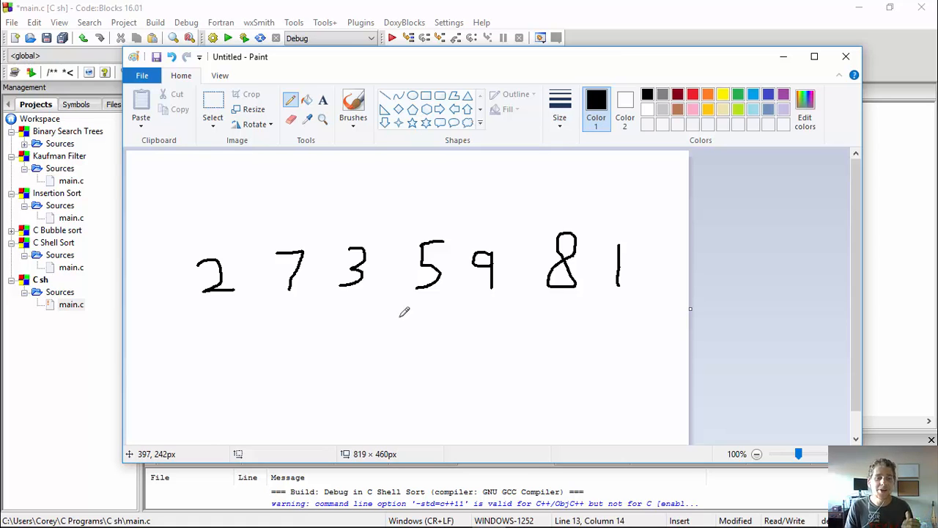
mouse_move(306, 346)
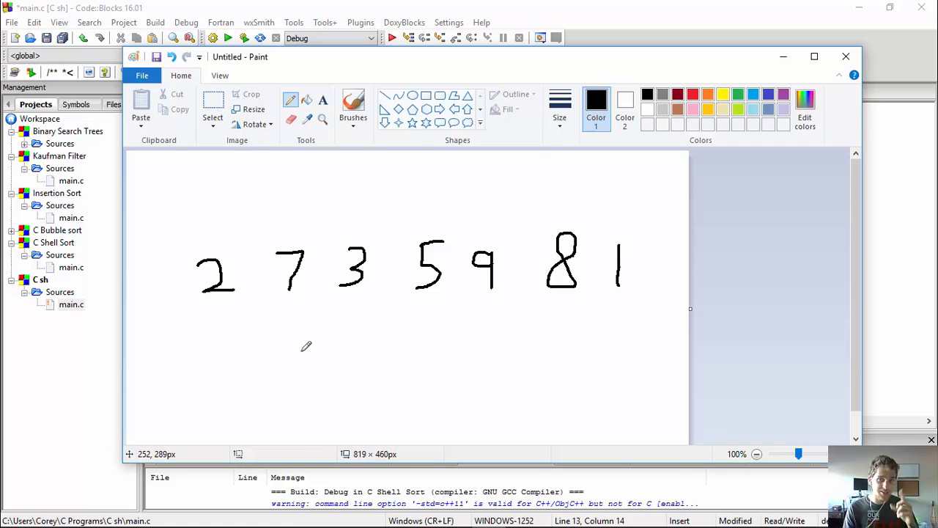
mouse_move(242, 308)
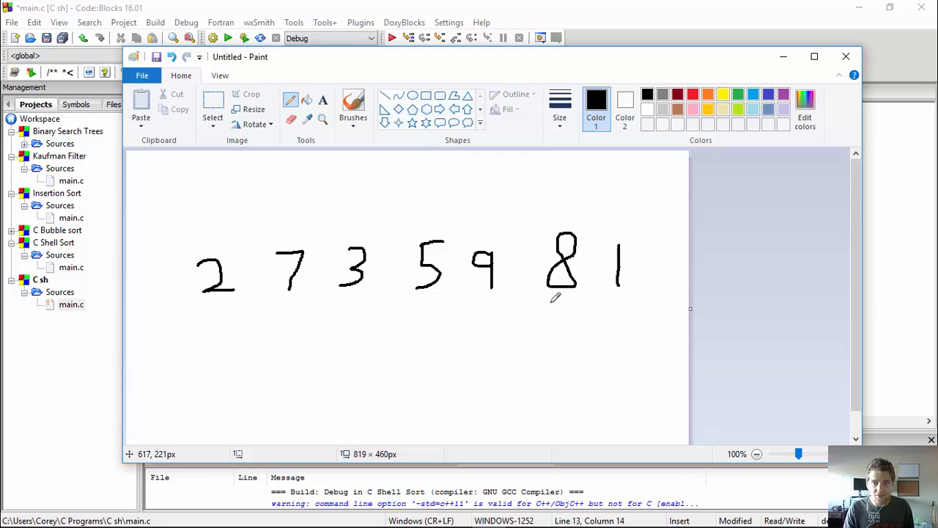
mouse_move(396, 334)
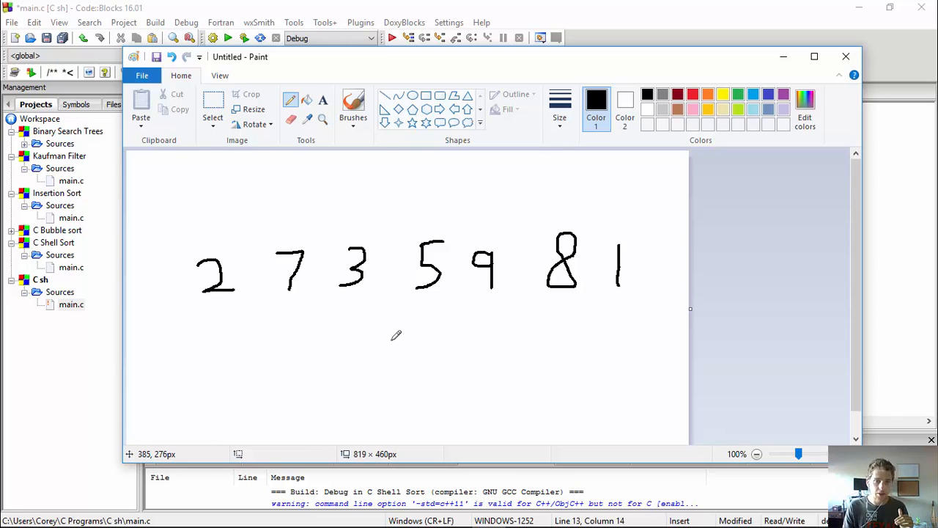
mouse_move(271, 374)
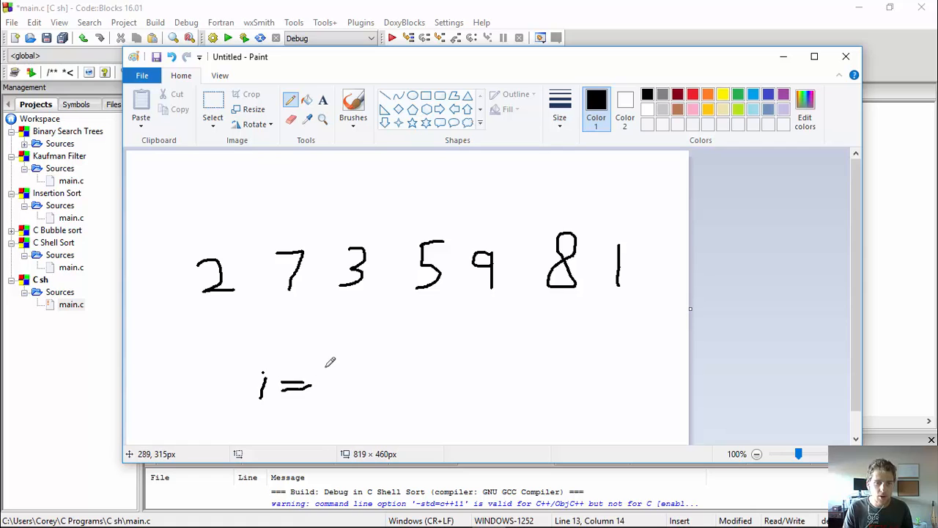
Rearrange the drawn digits to read 1 7 3 2 9 8 5 and relabel i as 1.
left_click_drag(323, 367, 330, 396)
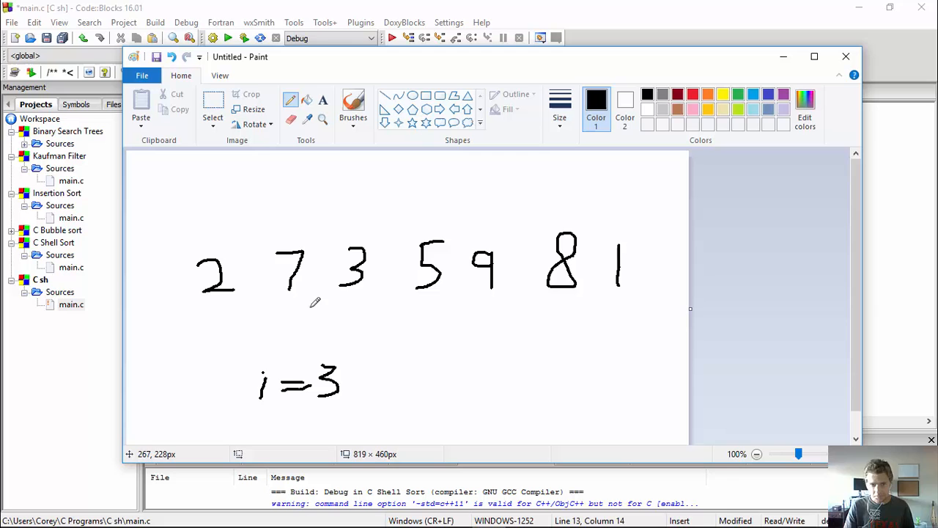
mouse_move(246, 279)
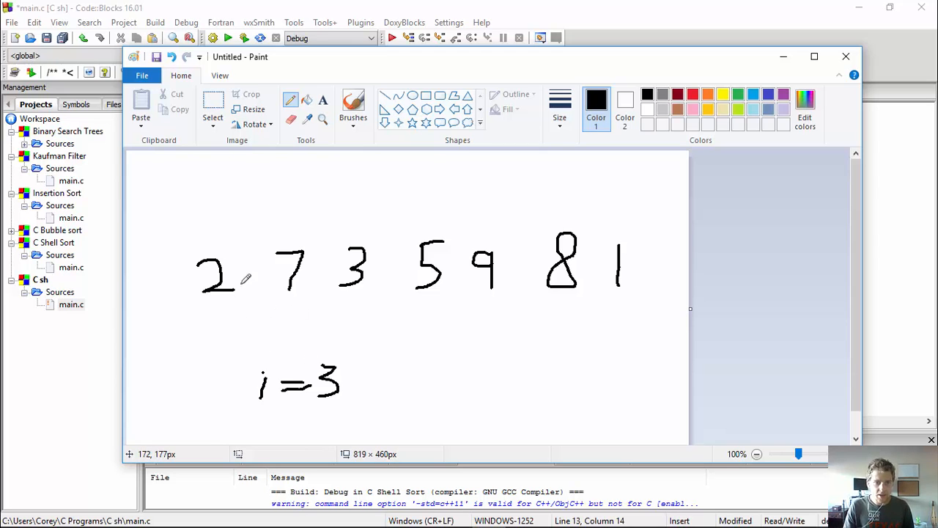
mouse_move(346, 401)
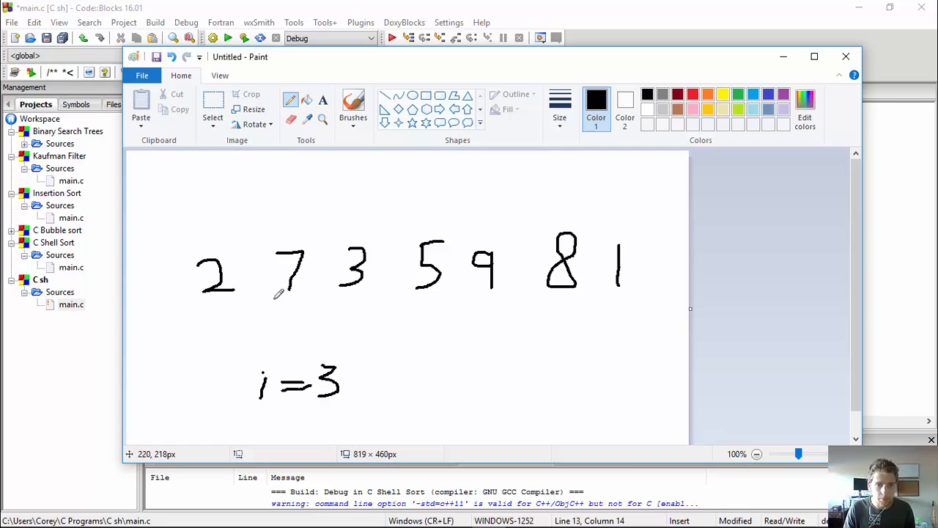
mouse_move(289, 301)
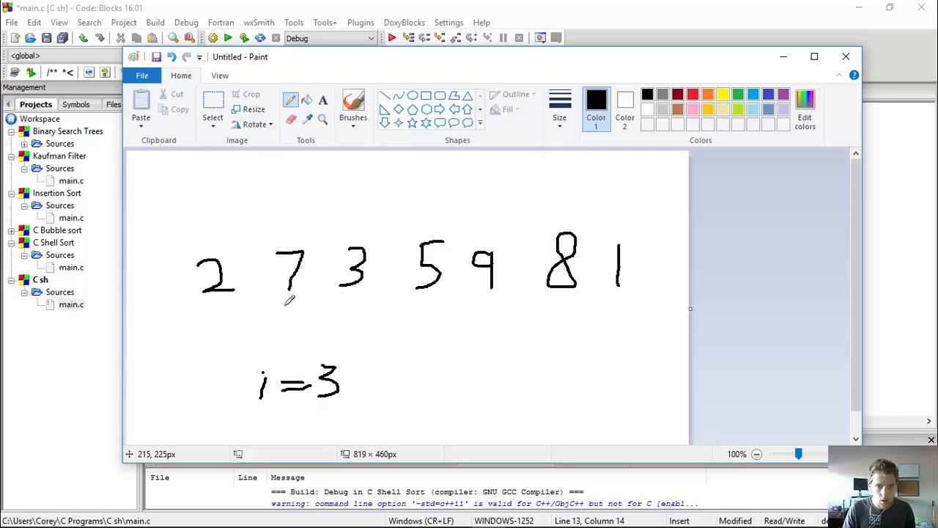
mouse_move(433, 220)
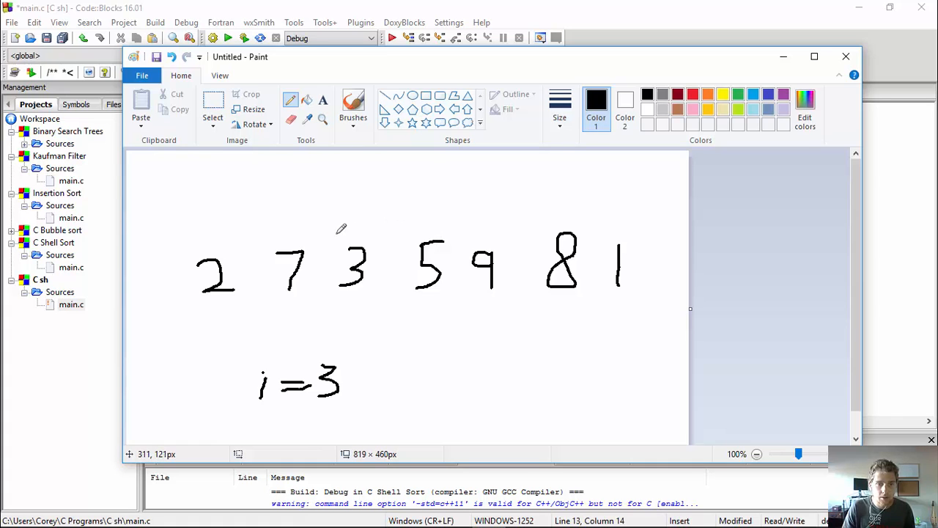
mouse_move(220, 222)
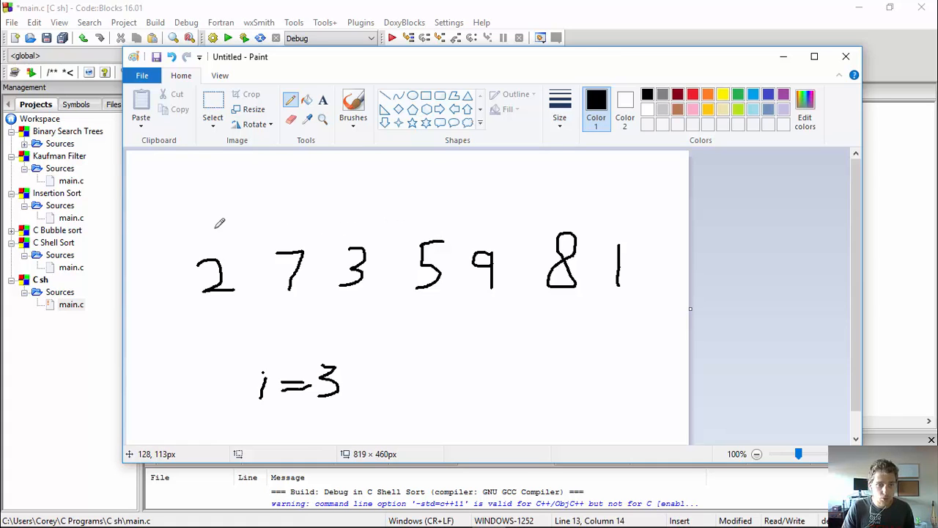
mouse_move(243, 243)
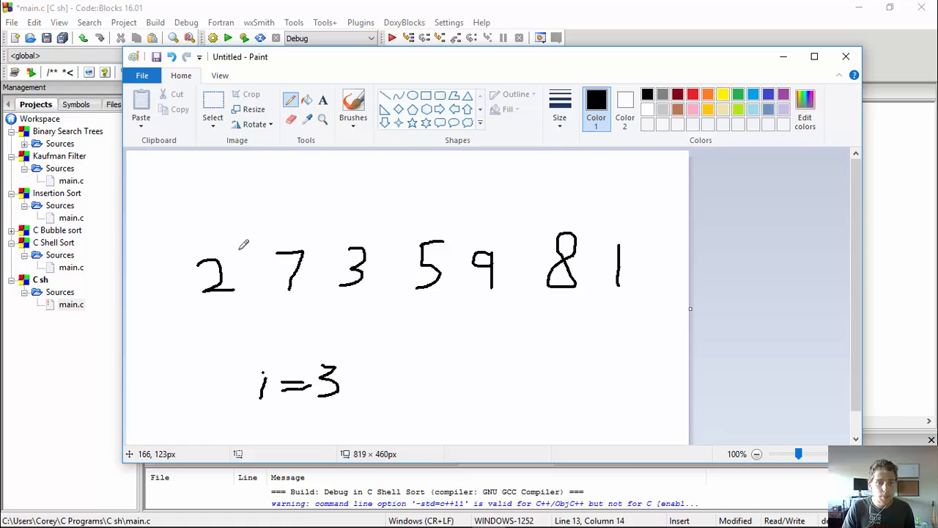
mouse_move(469, 256)
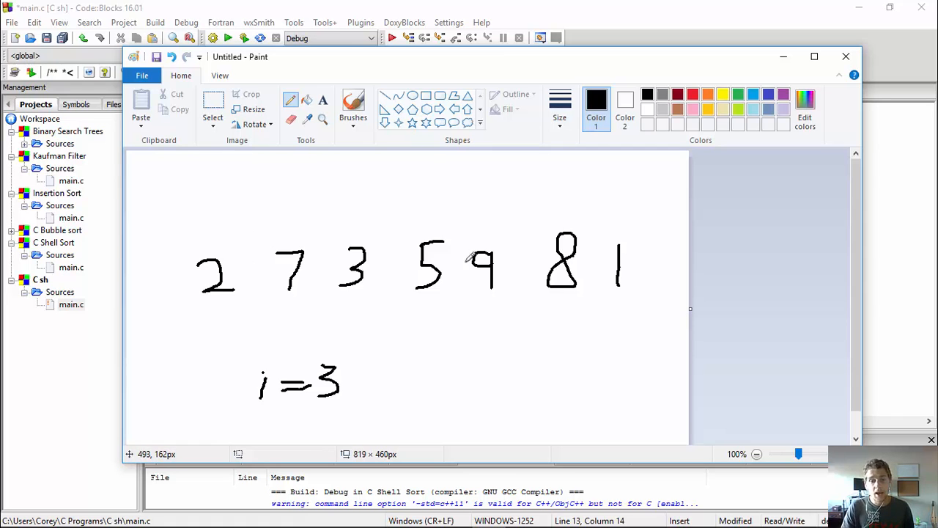
mouse_move(496, 241)
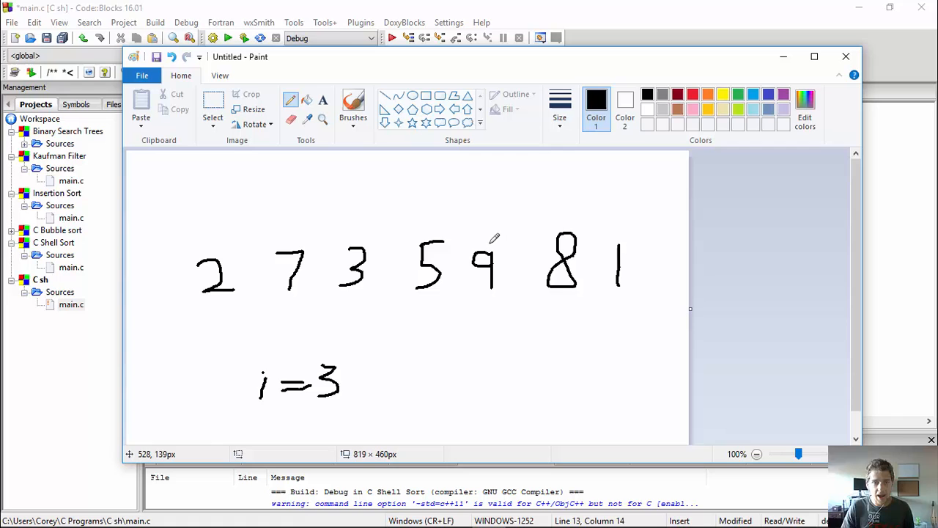
mouse_move(317, 207)
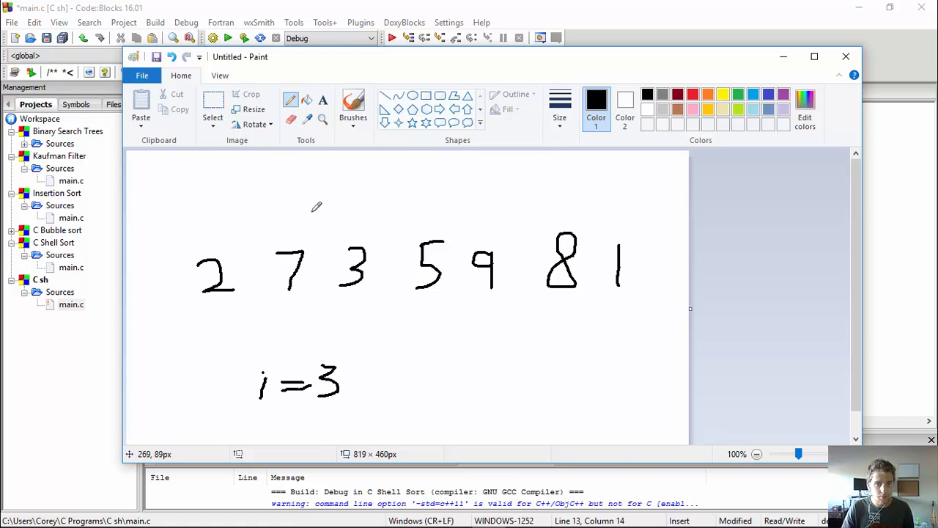
mouse_move(534, 179)
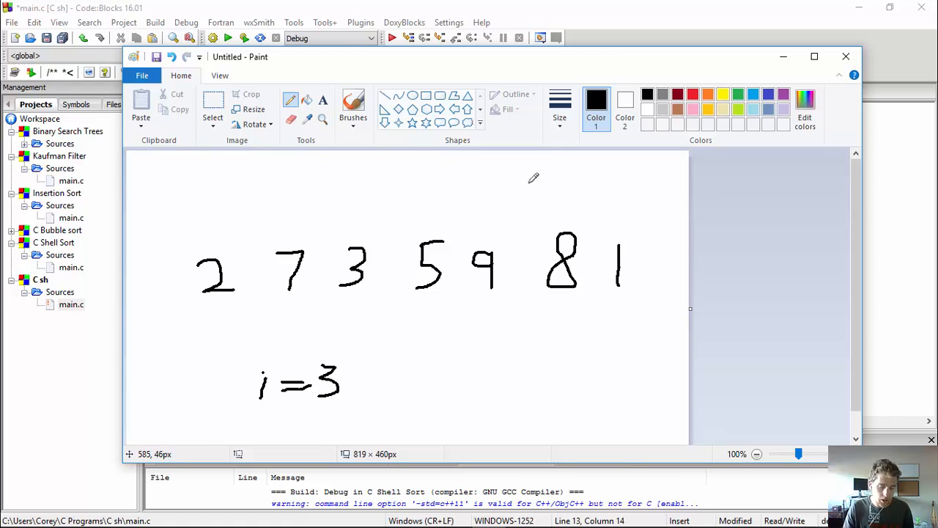
mouse_move(572, 220)
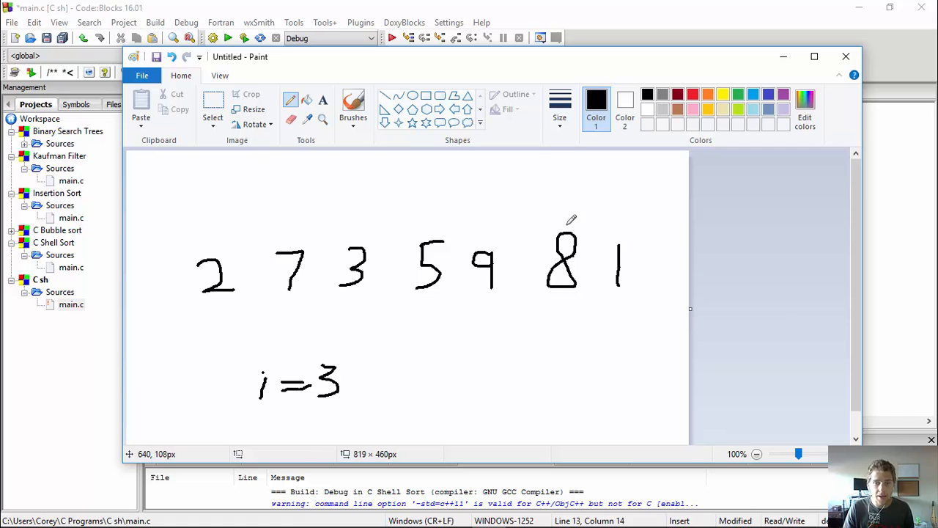
mouse_move(359, 233)
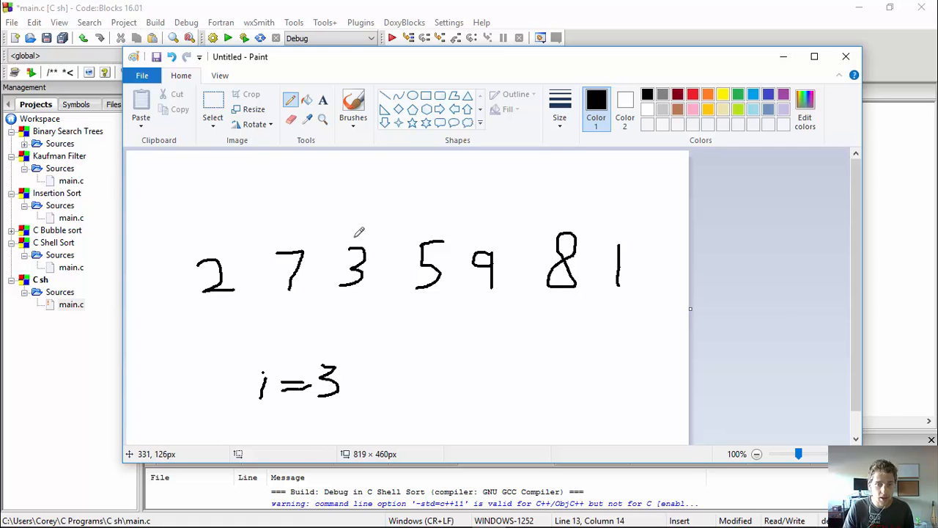
mouse_move(519, 258)
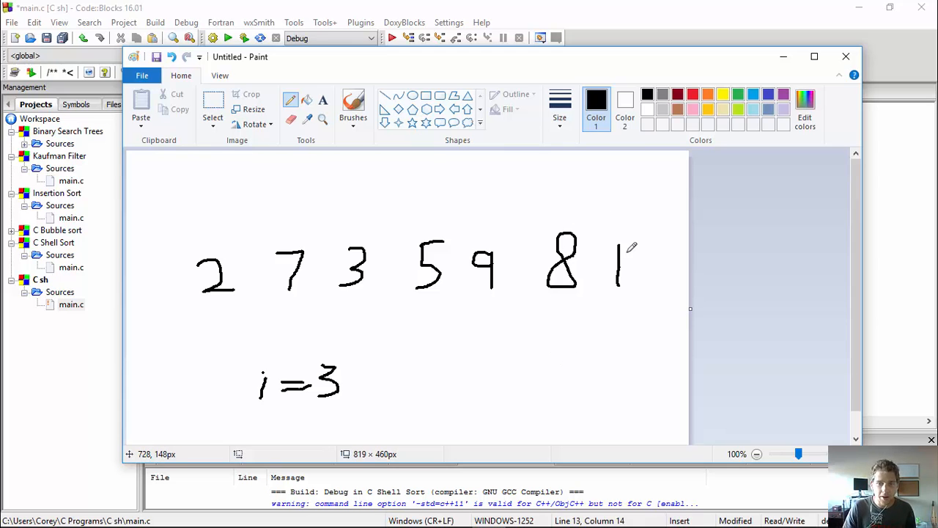
mouse_move(501, 214)
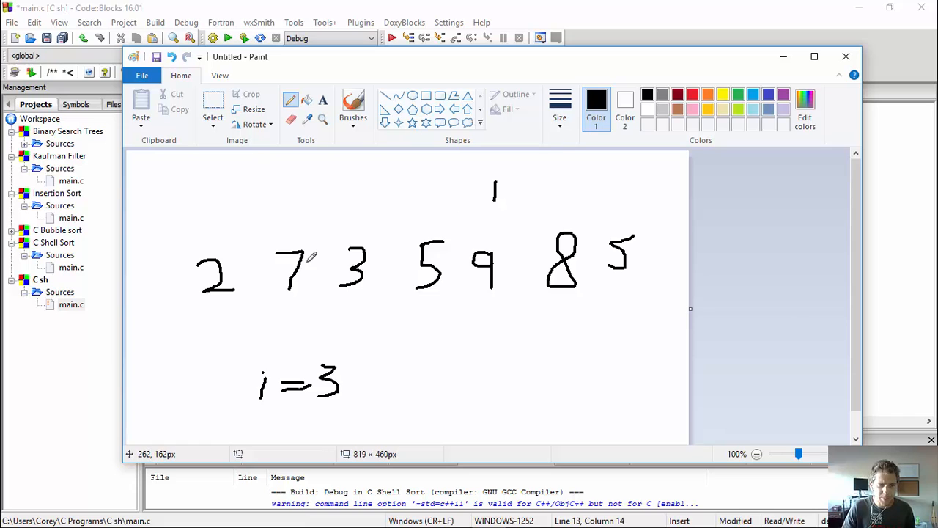
mouse_move(319, 231)
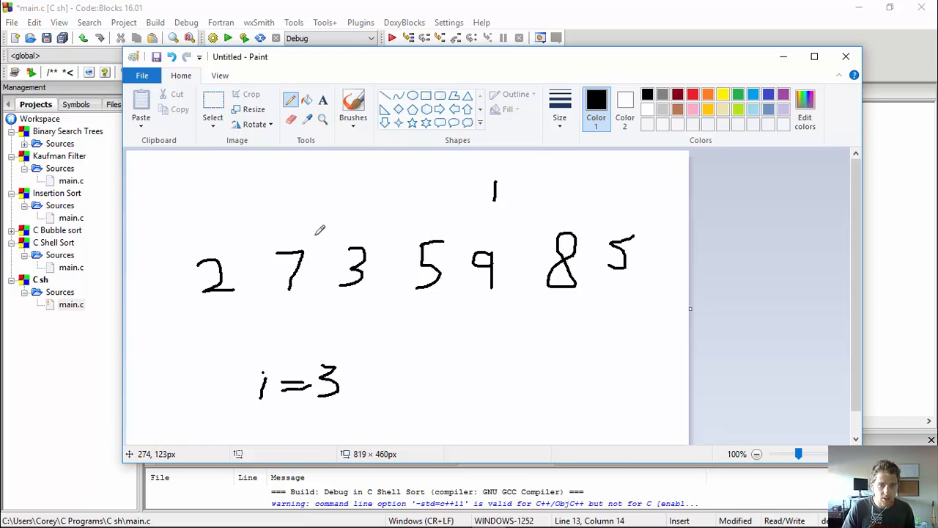
mouse_move(316, 74)
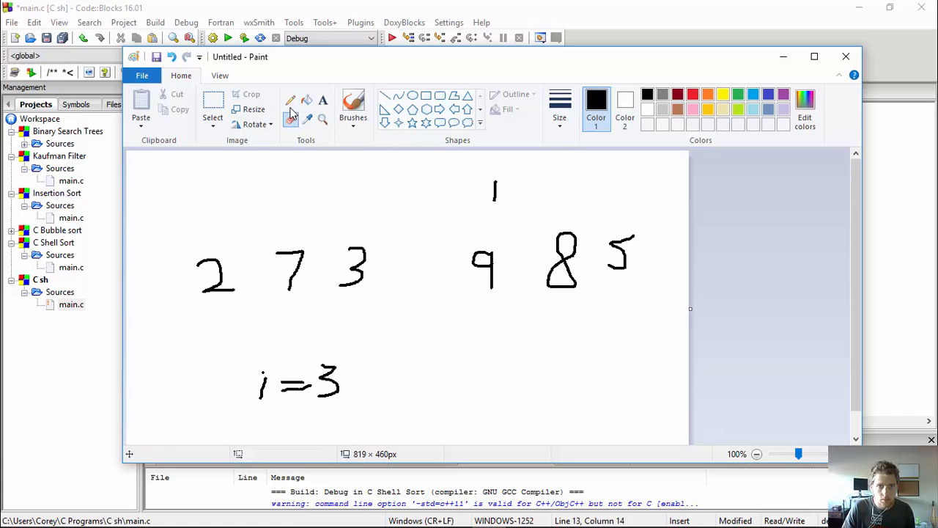
left_click_drag(418, 247, 398, 282)
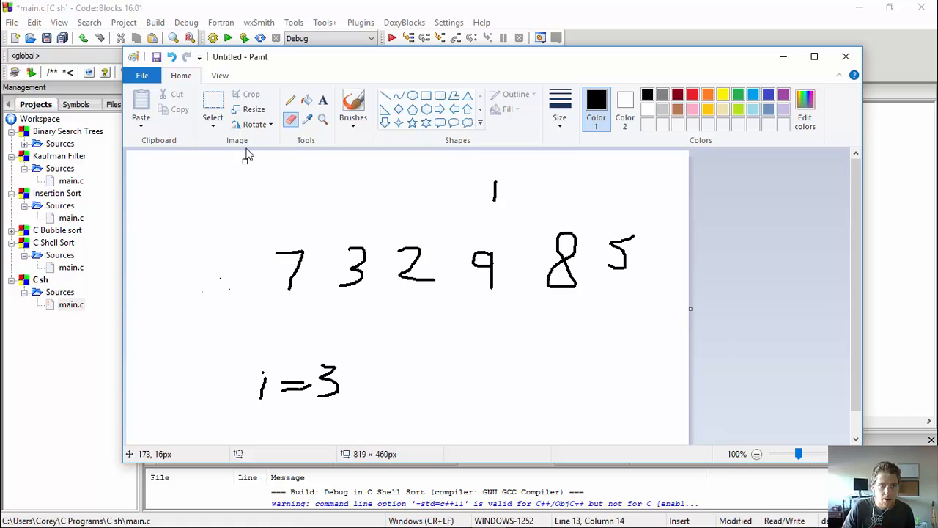
left_click_drag(225, 252, 225, 296)
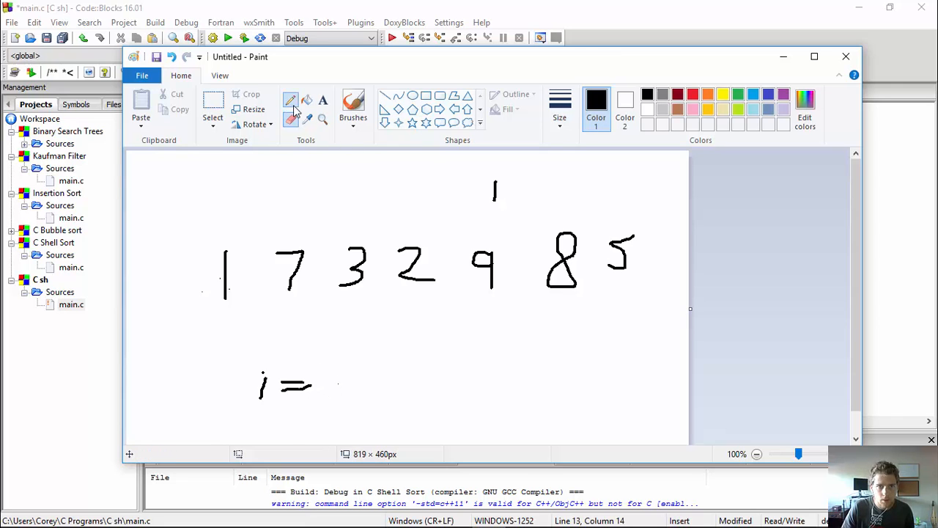
left_click_drag(330, 381, 340, 396)
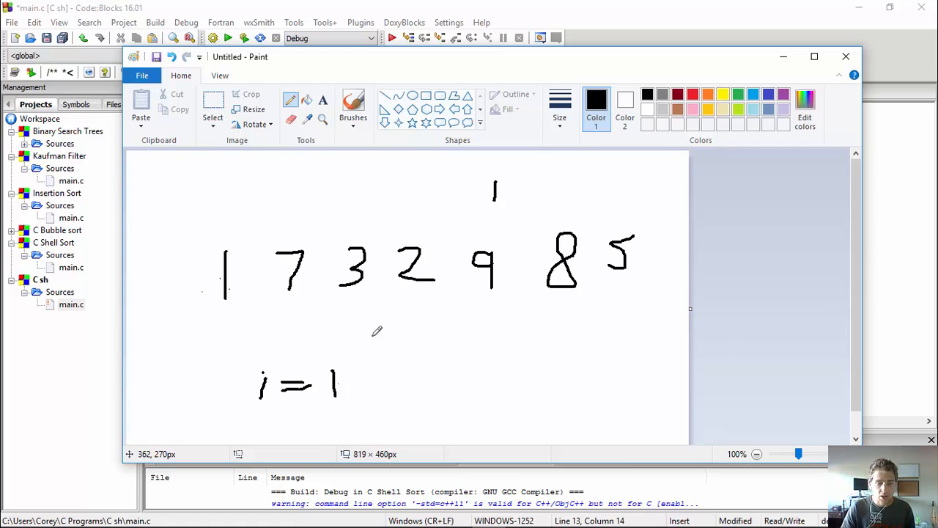
mouse_move(346, 419)
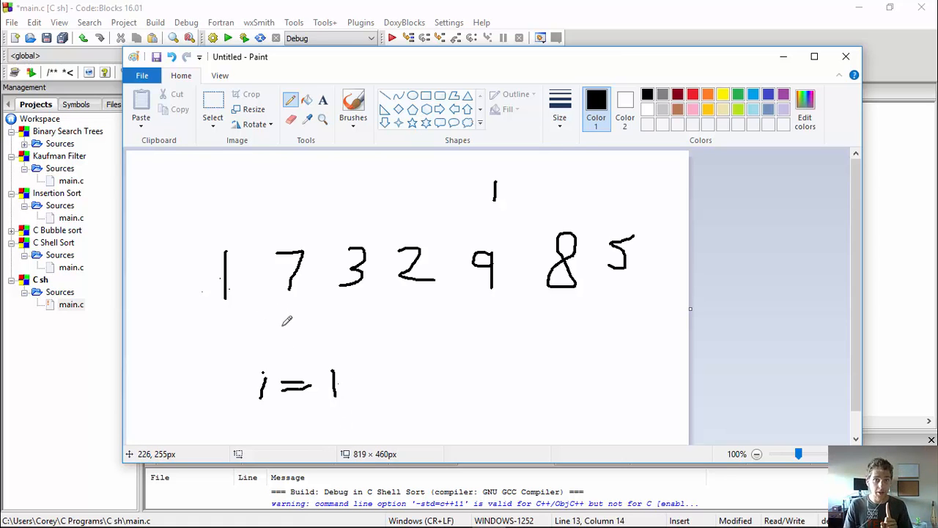
mouse_move(287, 324)
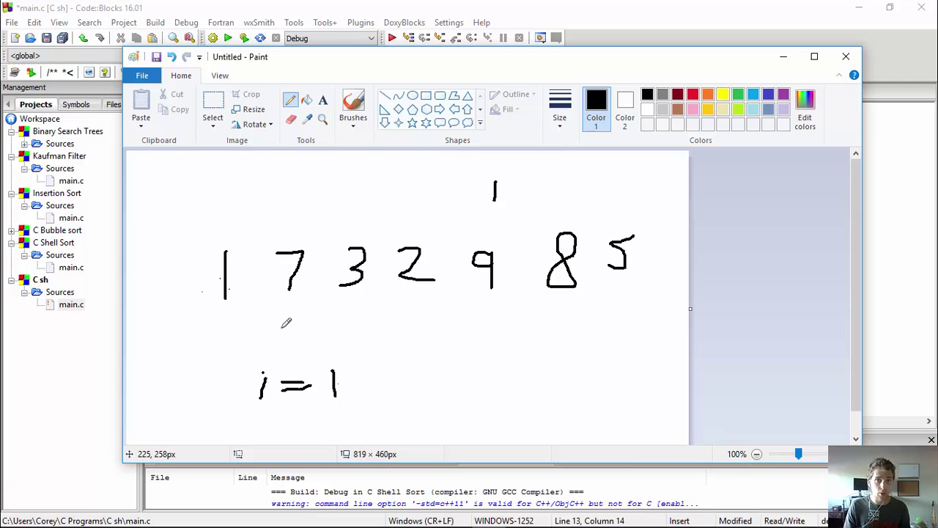
mouse_move(322, 340)
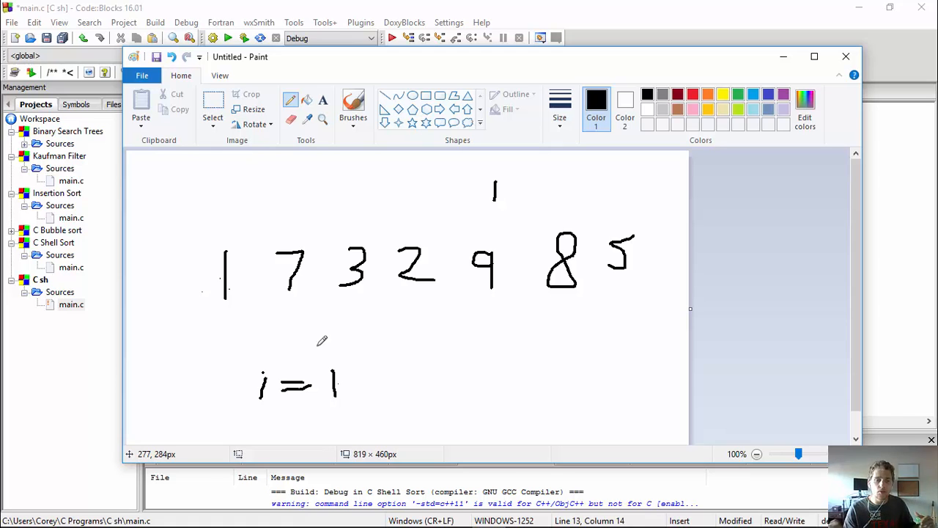
mouse_move(333, 422)
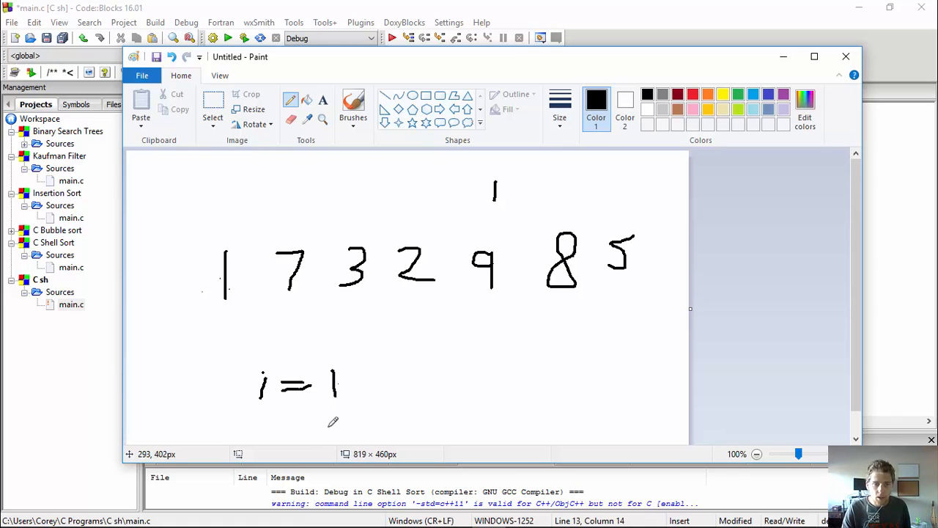
mouse_move(324, 387)
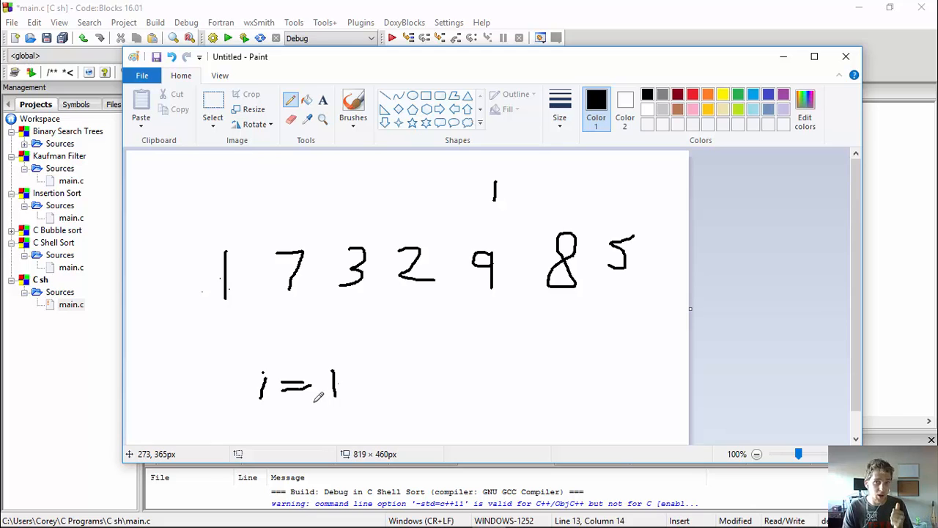
mouse_move(308, 320)
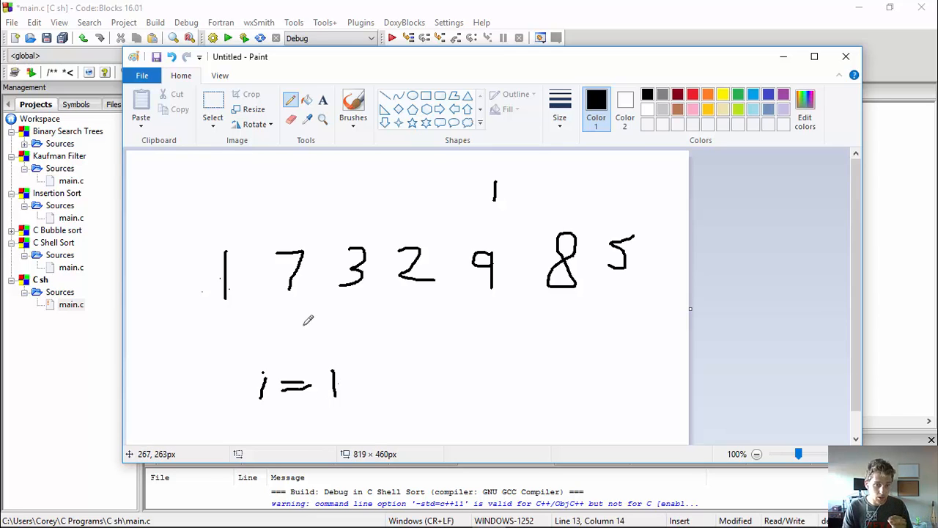
mouse_move(274, 315)
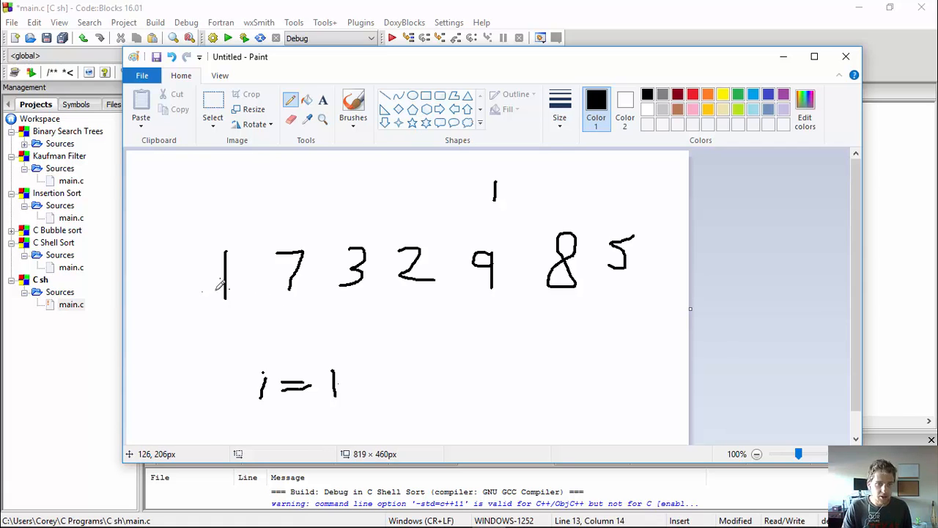
mouse_move(297, 275)
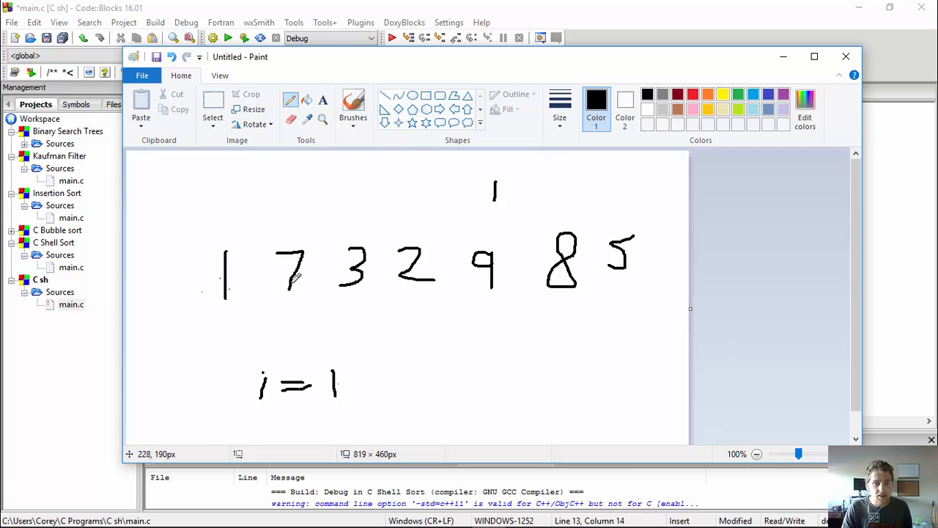
mouse_move(340, 242)
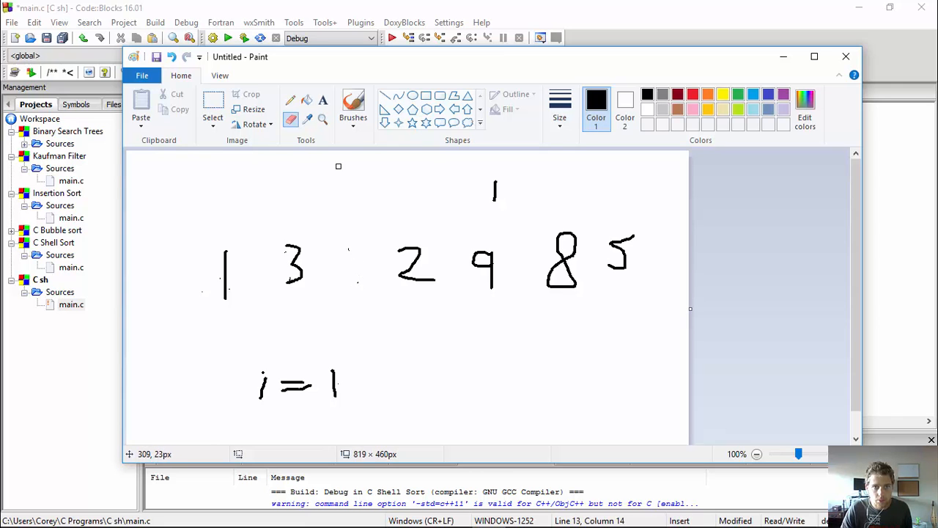
Redraw the 2 beside the 3 and move the 7 after it in the sketched row.
left_click_drag(357, 249, 344, 279)
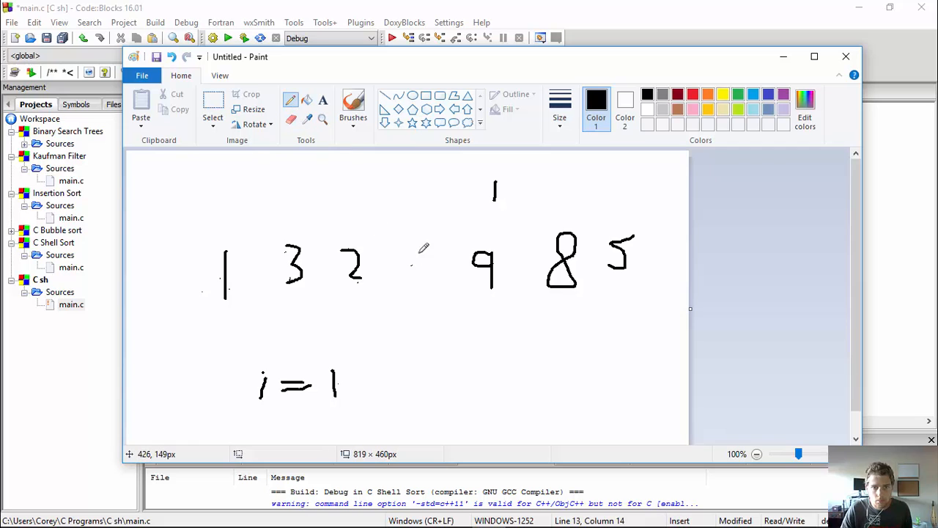
left_click_drag(428, 246, 410, 286)
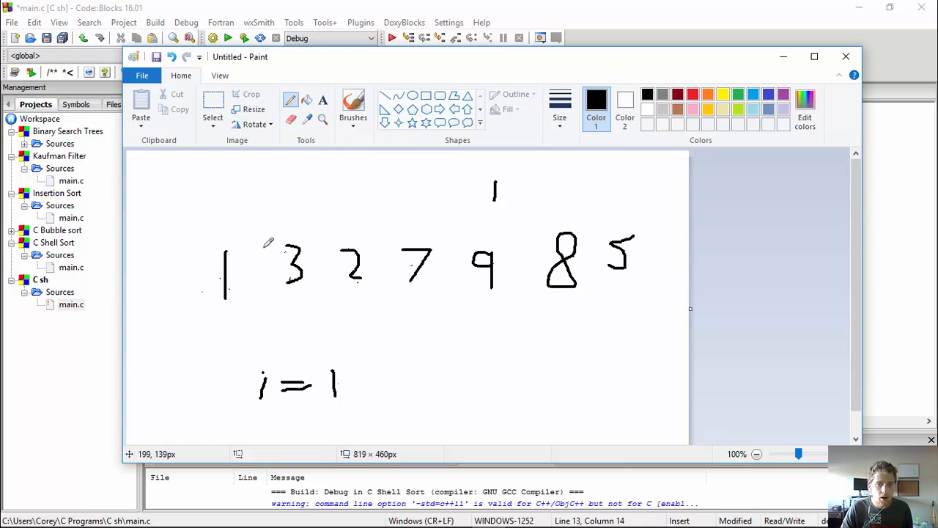
mouse_move(246, 267)
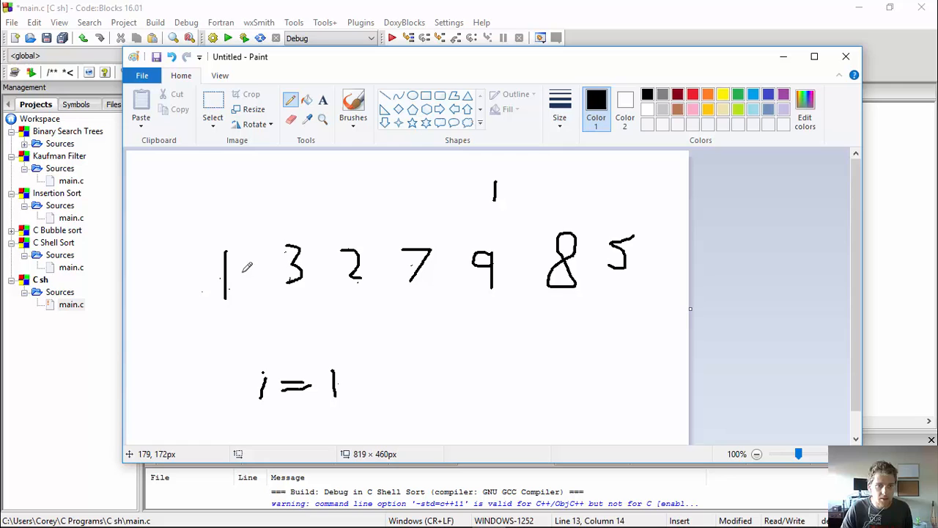
mouse_move(296, 257)
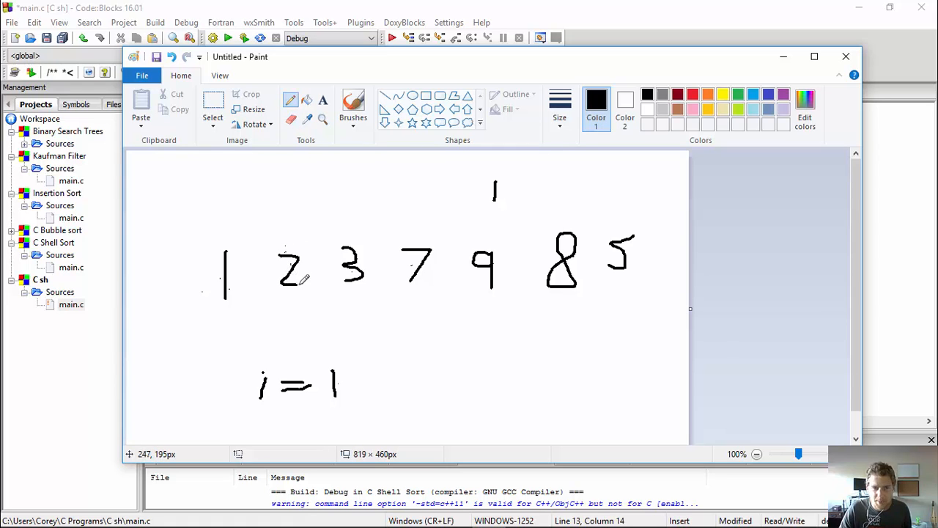
mouse_move(399, 286)
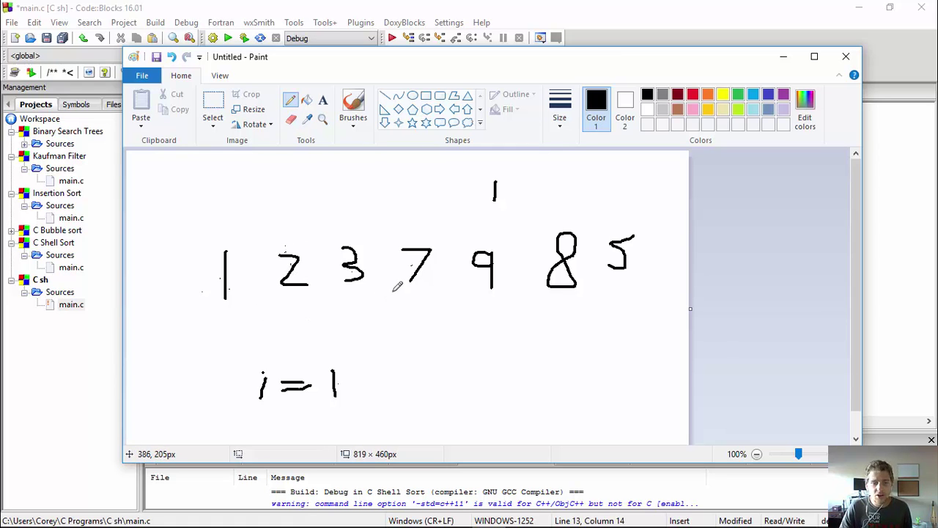
mouse_move(509, 262)
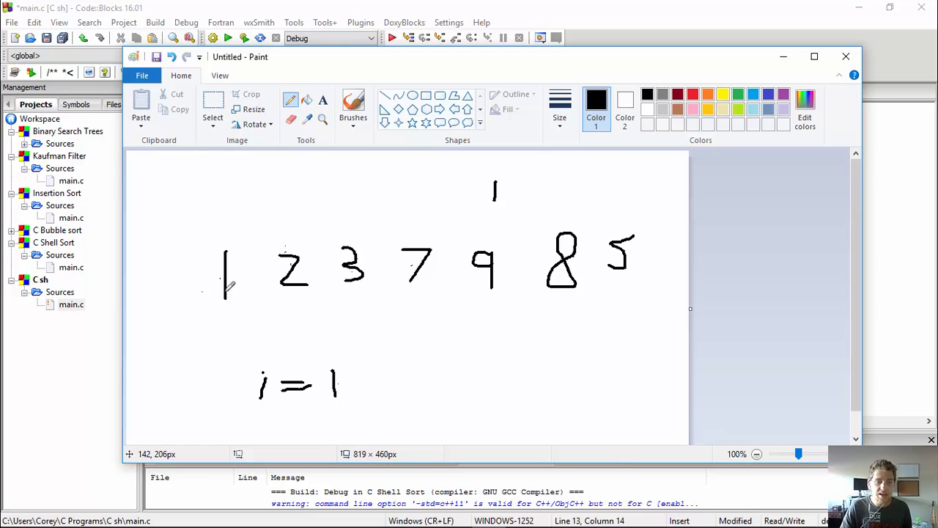
mouse_move(344, 296)
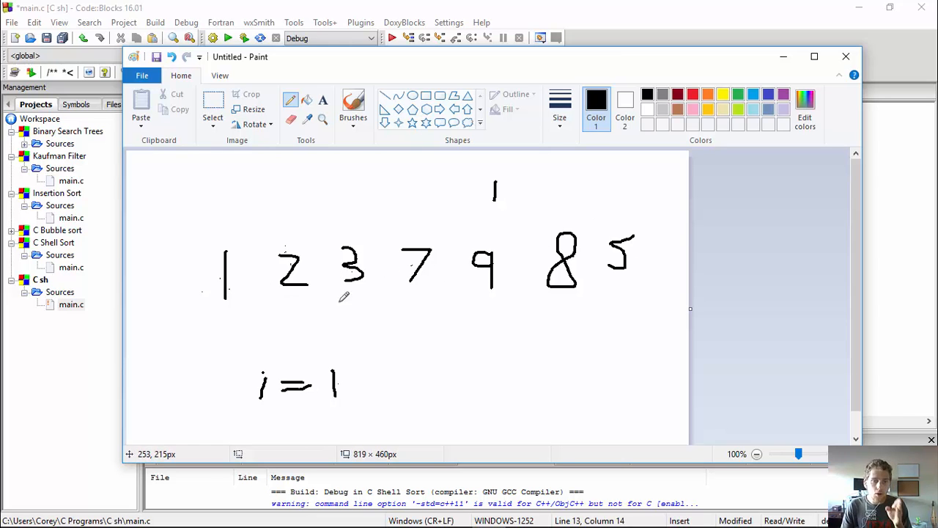
mouse_move(457, 306)
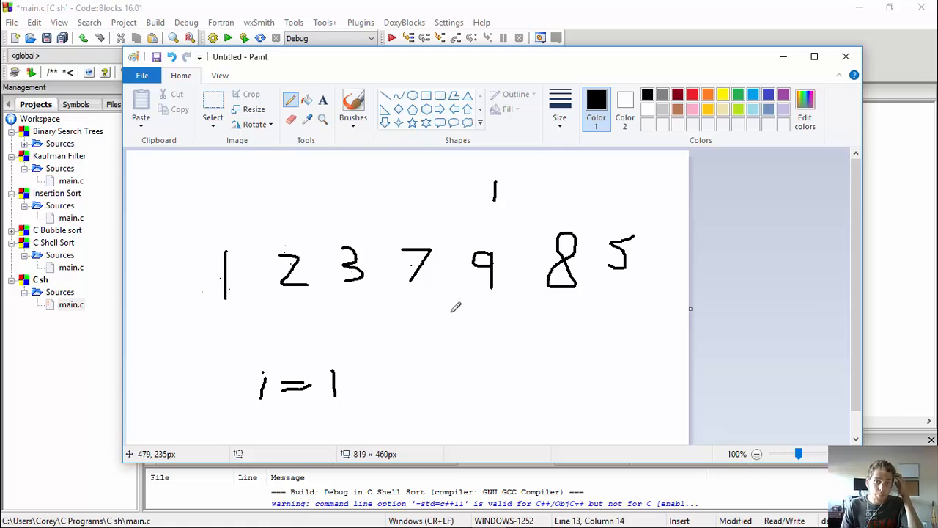
mouse_move(352, 303)
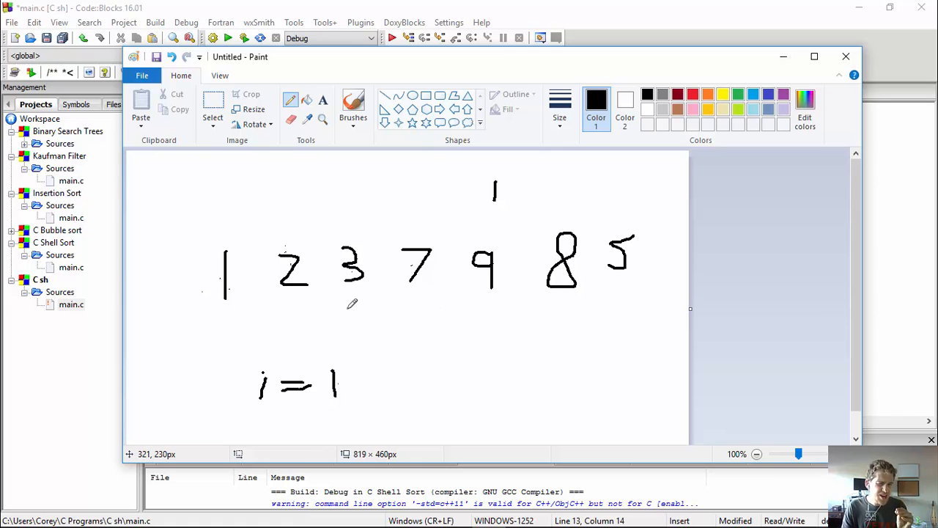
mouse_move(349, 307)
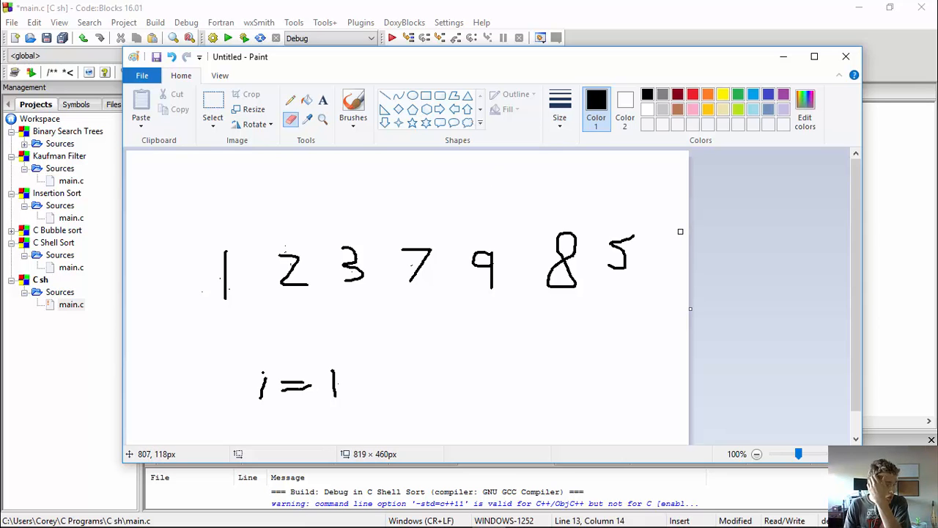
mouse_move(642, 197)
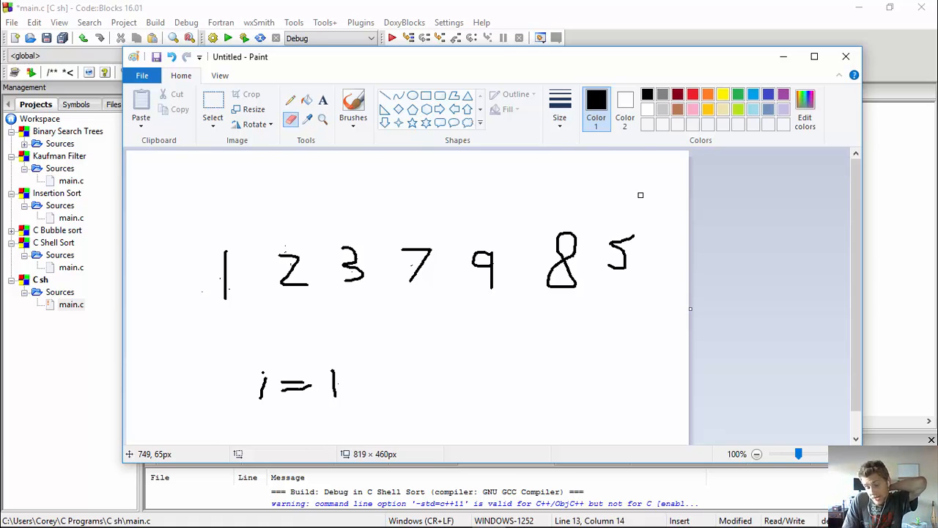
mouse_move(520, 277)
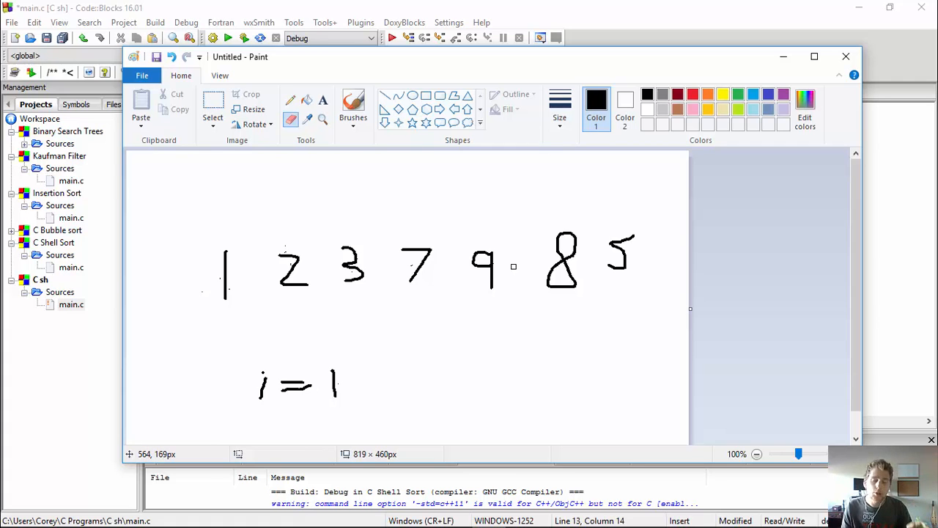
mouse_move(442, 267)
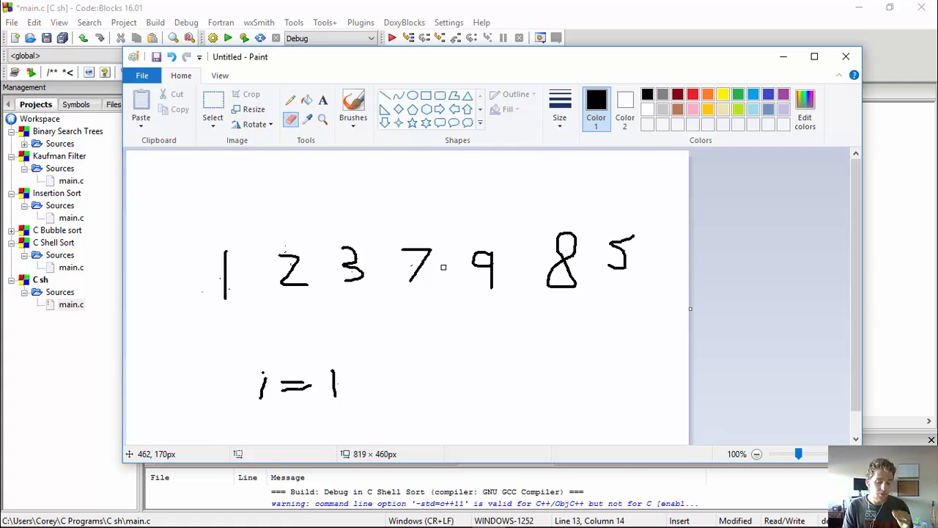
mouse_move(435, 272)
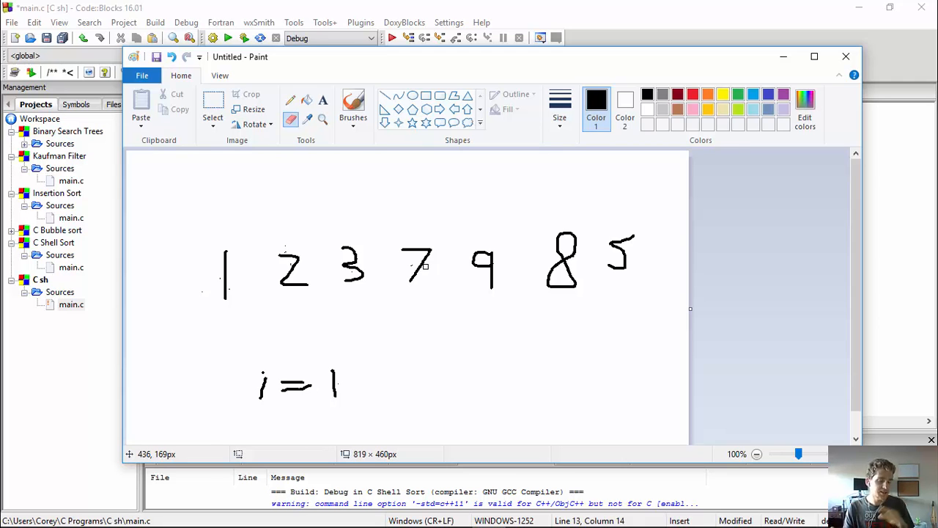
mouse_move(484, 271)
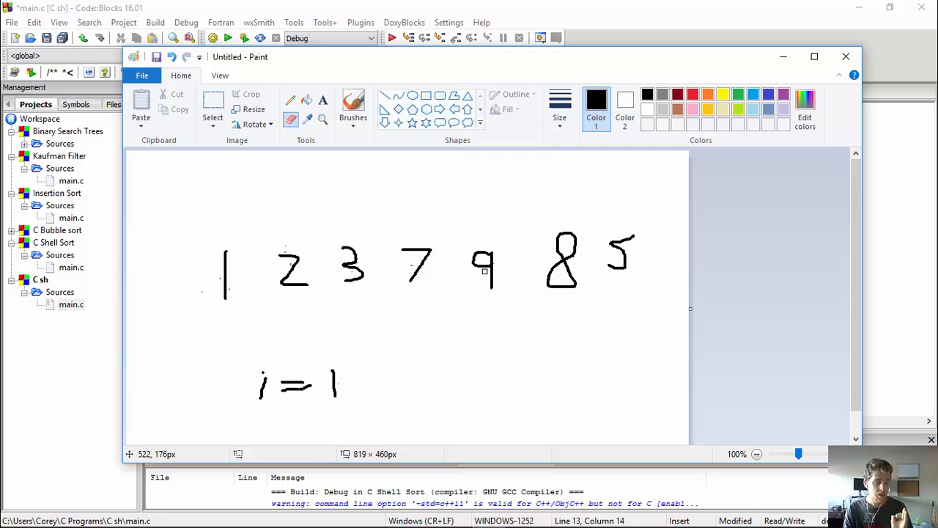
mouse_move(529, 275)
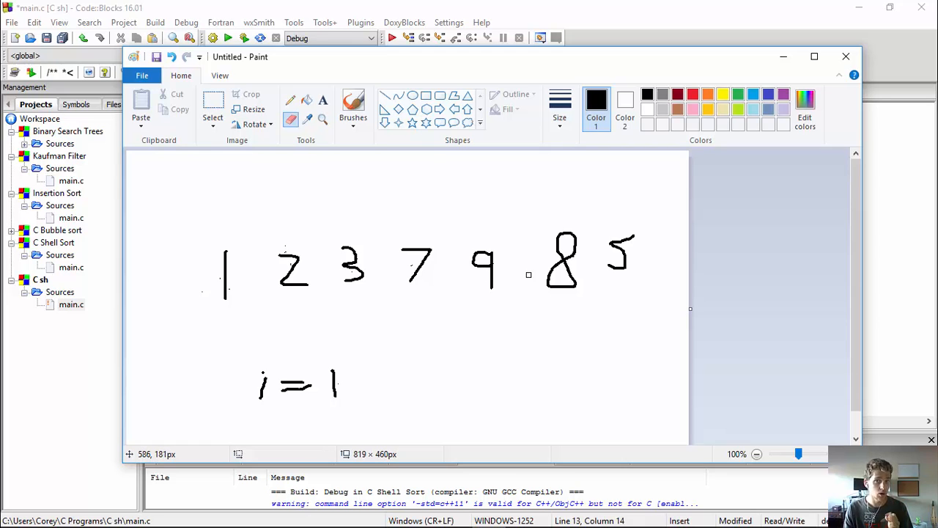
mouse_move(550, 261)
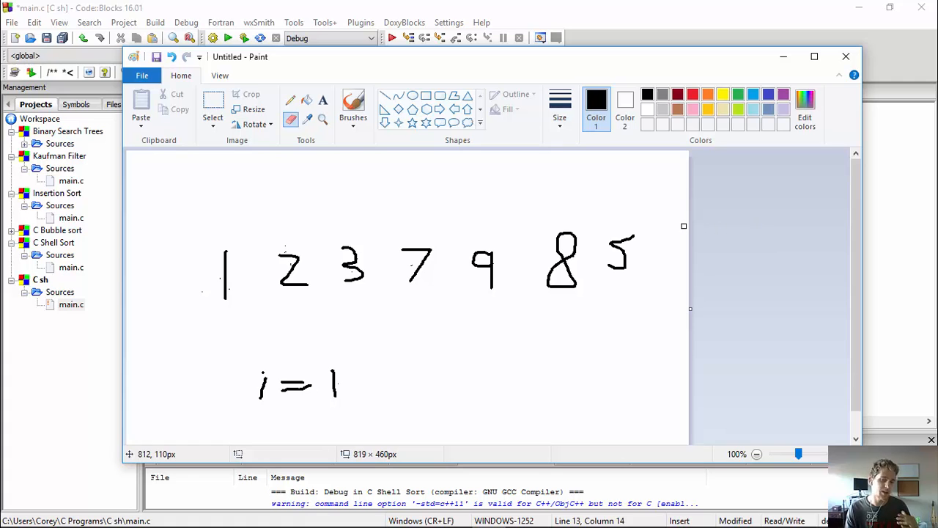
mouse_move(657, 227)
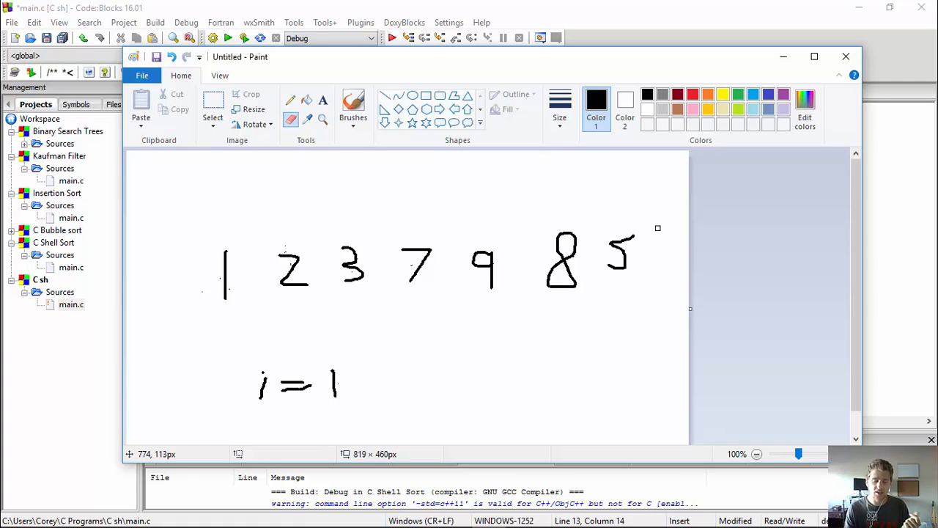
mouse_move(506, 255)
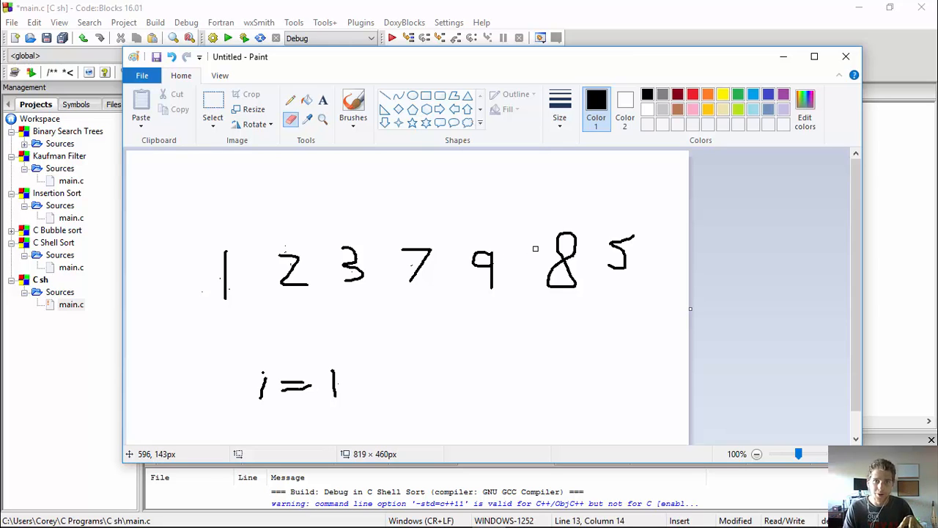
mouse_move(437, 282)
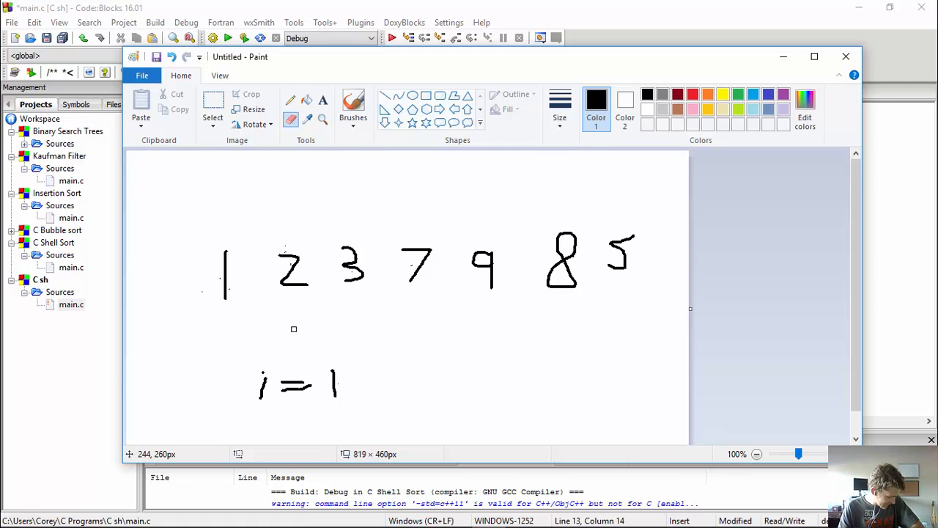
mouse_move(340, 290)
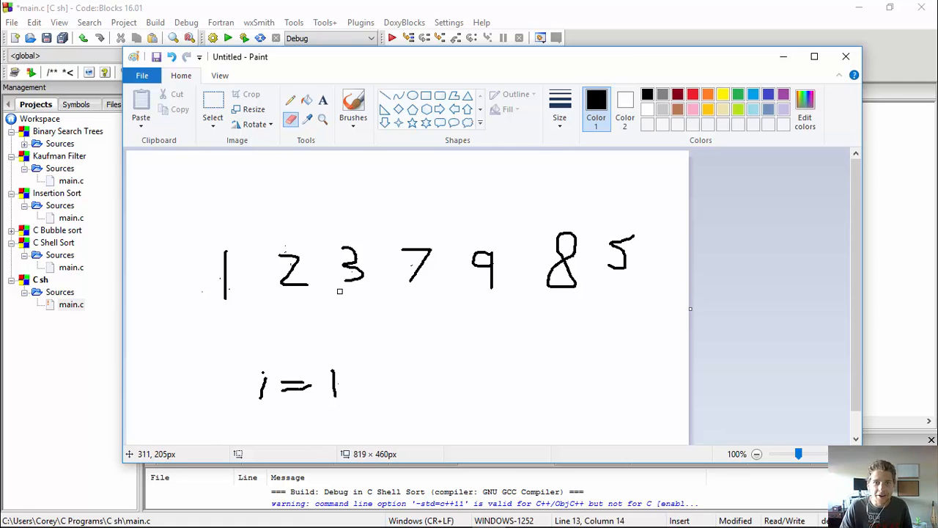
mouse_move(874, 5)
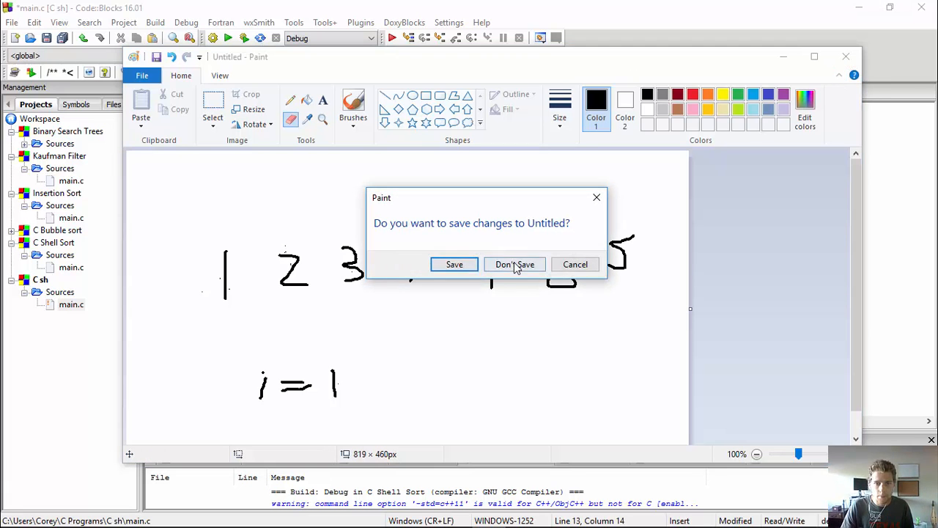
Discard the Paint sketch unsaved and return to main.c at the end of printList.
left_click(515, 264)
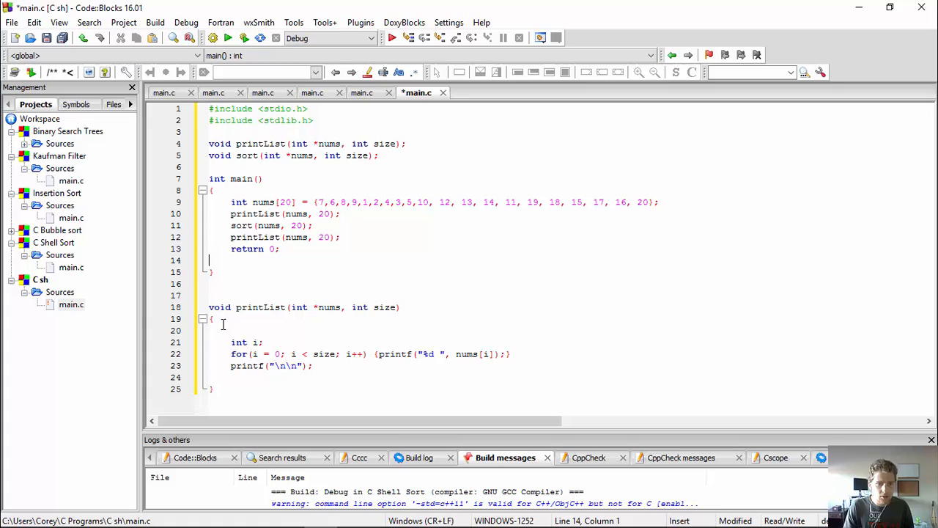
mouse_move(296, 353)
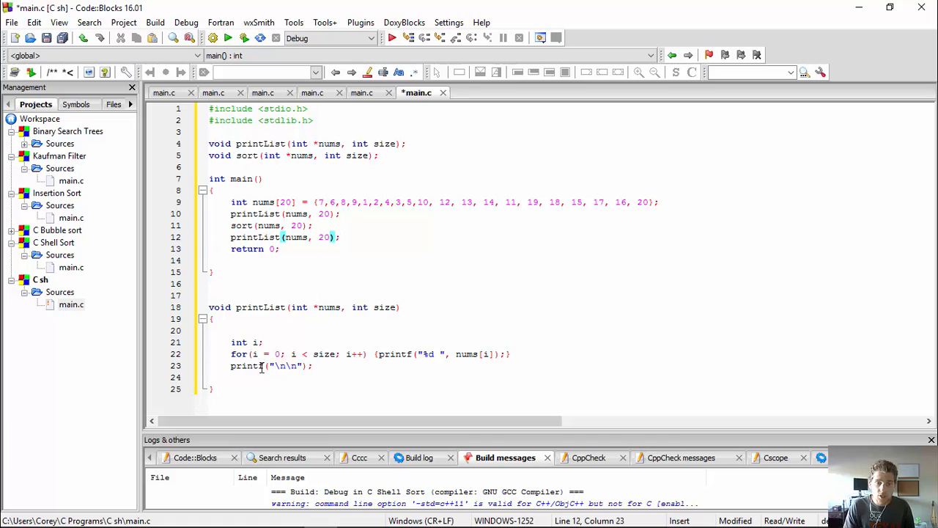
left_click(213, 388)
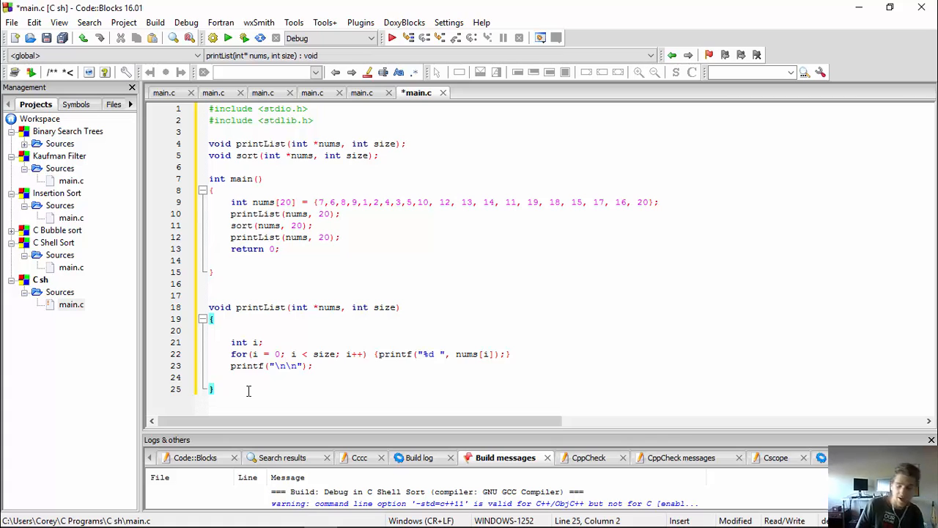
Write the header void sort(int *nums, int size) on a new line below printList.
key("Return")
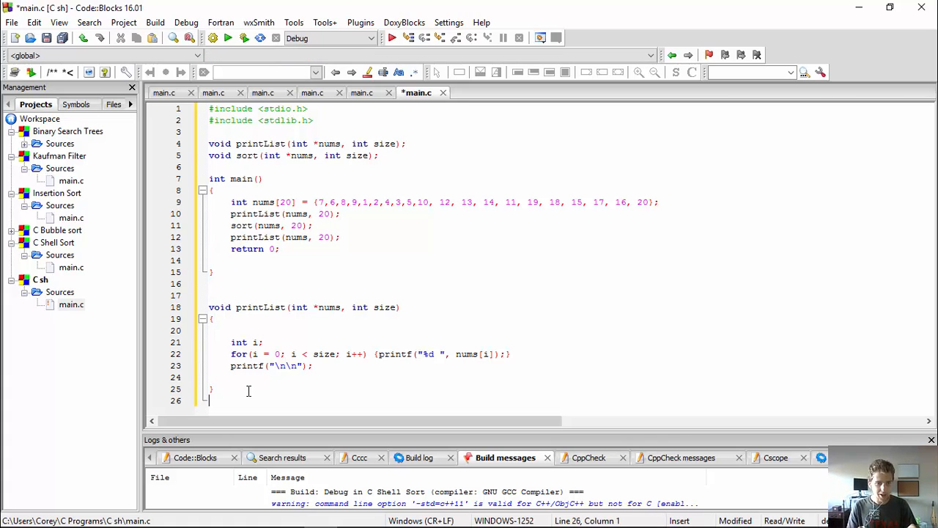
type("void sort(int *nums, int size")
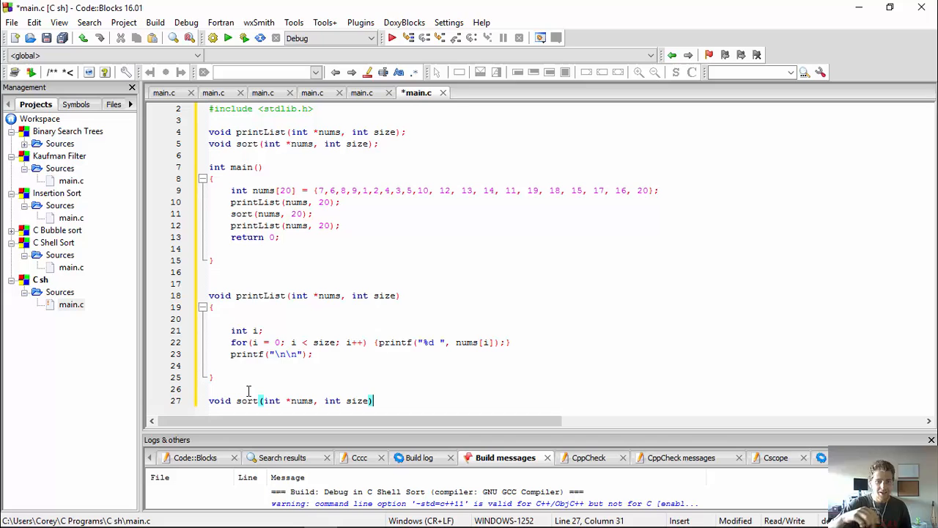
mouse_move(359, 174)
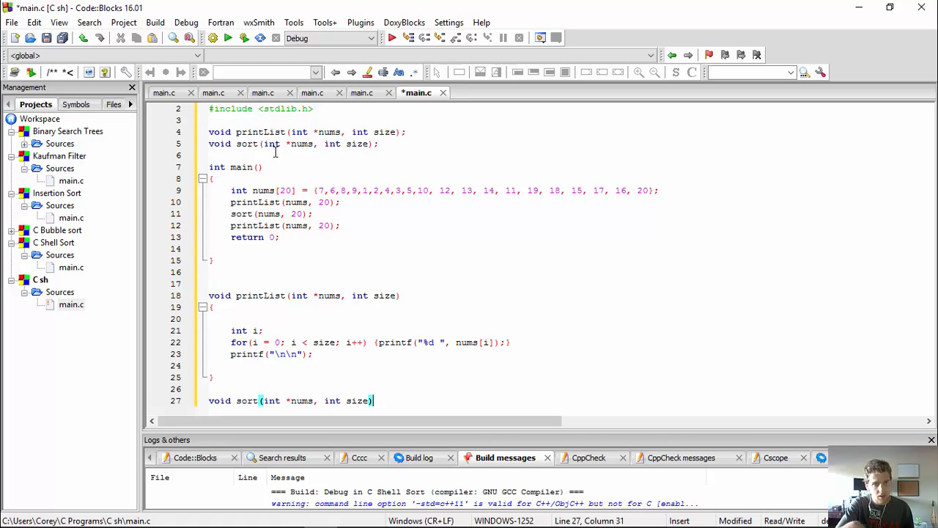
mouse_move(572, 199)
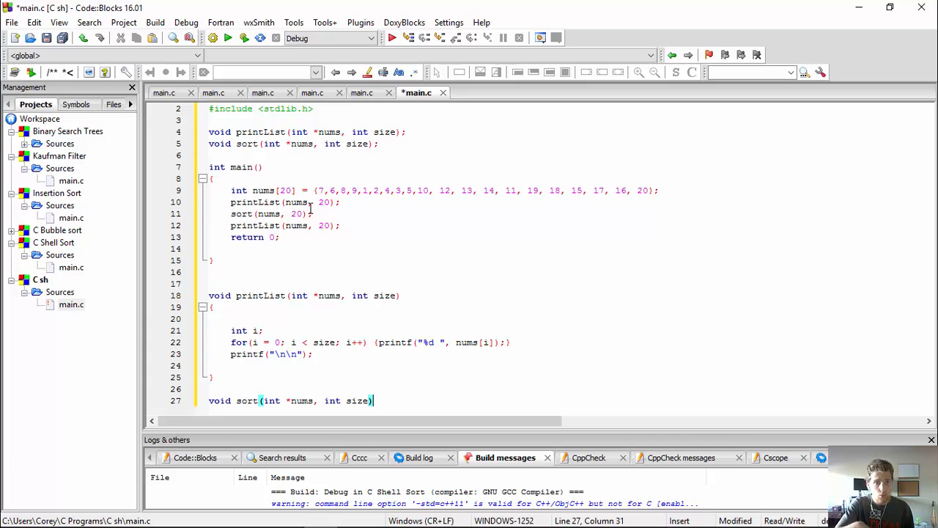
mouse_move(431, 371)
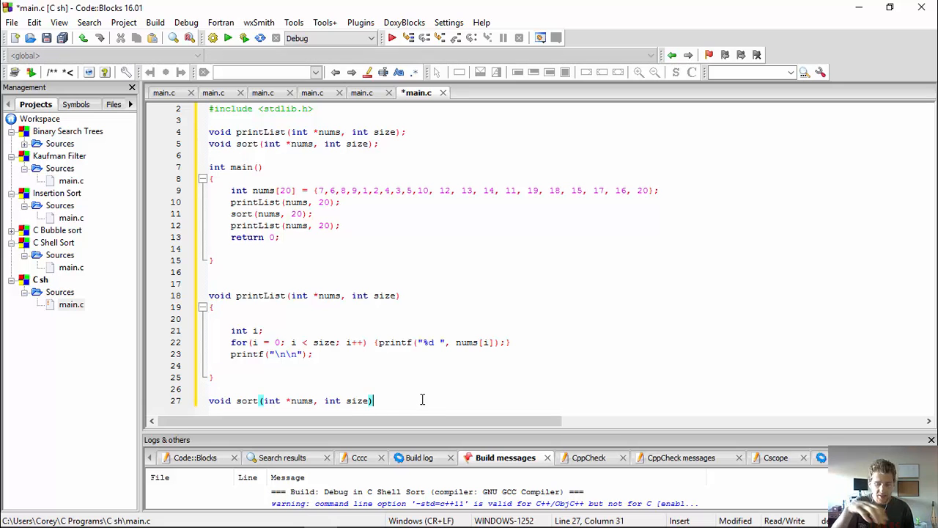
key("Return")
type("{")
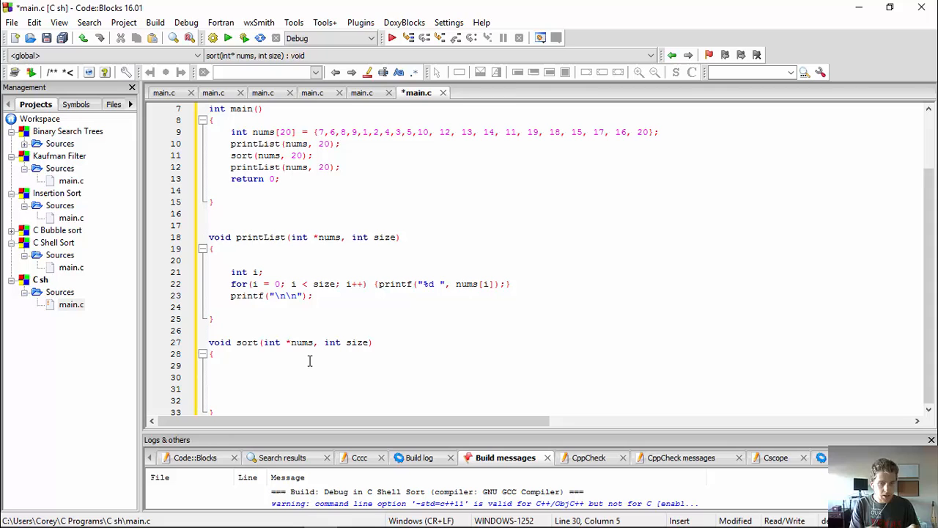
left_click(211, 306)
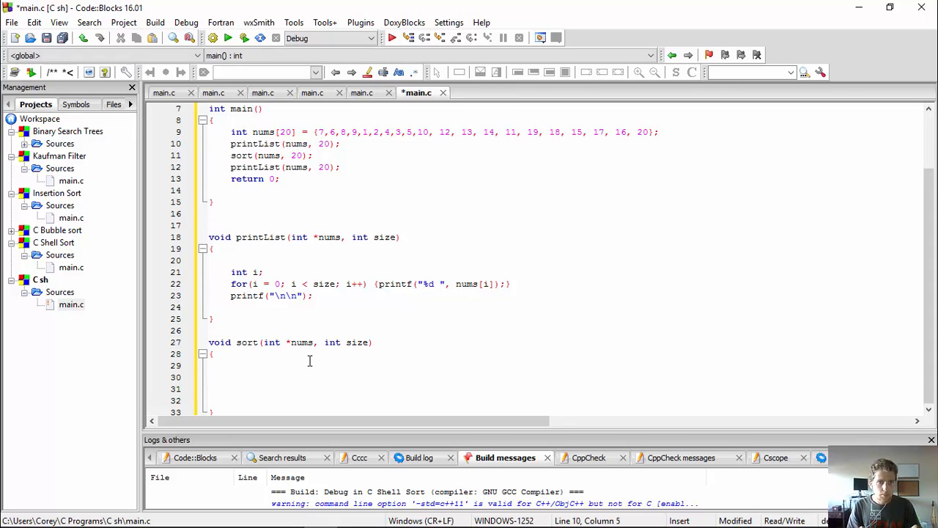
left_click(233, 143)
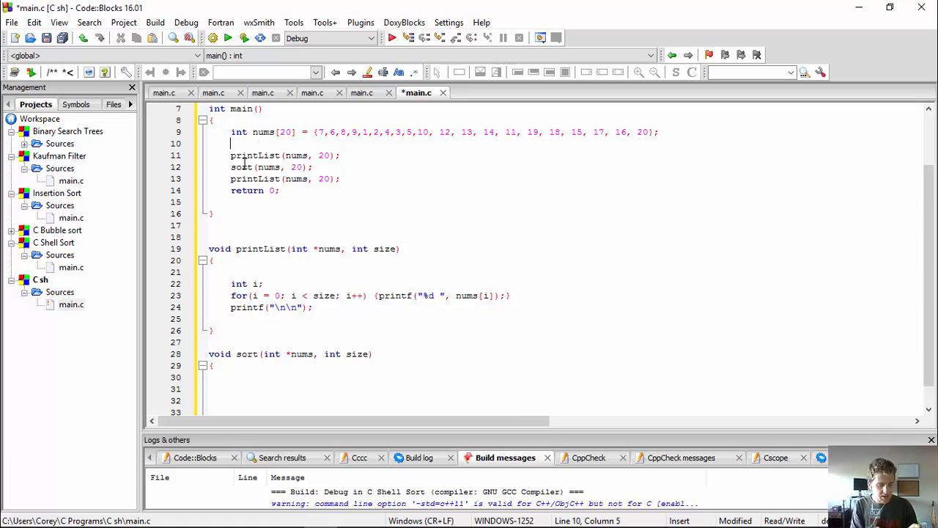
type("int size = sizeof(")
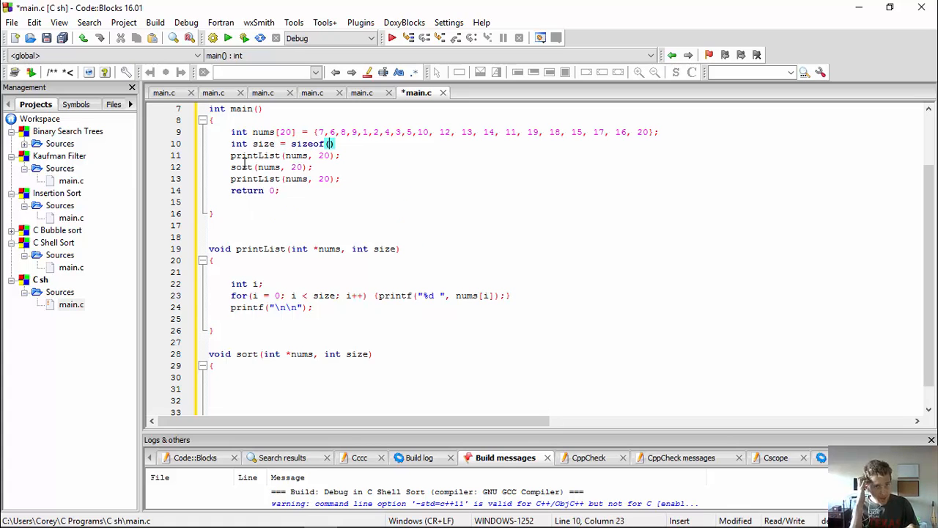
type("nums")
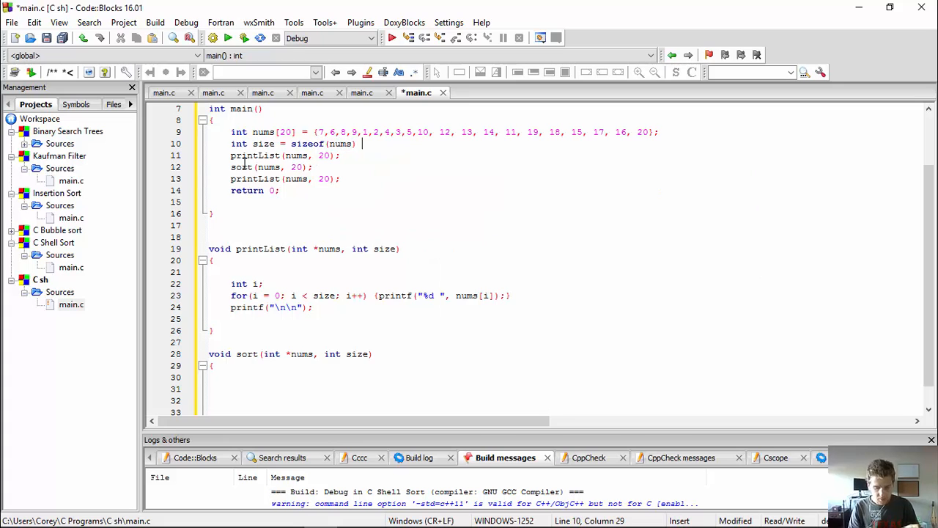
type("/ sizeof()")
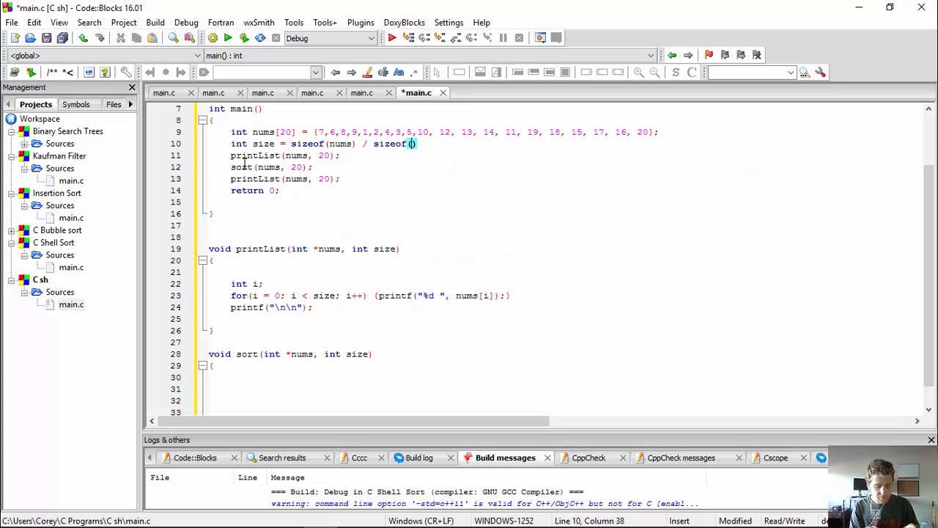
type("nums[]")
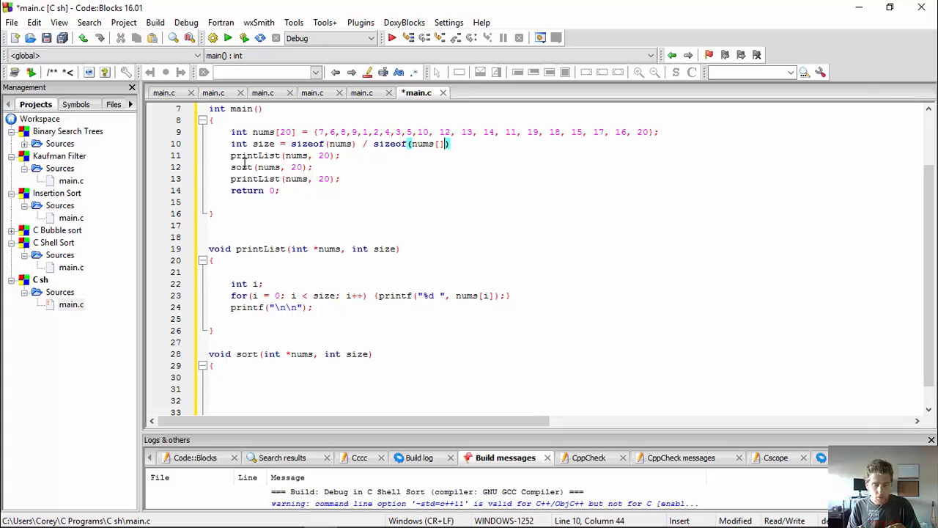
type("0")
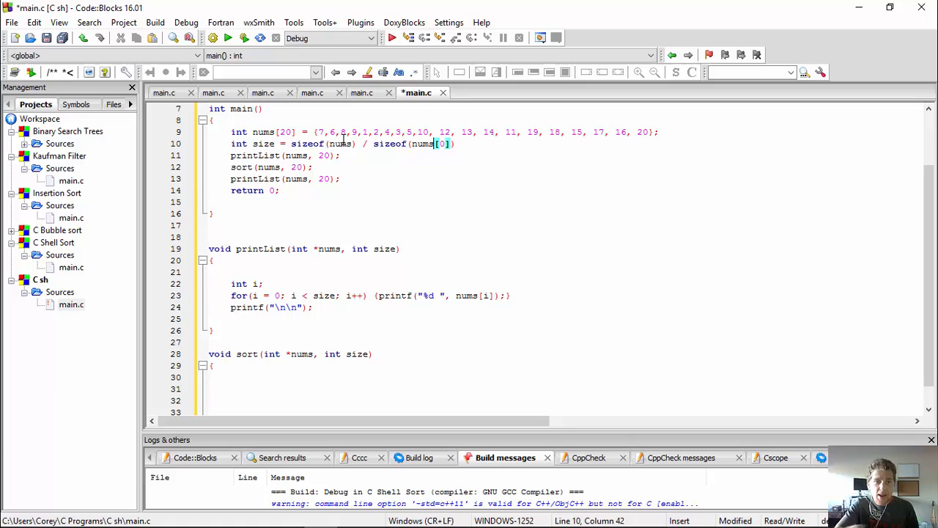
mouse_move(358, 150)
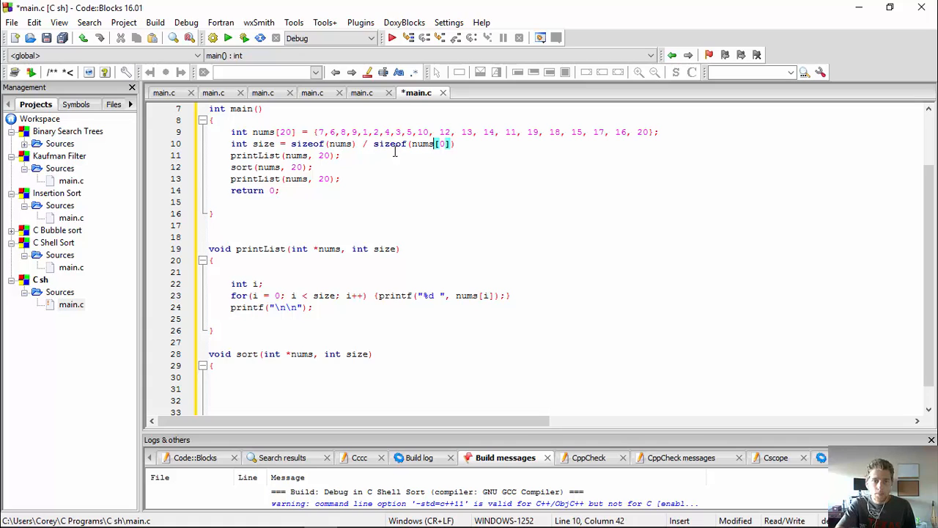
mouse_move(343, 143)
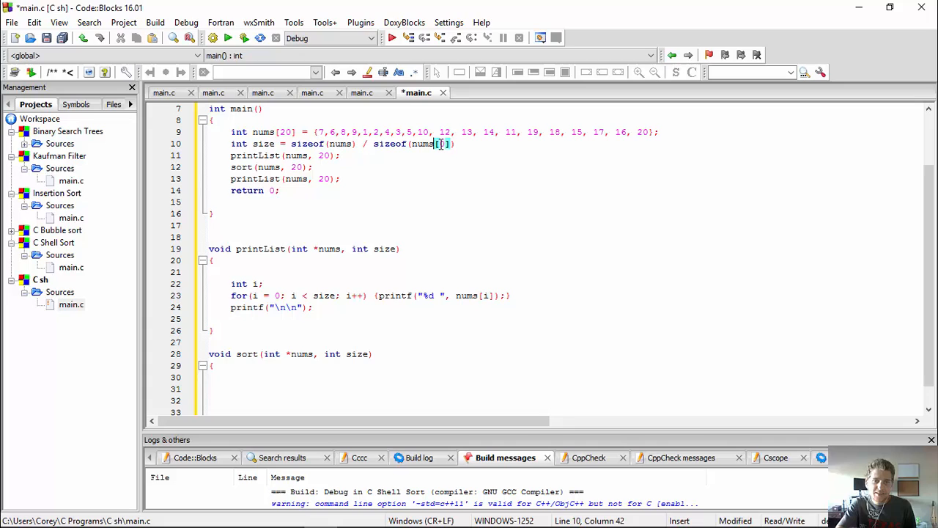
type("0")
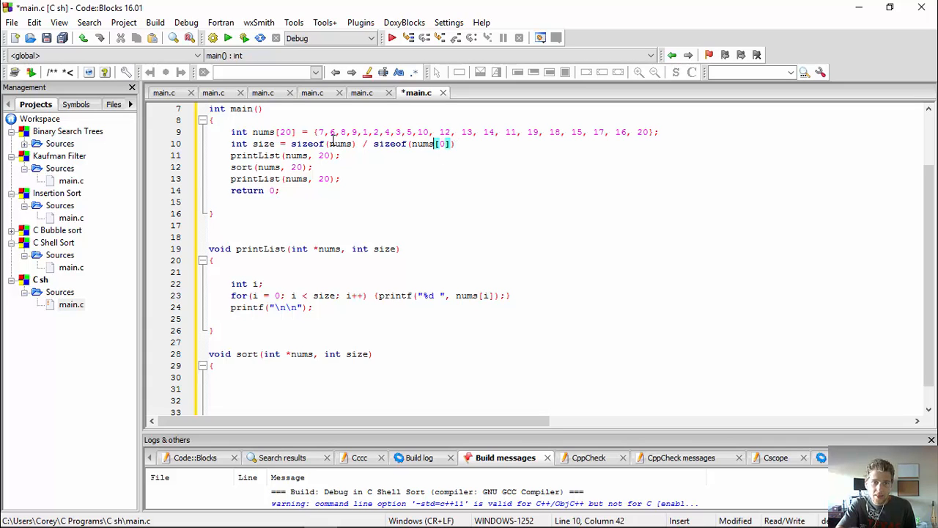
left_click(328, 132)
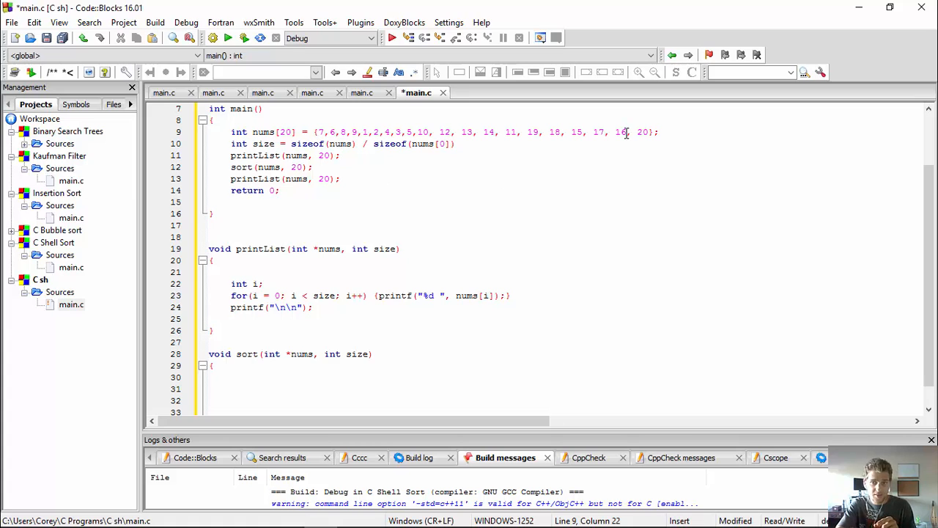
left_click(501, 167)
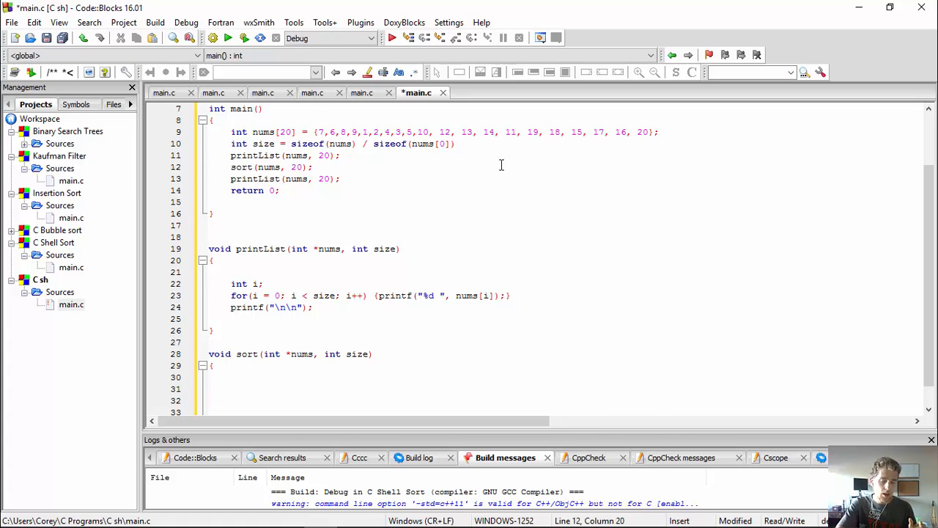
right_click(453, 144)
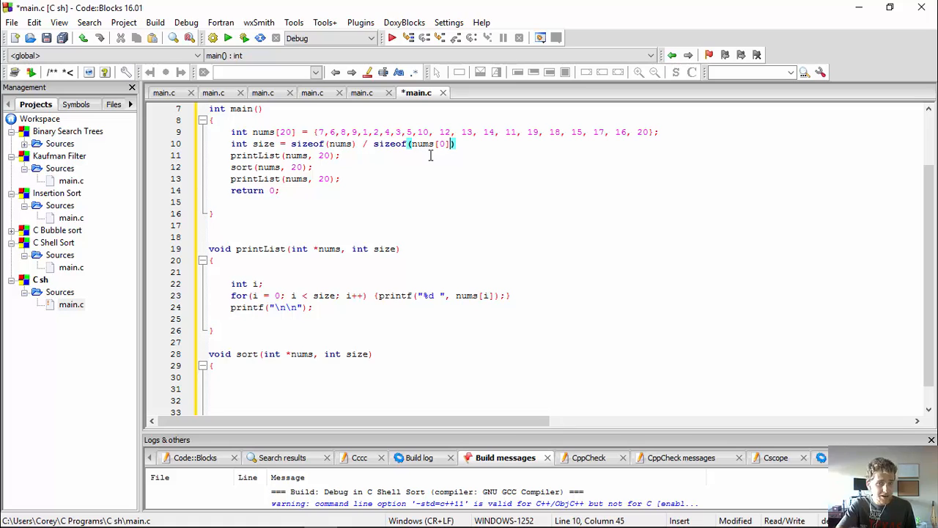
mouse_move(444, 193)
type(";")
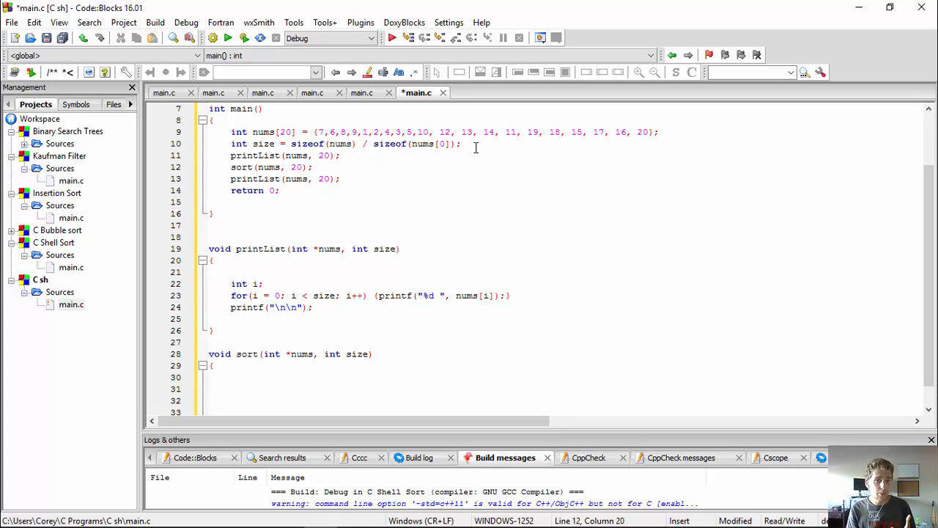
left_click(455, 144)
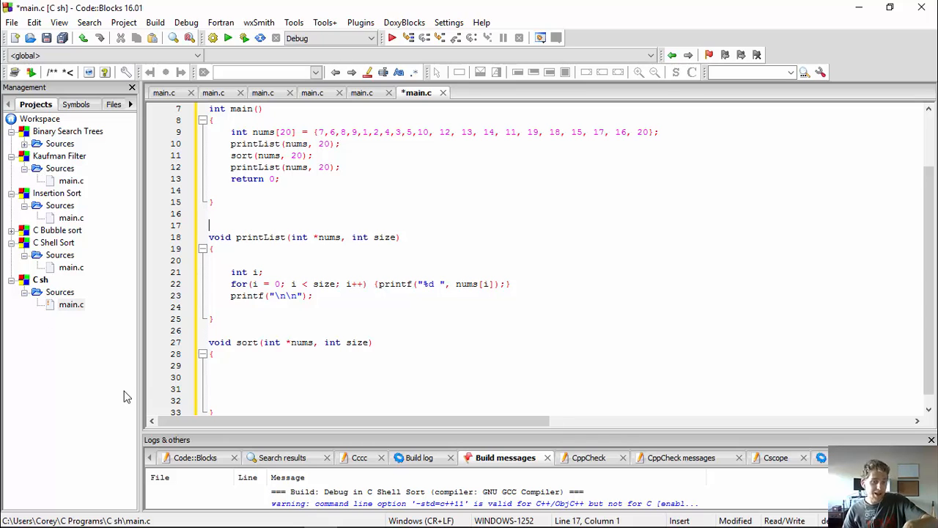
Write int interval = size / 2; and a while(interval > 0) loop in sort().
left_click(263, 377)
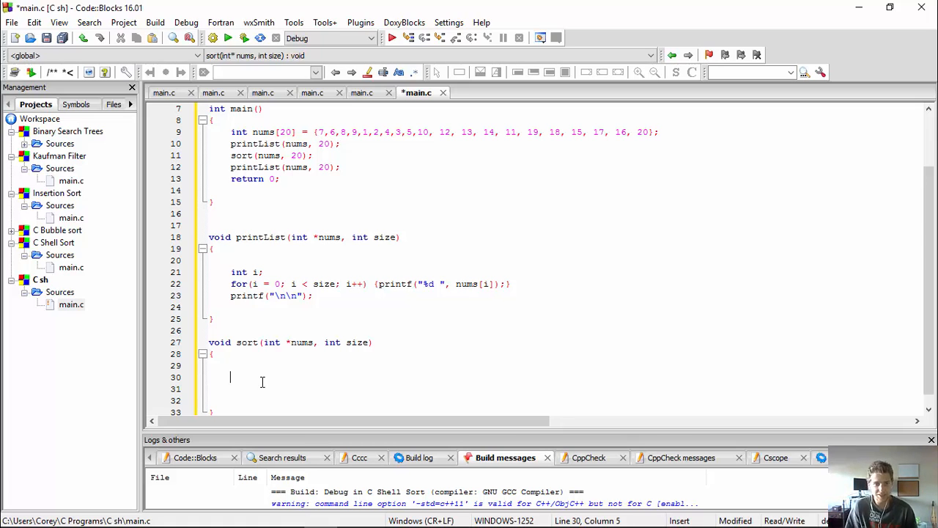
type("inter")
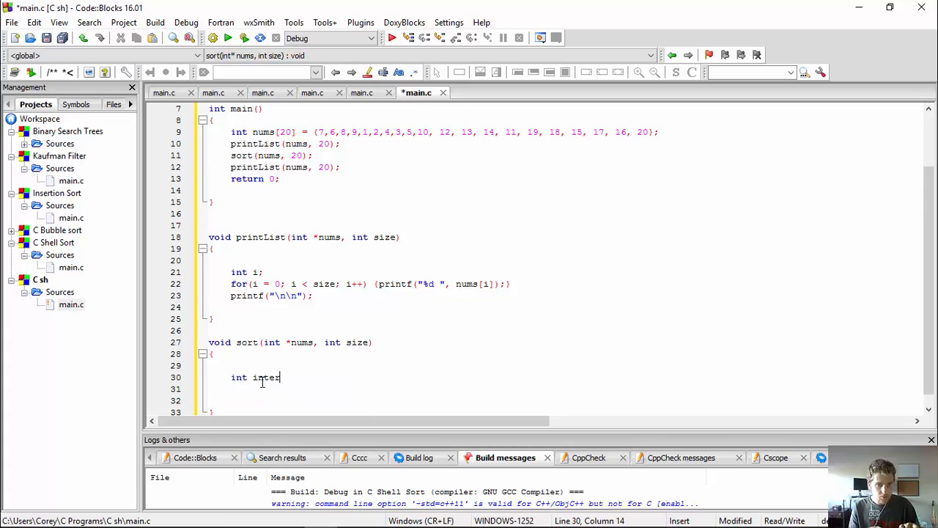
type("val = size")
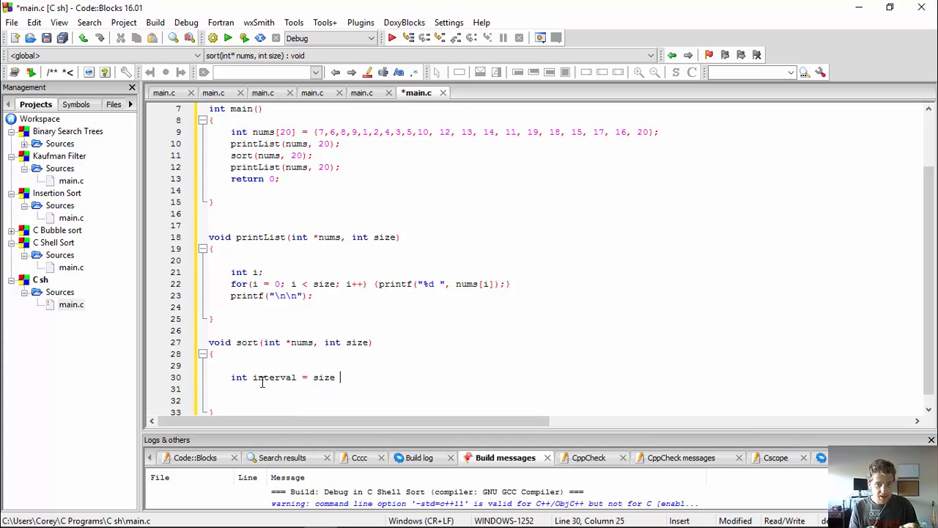
type("/ 3;")
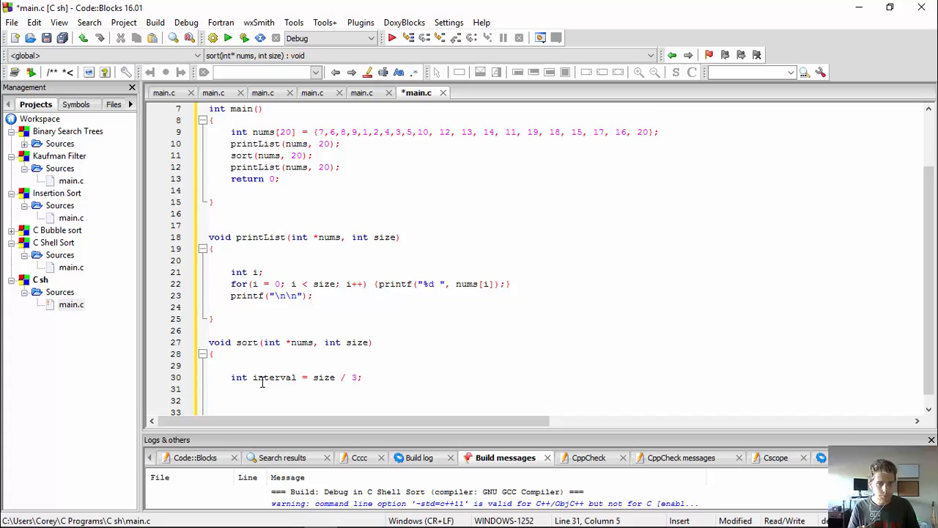
type("while(interval")
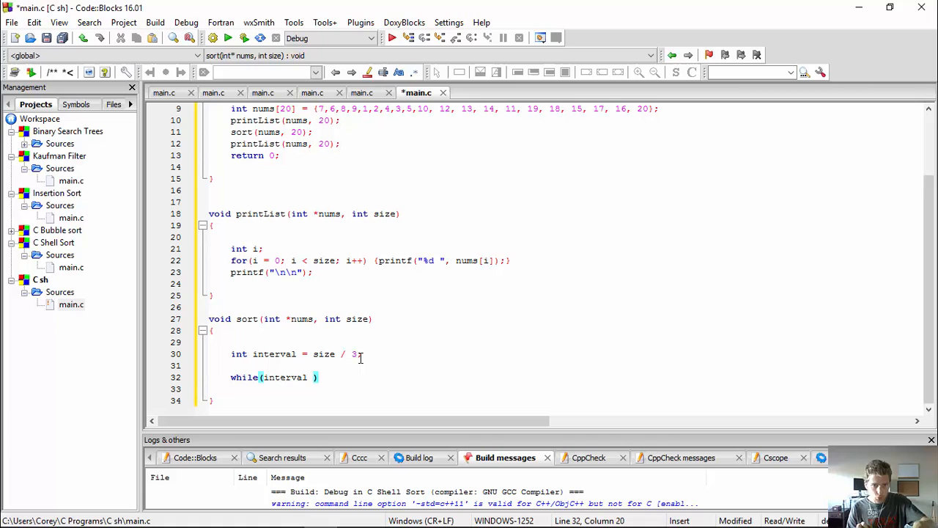
type("2")
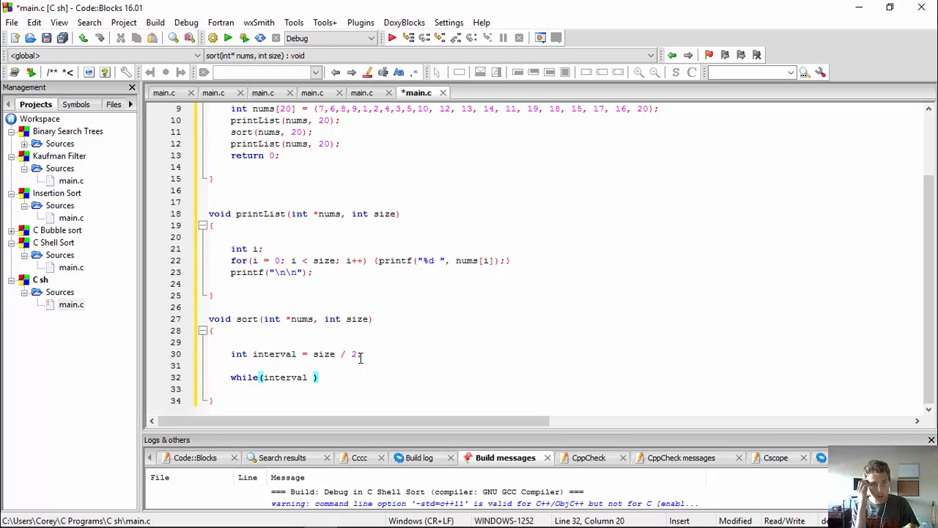
type("> 0")
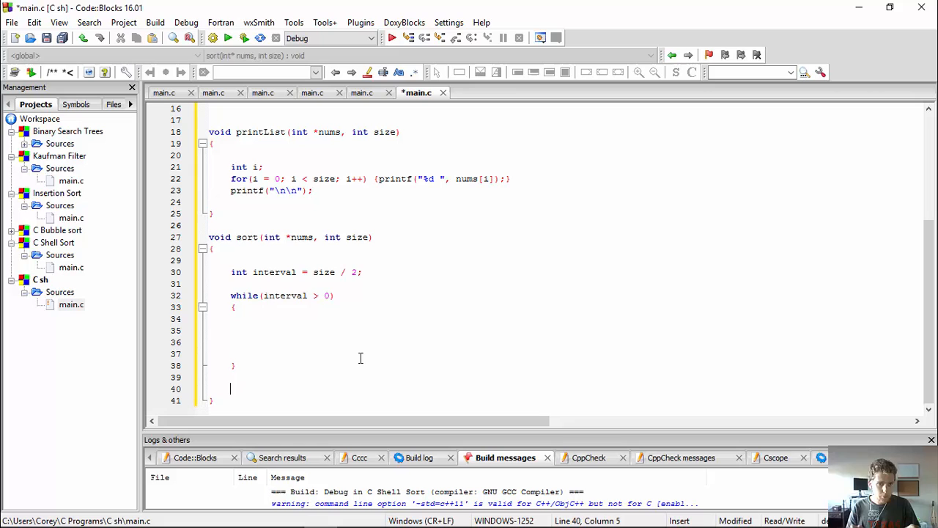
Declare int inner, outer, valToSwap; as the first line of the while loop.
type("int inner,")
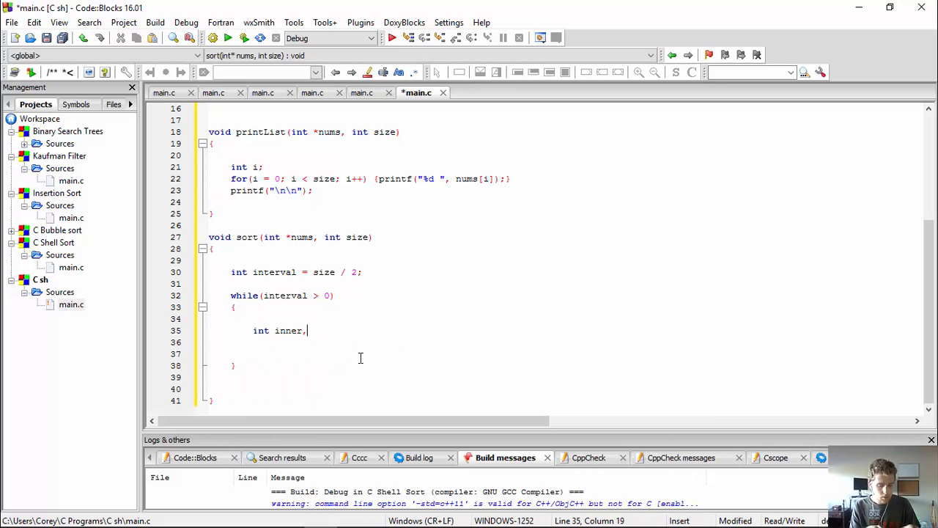
type("outer;")
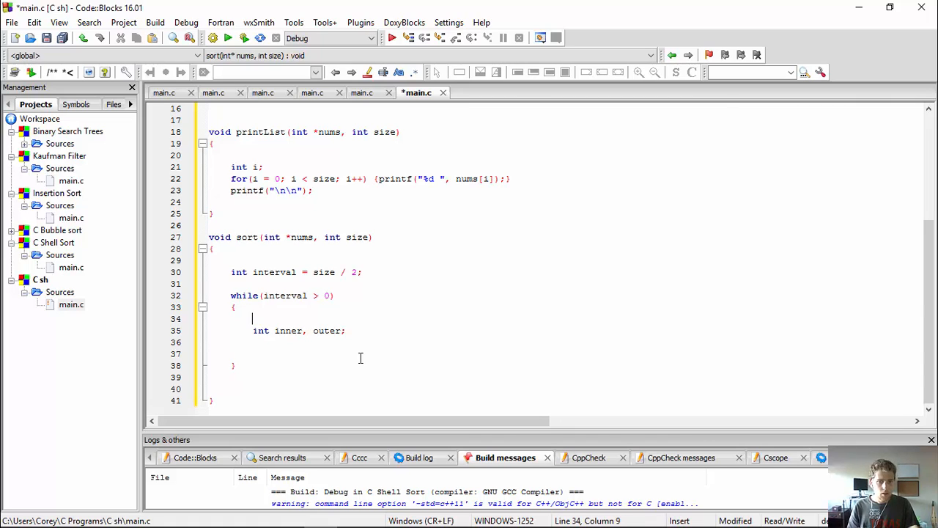
type(",")
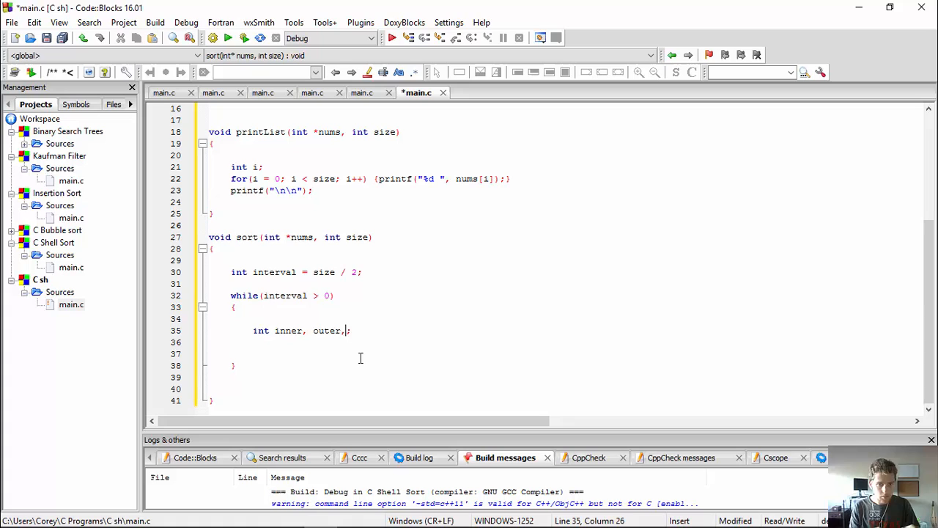
type("valToSwap")
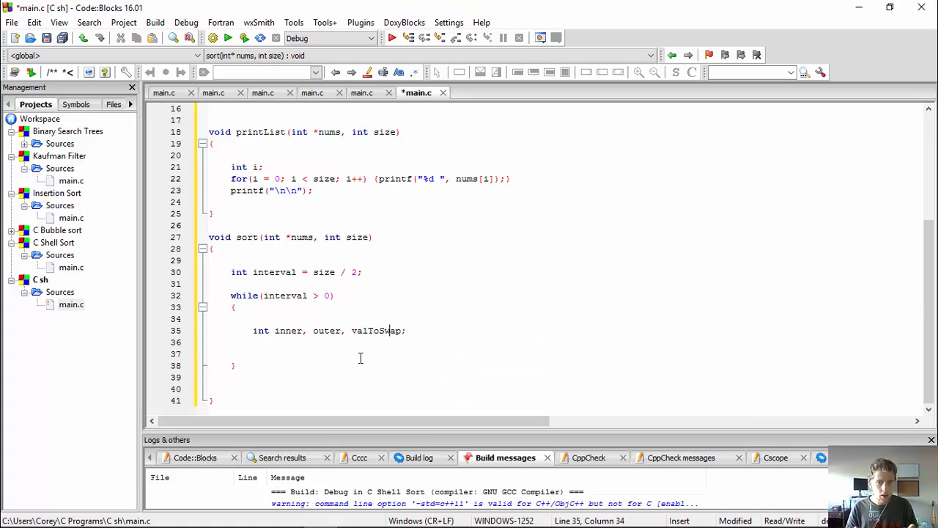
key("Return")
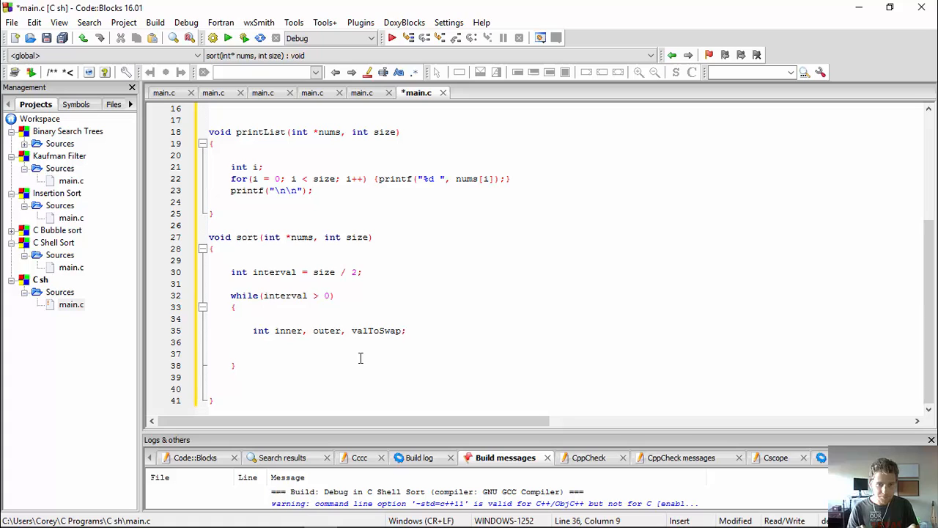
Write for(outer = interval; outer < size; outer++) with an empty brace body.
type("for(")
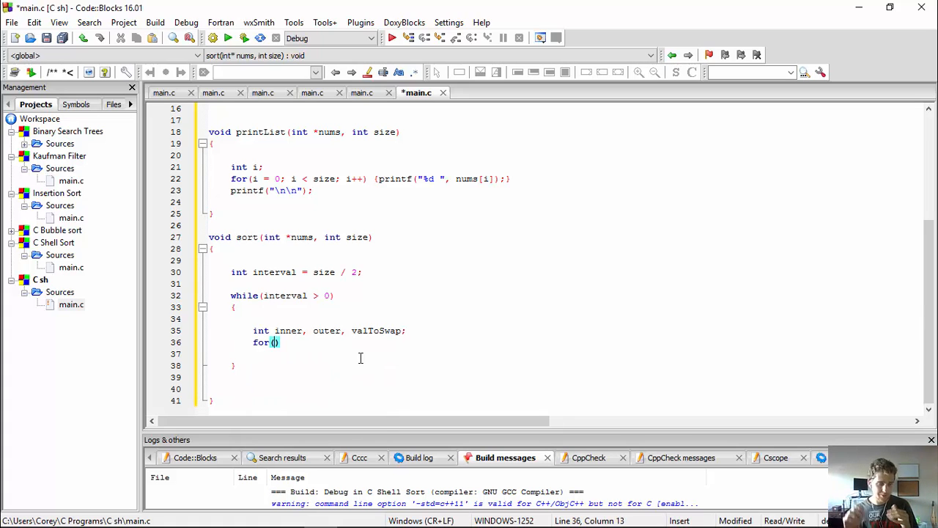
key("Return")
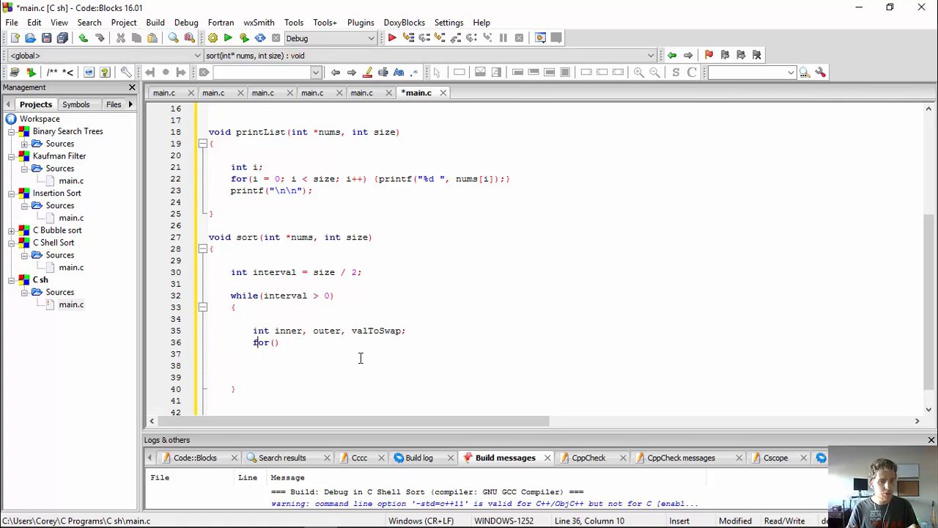
type("outer")
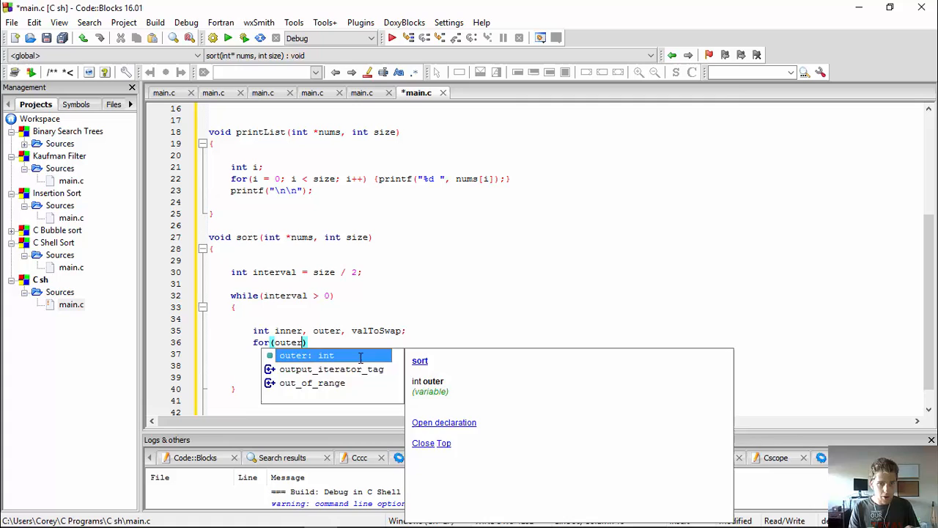
type("= interval")
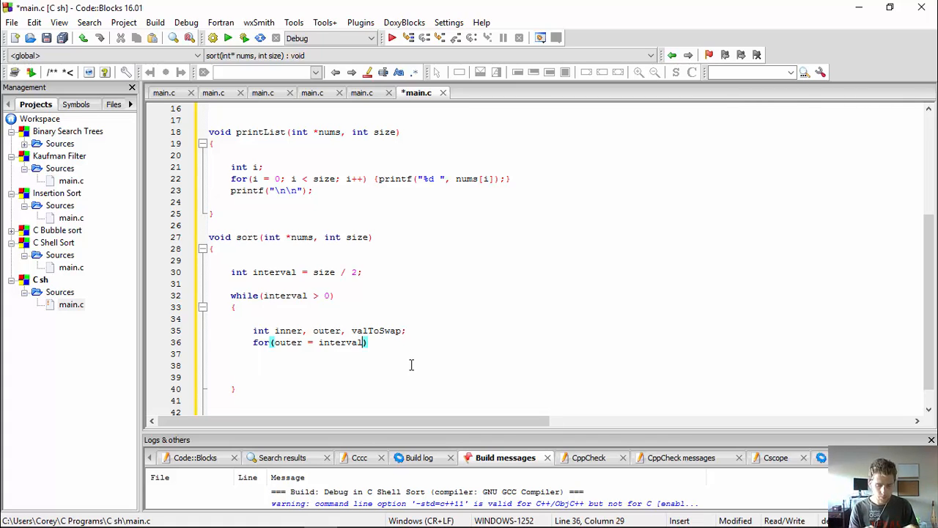
type(";")
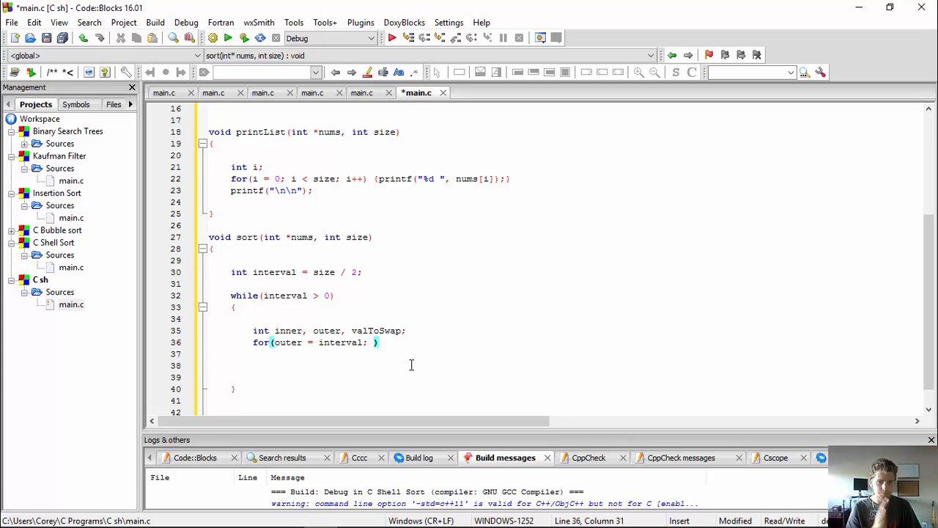
type("outer < size;")
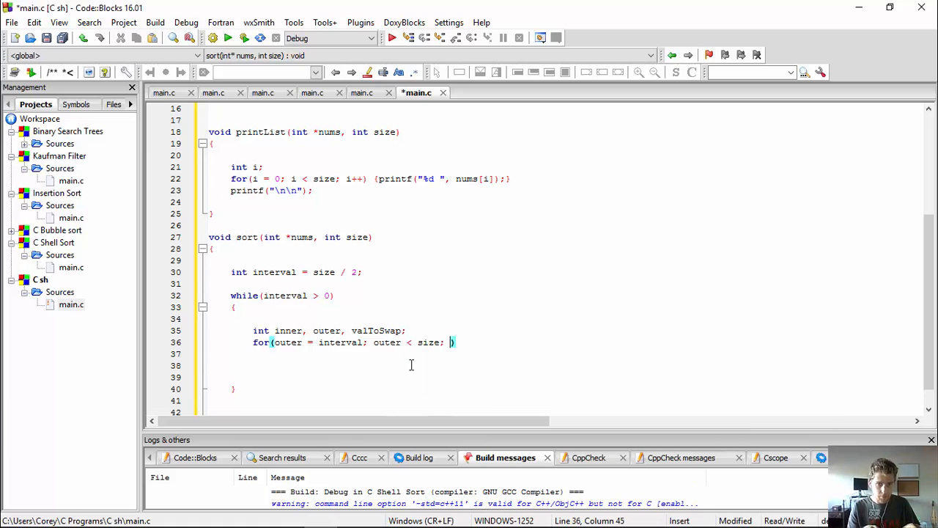
type("outer++")
left_click(564, 354)
type("{")
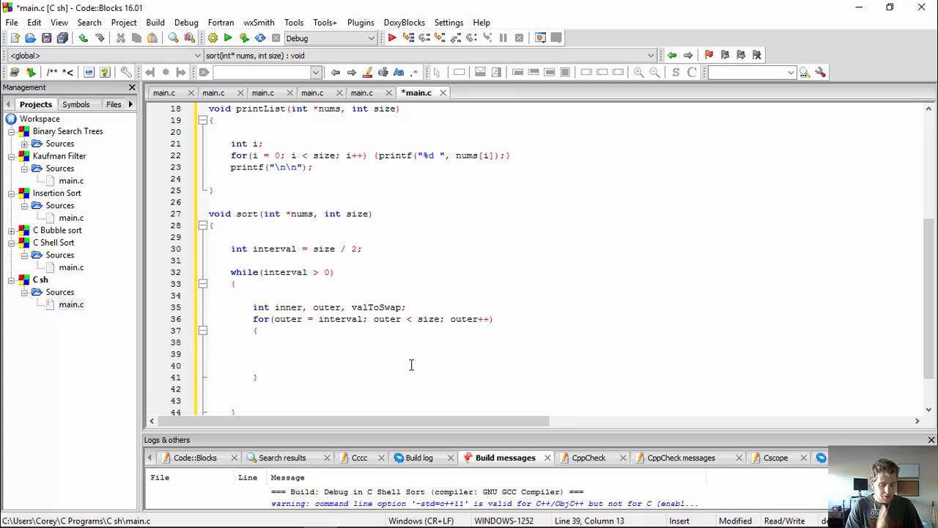
Assign valToSwap = nums[inner]; in the for body and begin a while loop.
left_click(273, 353)
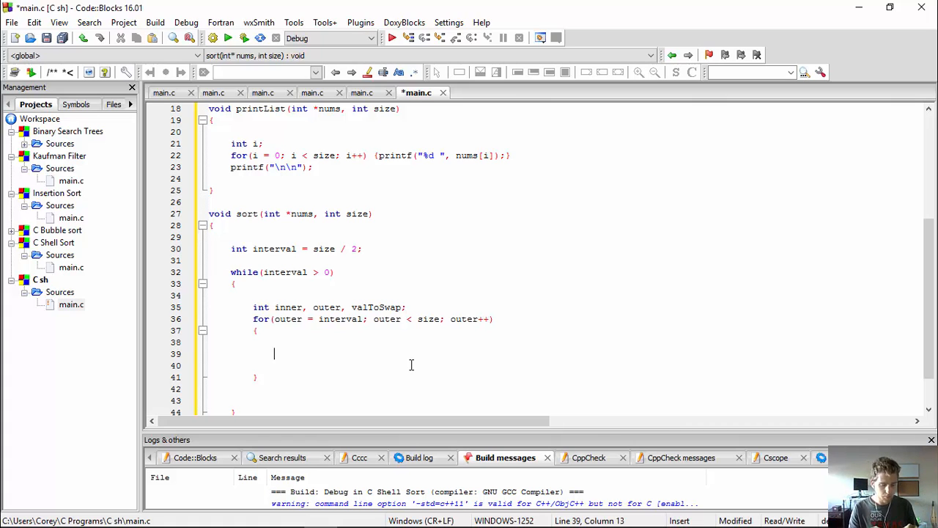
type("valToSwap =")
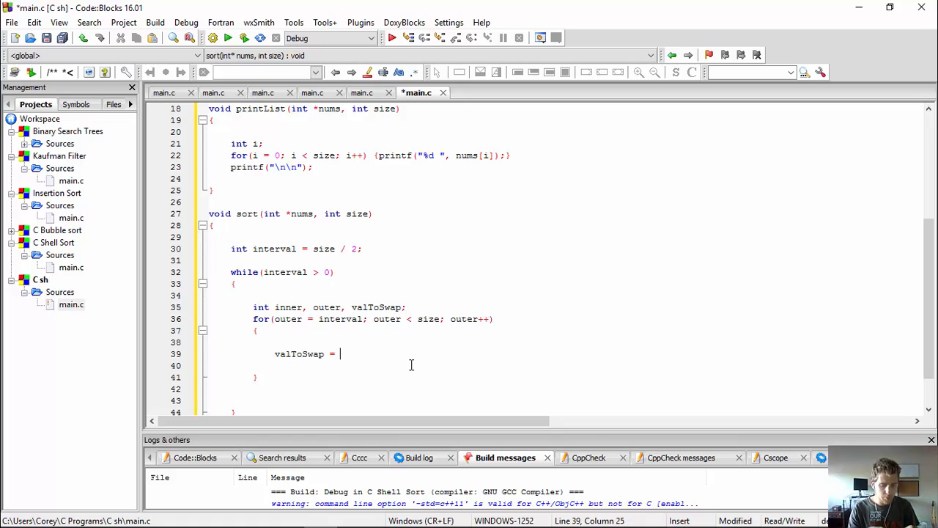
type("nums[")
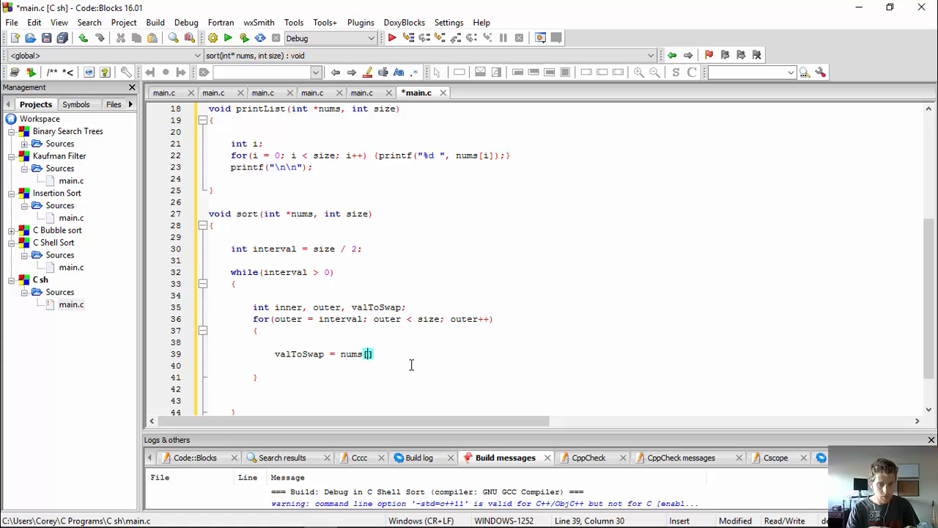
type("inner")
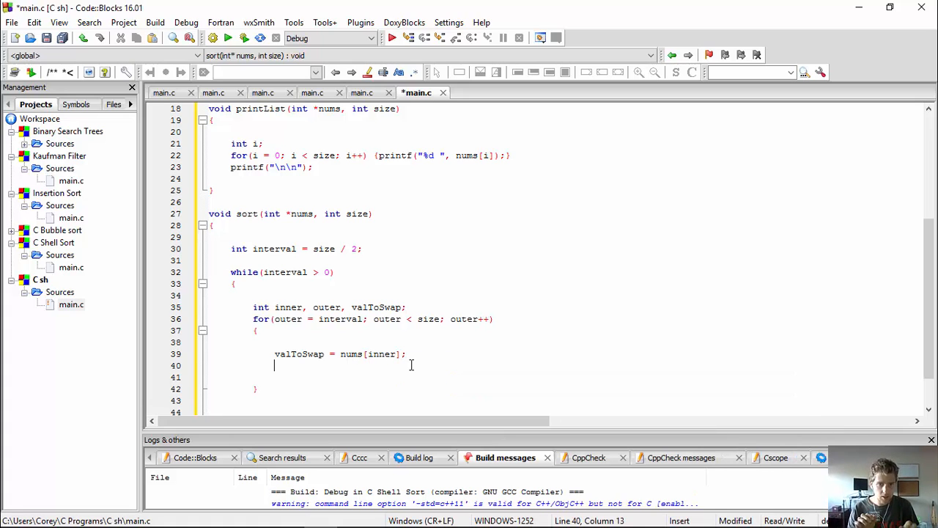
type("hwi")
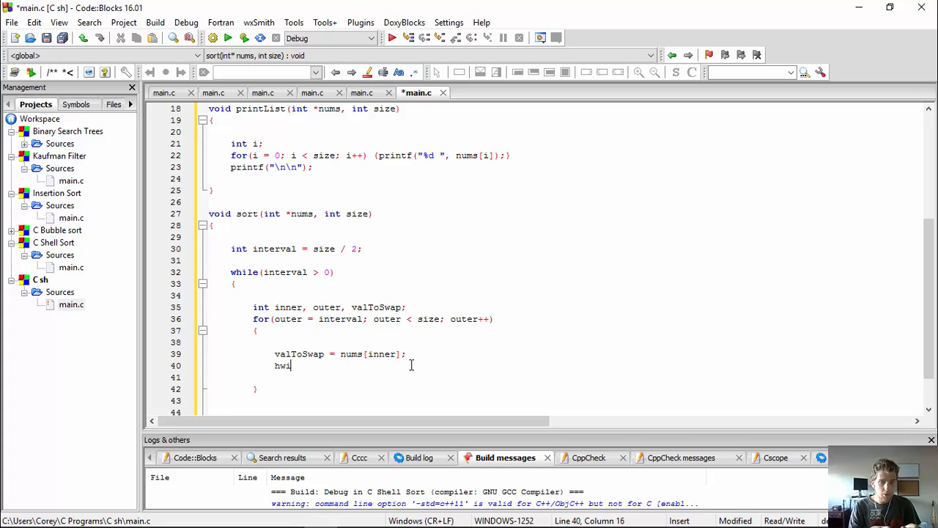
type("le(")
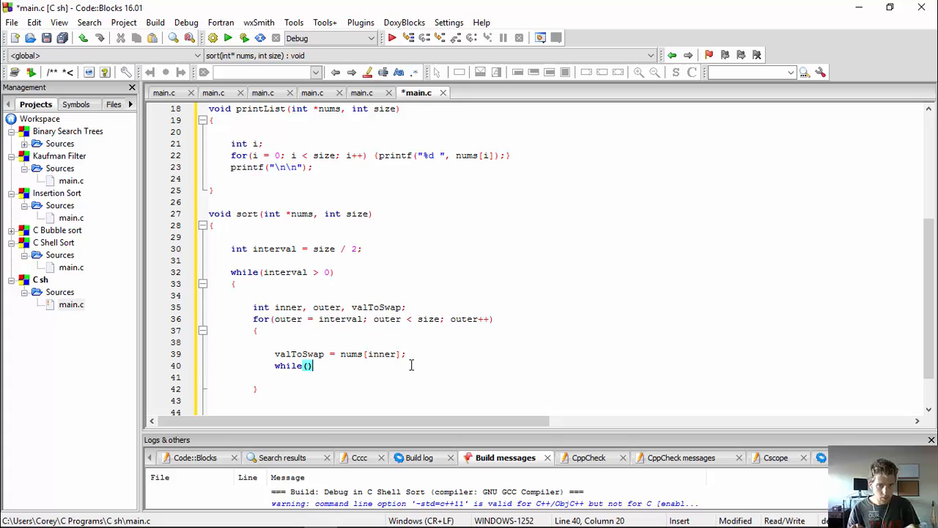
Write the condition inner > interval - 1 && nums[inner - interval] > valToSwap.
key("Left")
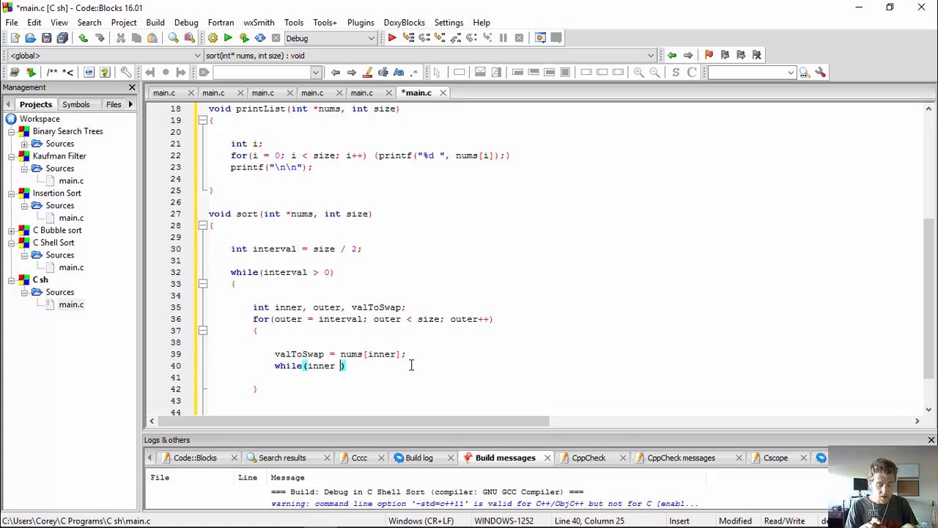
type("> interval")
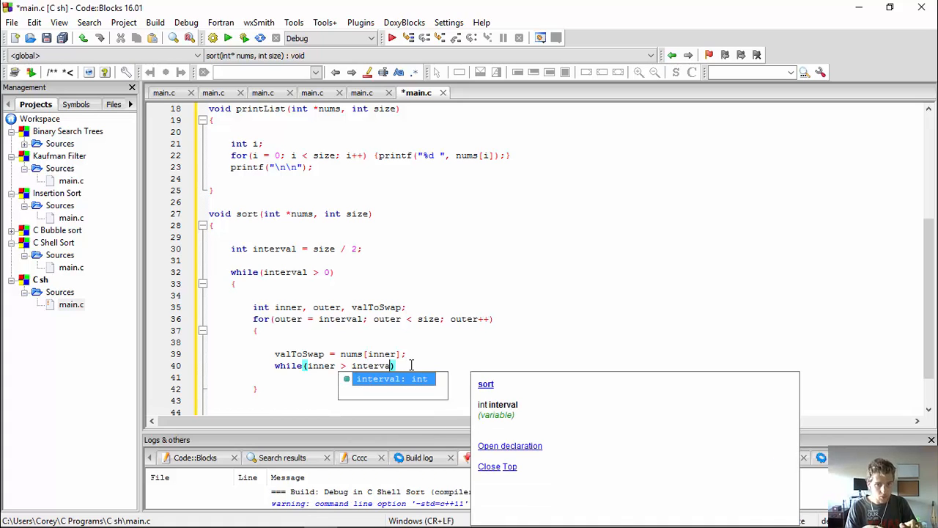
type("- 1")
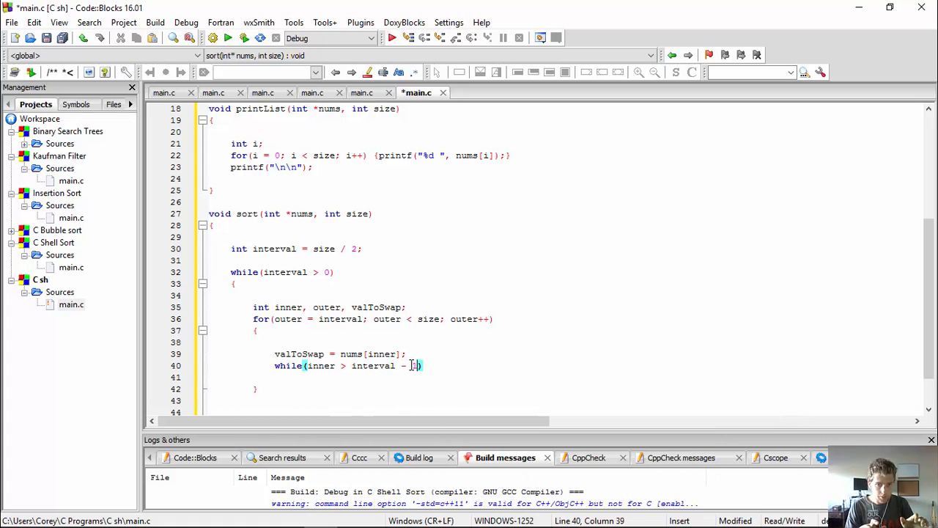
type(";")
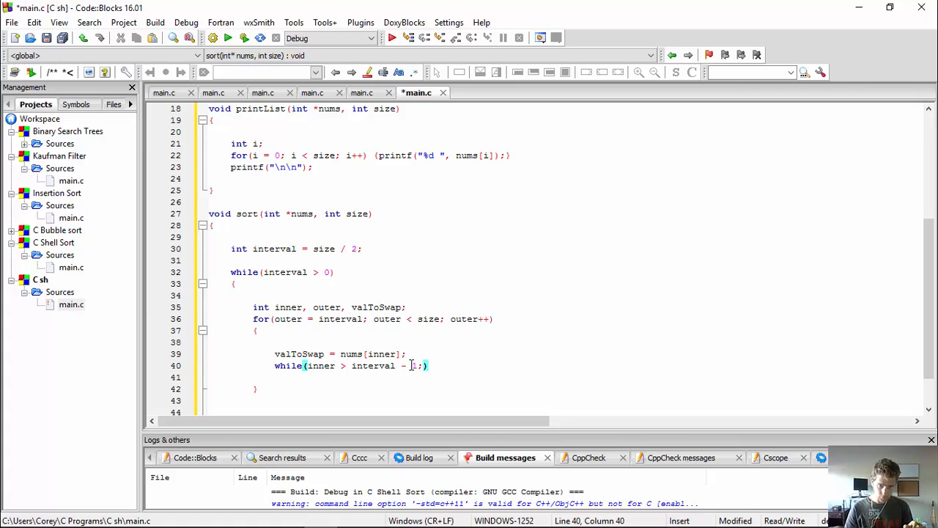
mouse_move(516, 369)
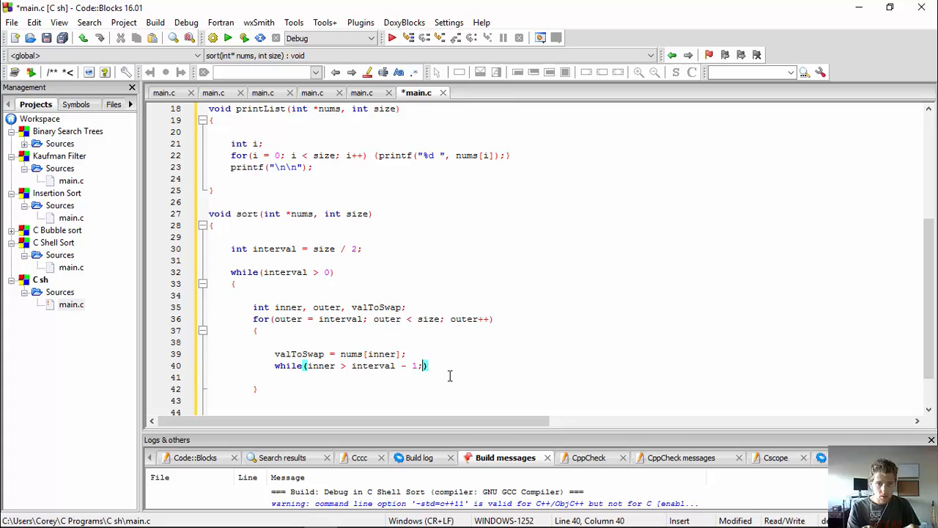
type("&&")
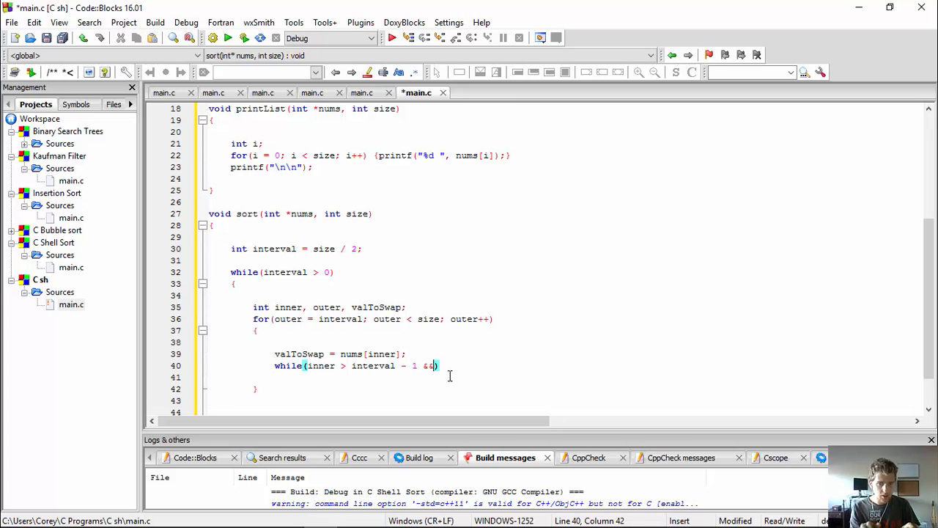
type("nums[]")
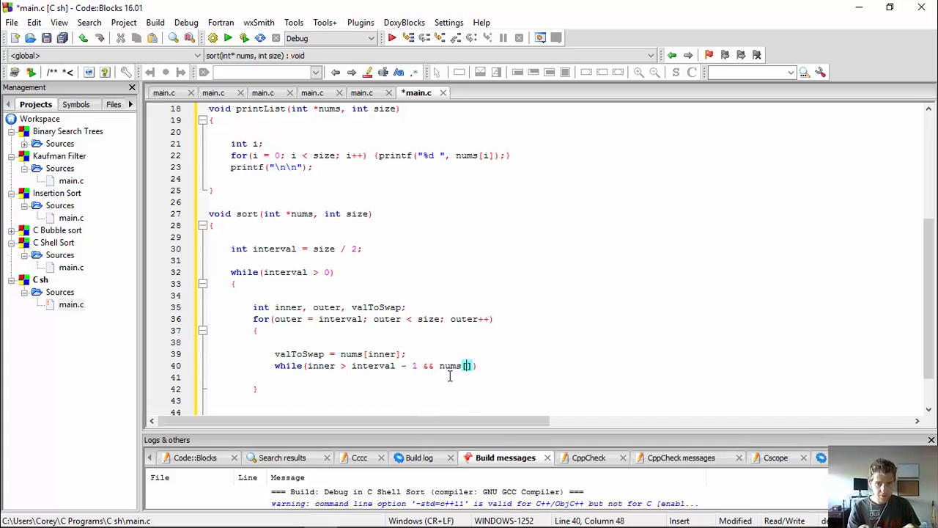
type("inner")
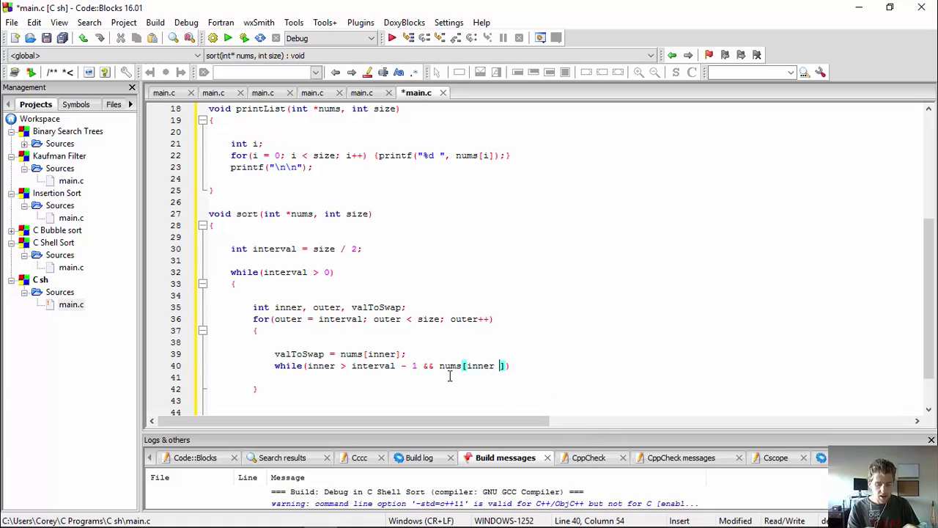
type("- interval")
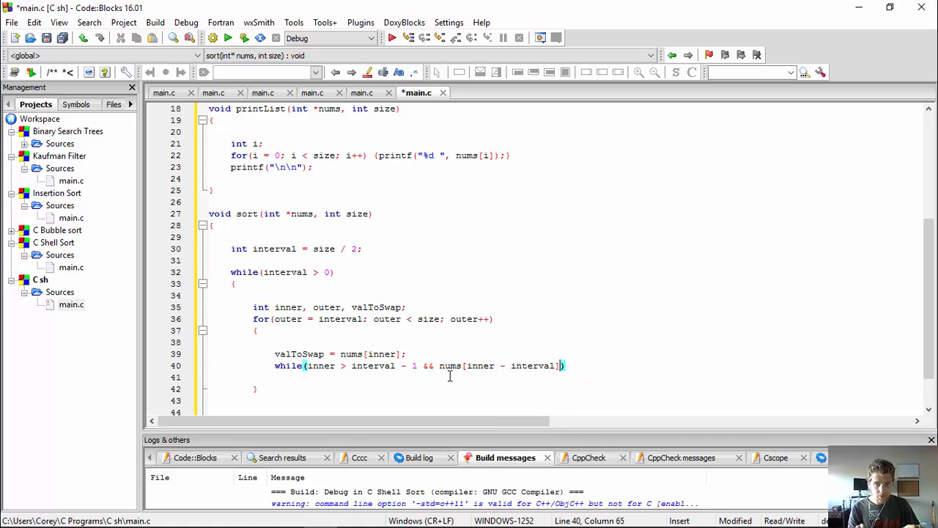
type("<")
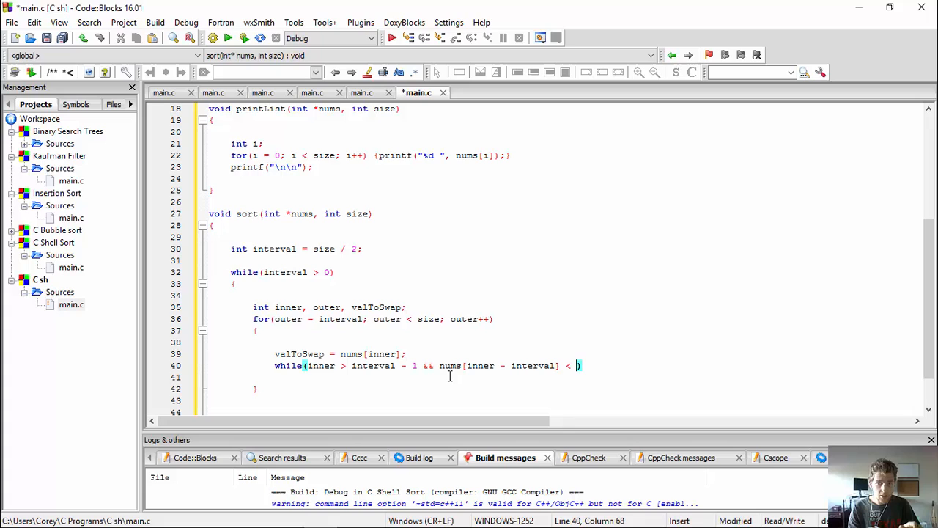
type(">")
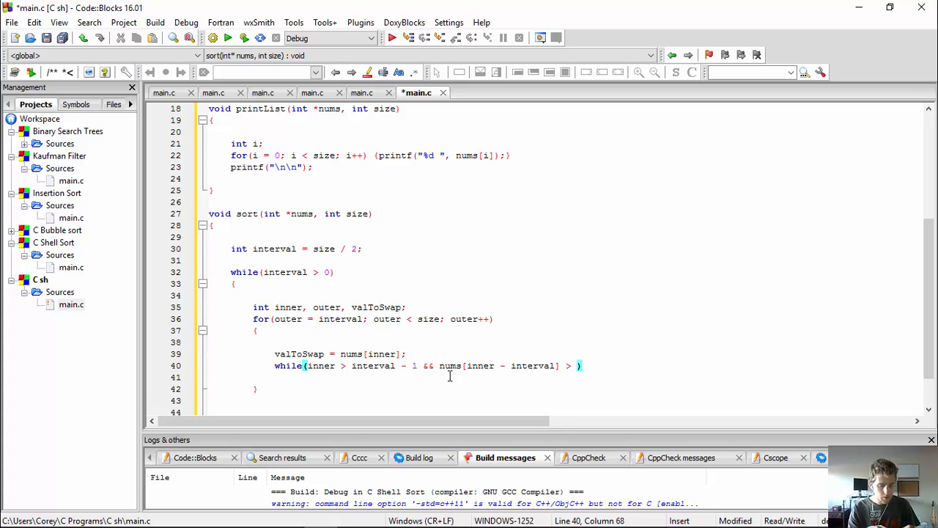
type("valToSwap")
left_click(564, 377)
type("{")
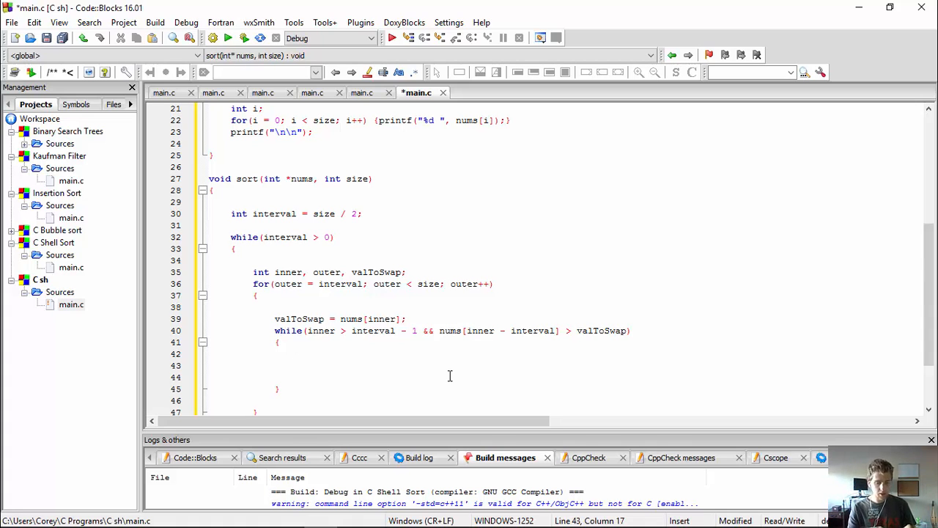
Shift nums[inner] = nums[inner - interval]; and step inner -= interval; inside the loop.
type("nums[inner] =")
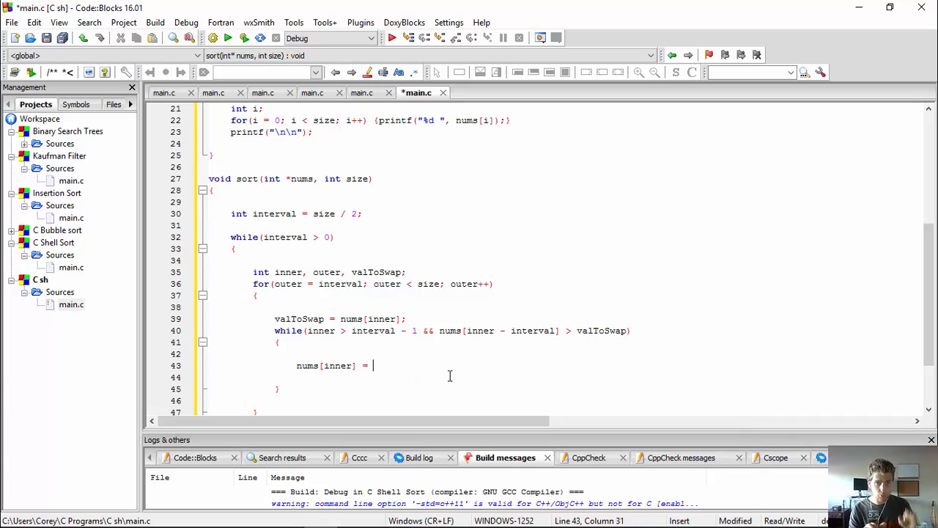
type("nums[inner -")
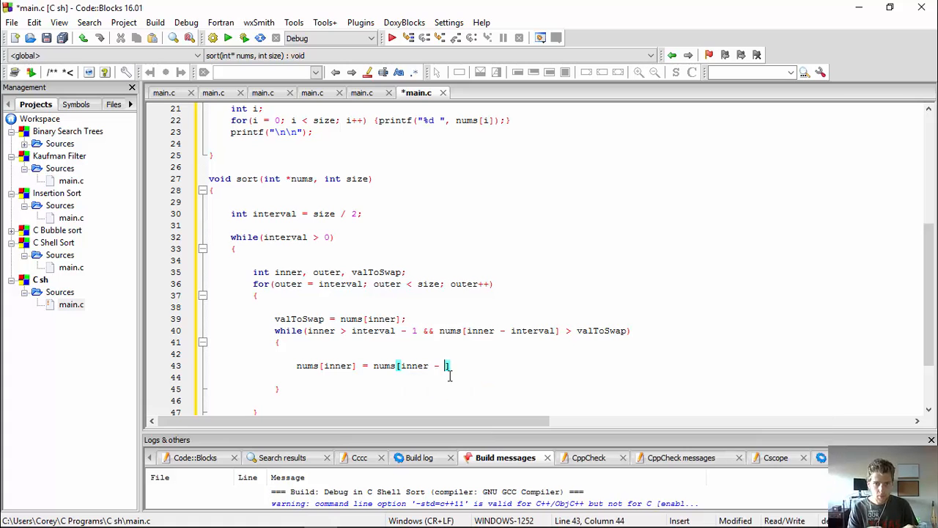
type("interval")
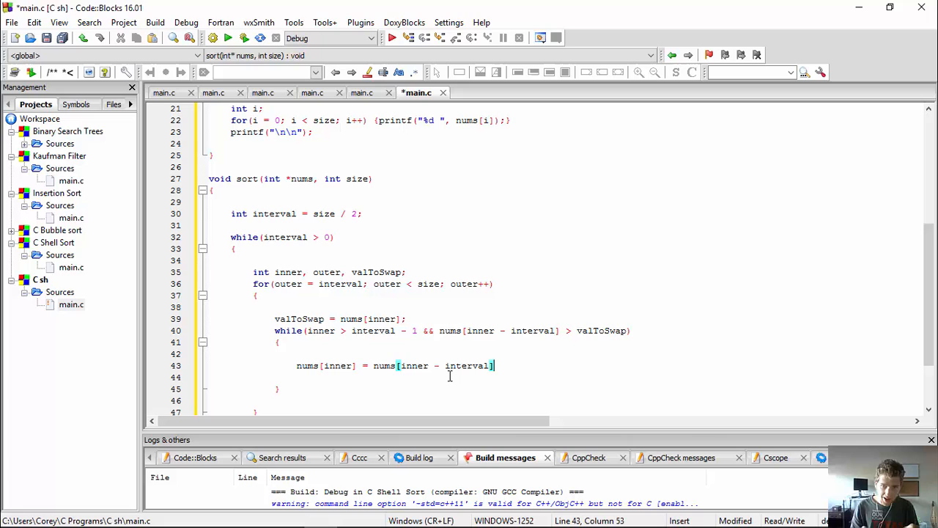
type(";")
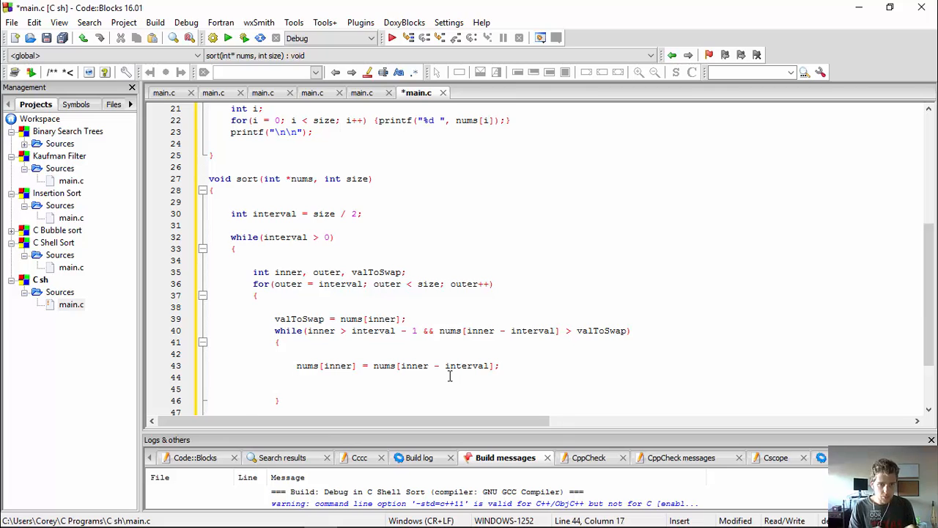
type("i")
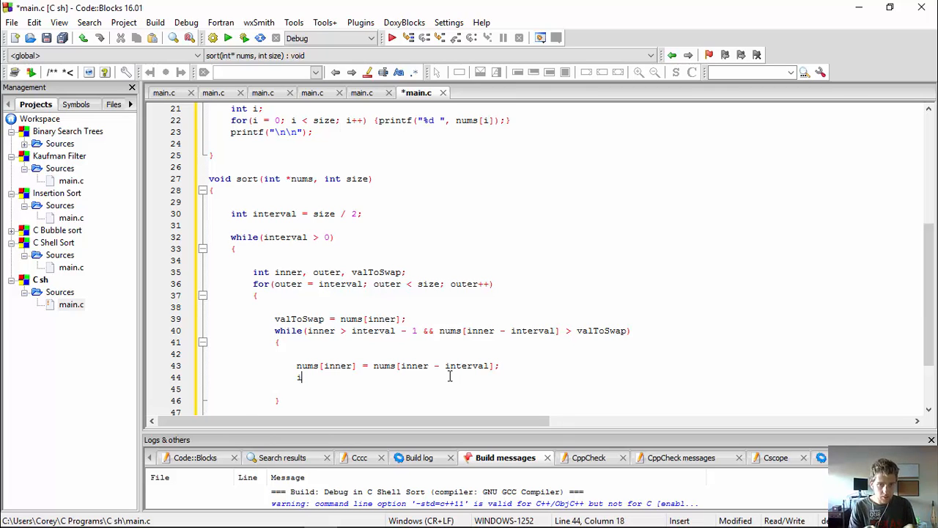
key("Backspace")
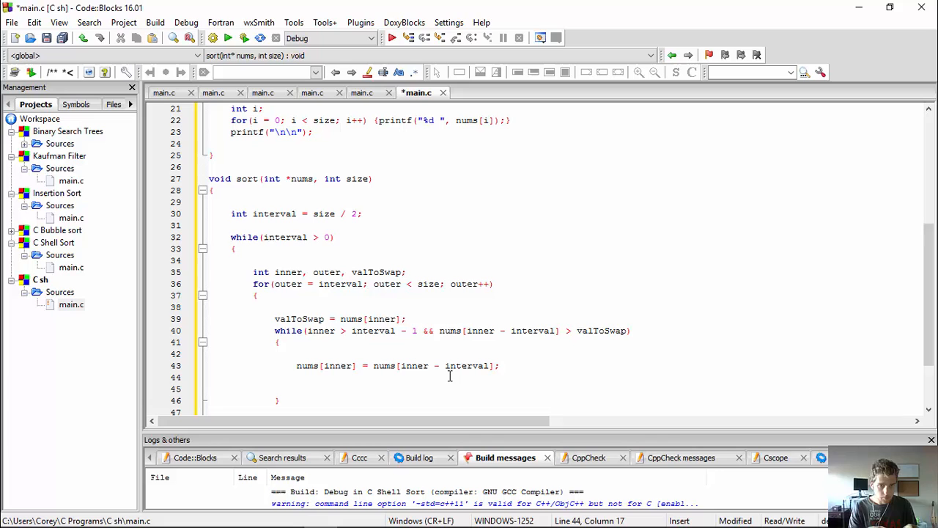
type("inner -=")
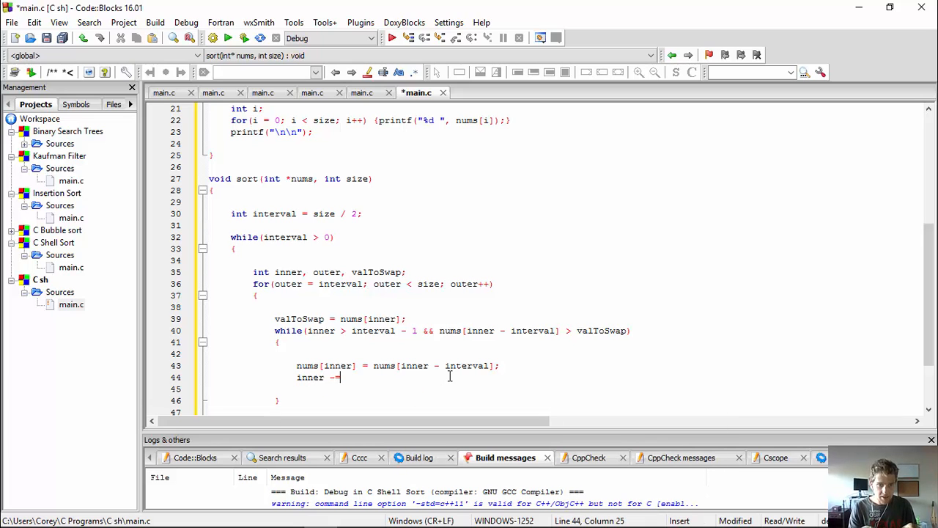
type("interval;")
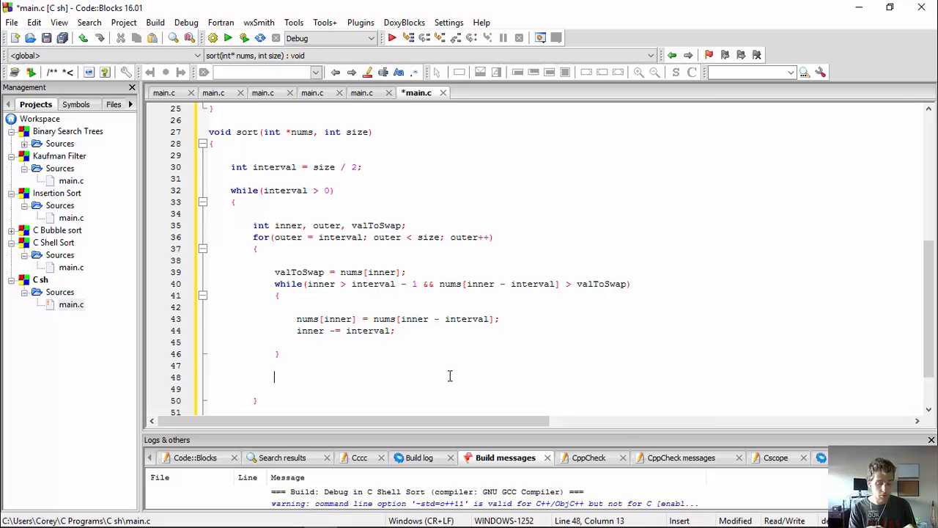
Store nums[inner] = valToSwap; after the inner while loop closes.
type("nums[inner] =")
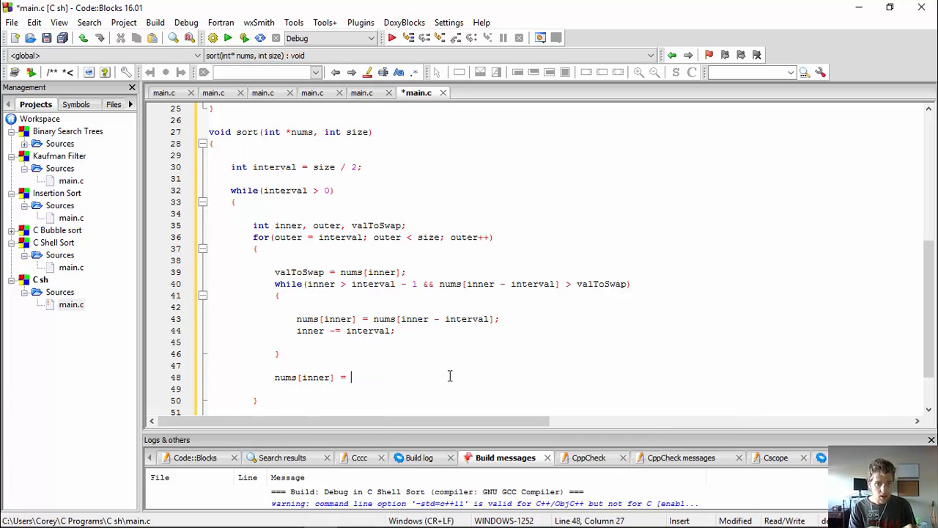
type("valToSwap;")
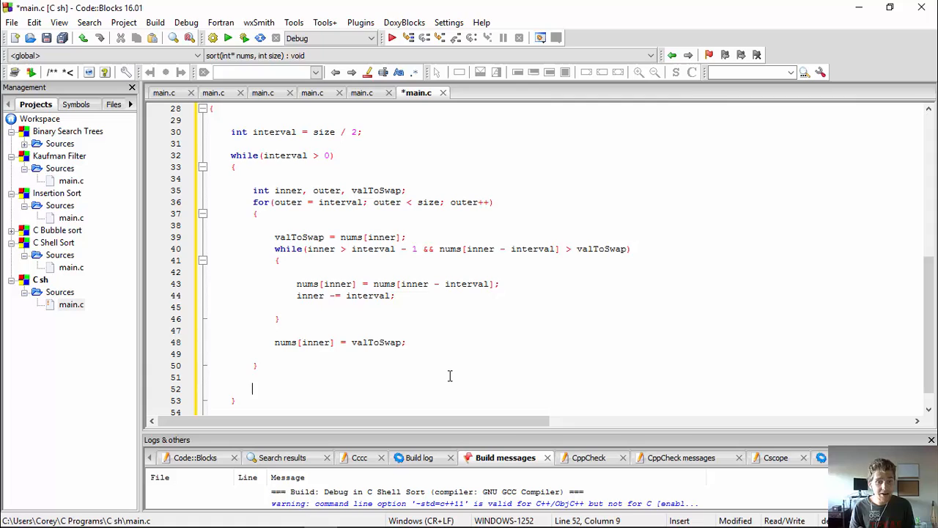
scroll("down", 3)
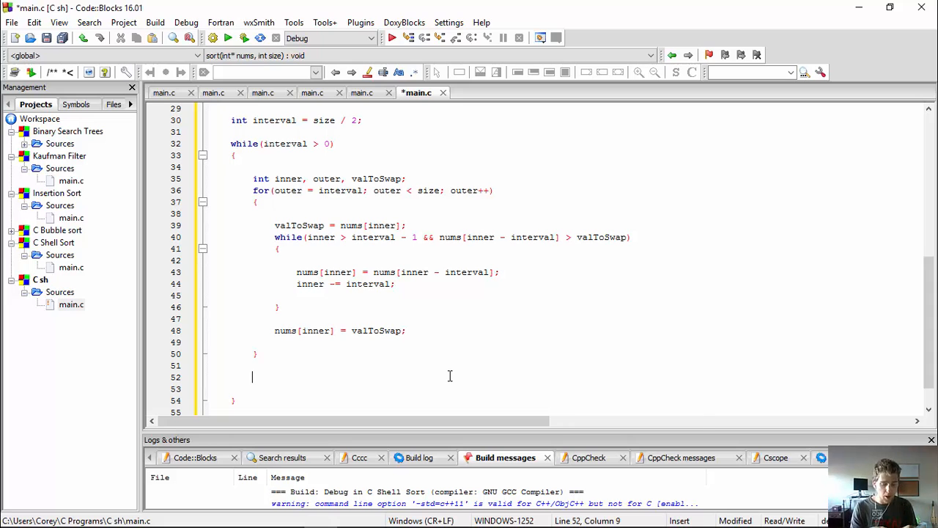
End the outer while loop with interval /= 2;.
type("interval /=")
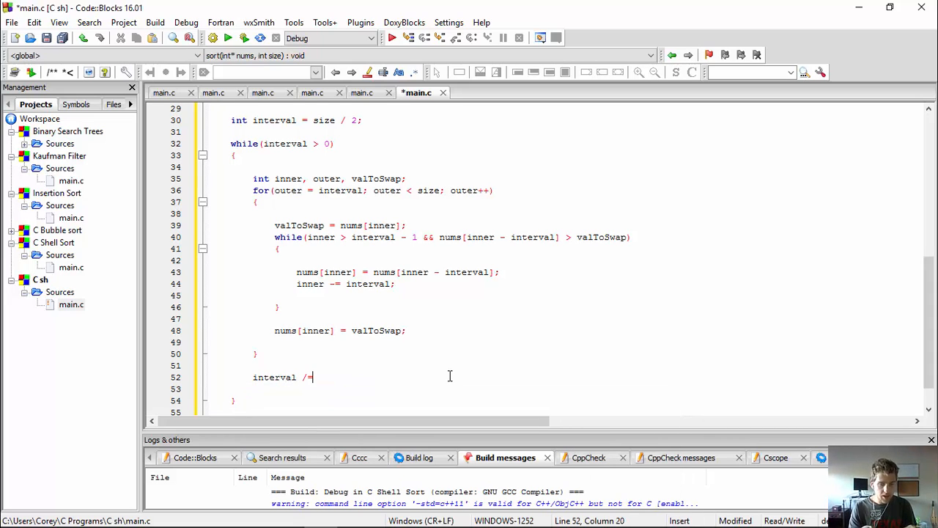
type("2;")
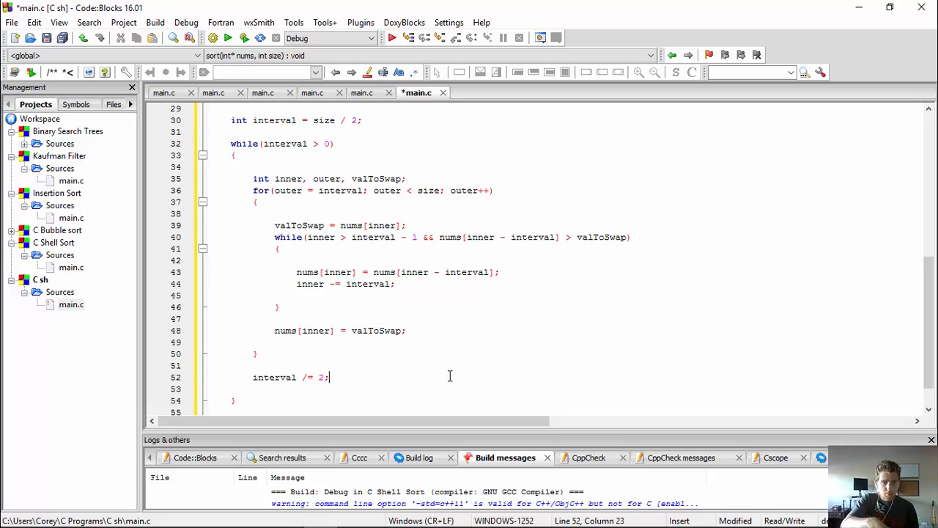
Compare against the earlier C Shell Sort main.c, checking the shifting line's brackets.
left_click(364, 92)
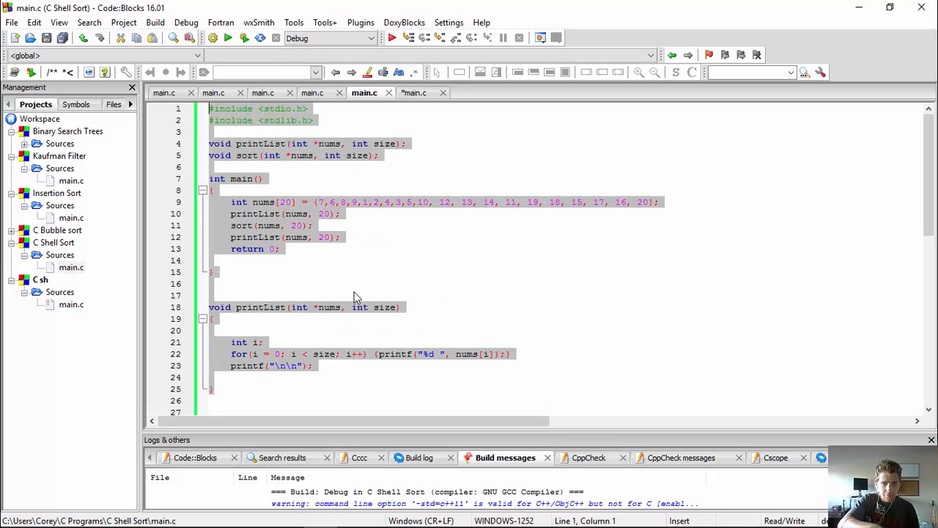
left_click(209, 295)
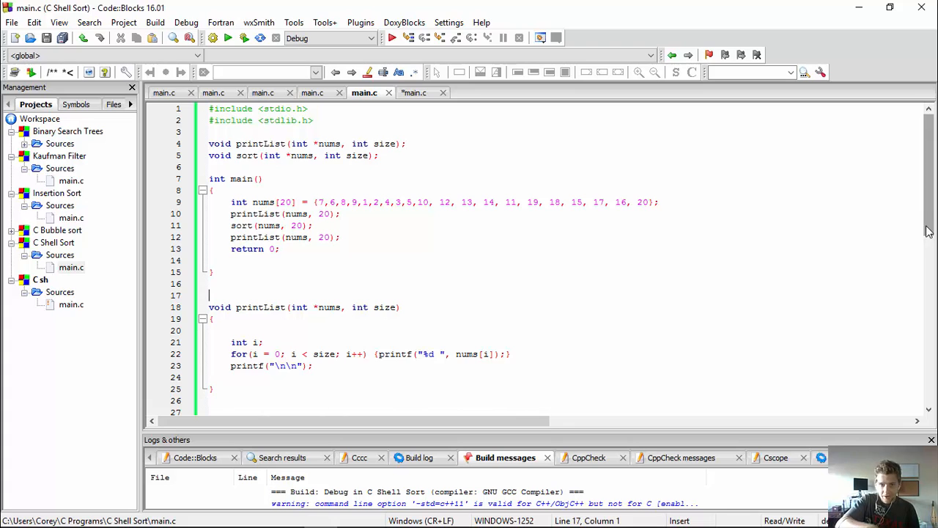
scroll("down", 3)
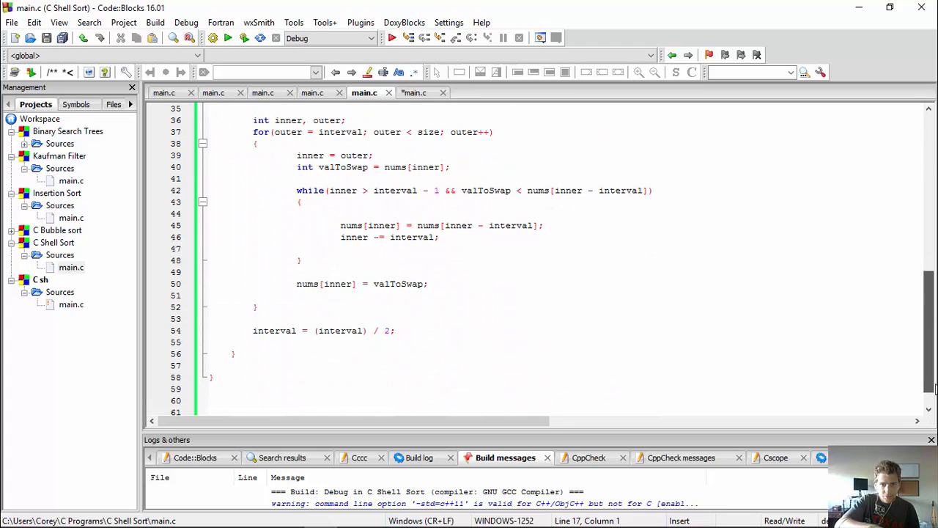
scroll("up", 3)
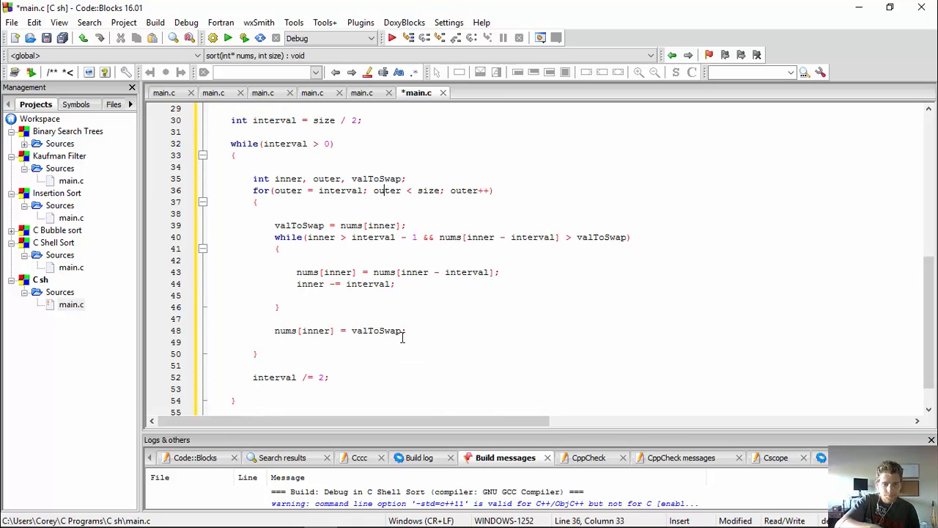
left_click(496, 271)
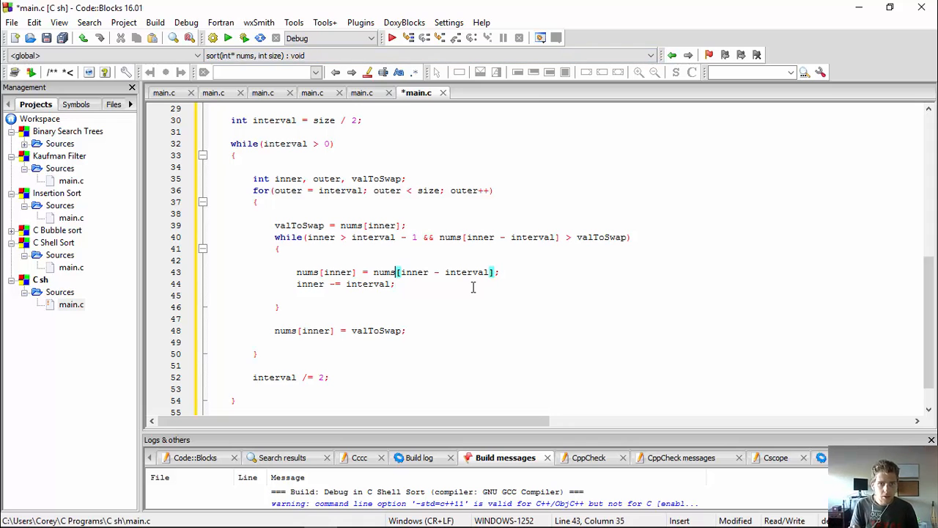
scroll("up", 3)
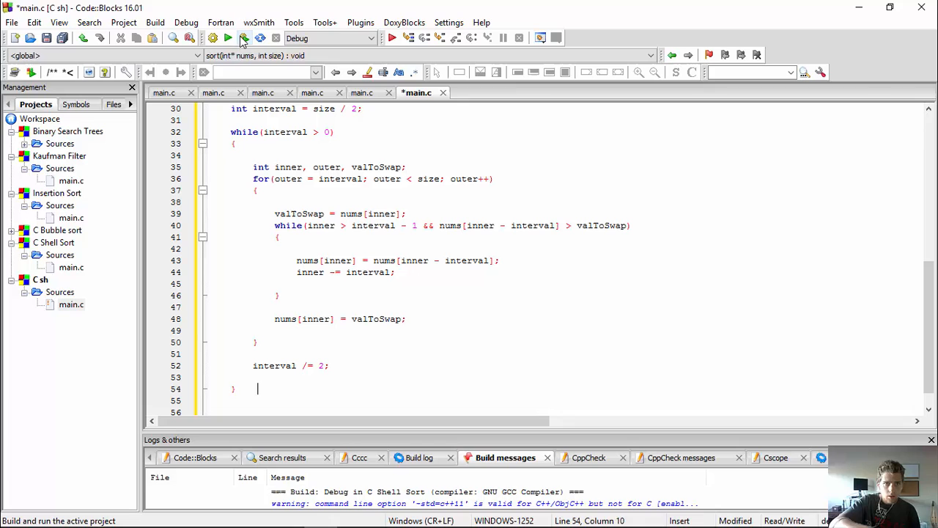
Build and run the shell sort, then dismiss the 'has stopped working' crash dialog.
left_click(244, 38)
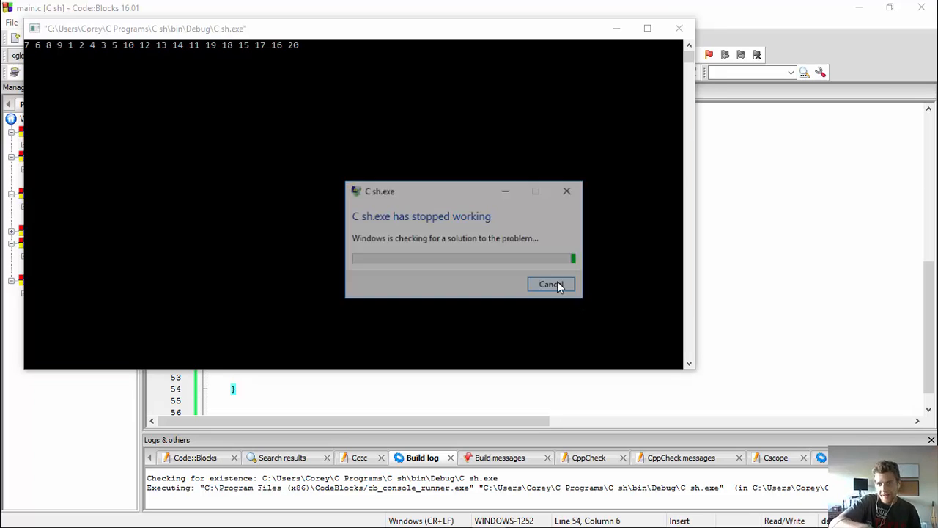
left_click(549, 285)
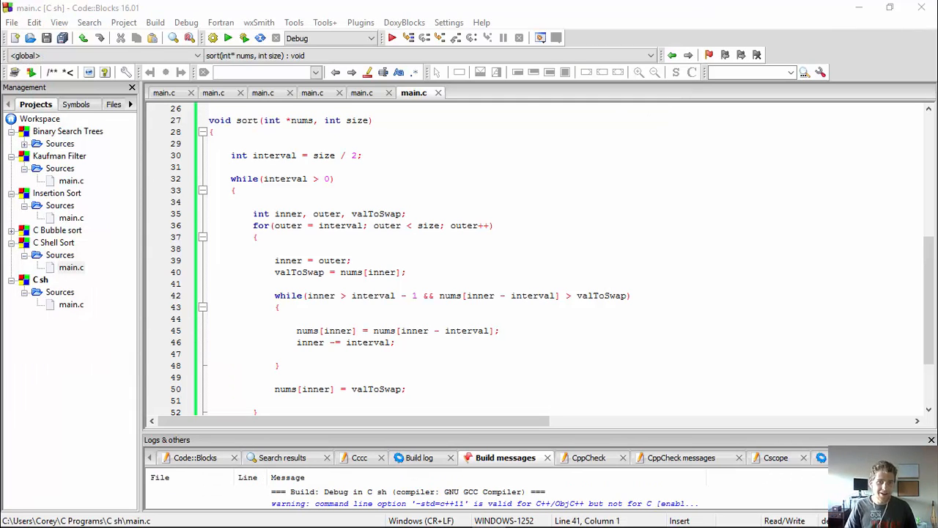
mouse_move(730, 510)
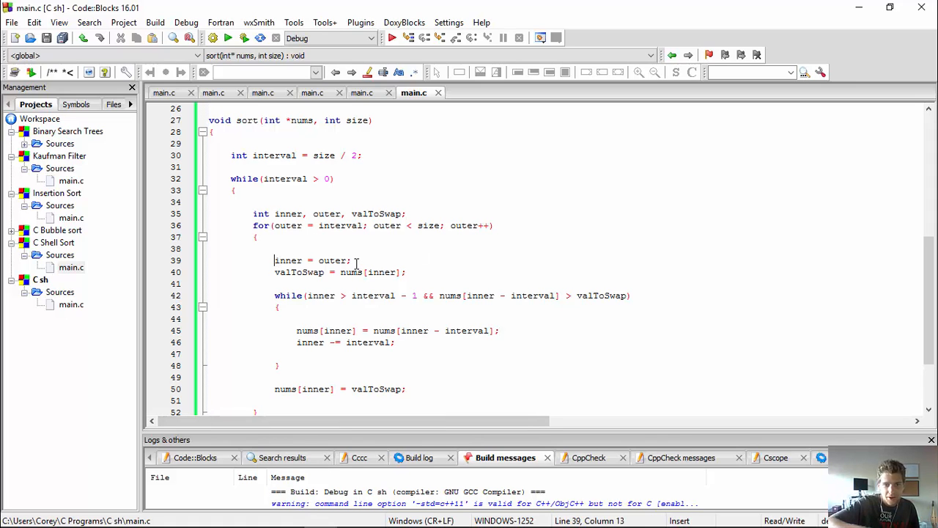
Build and run the corrected program so the console prints the unsorted list then 1 to 20 sorted.
left_click(352, 261)
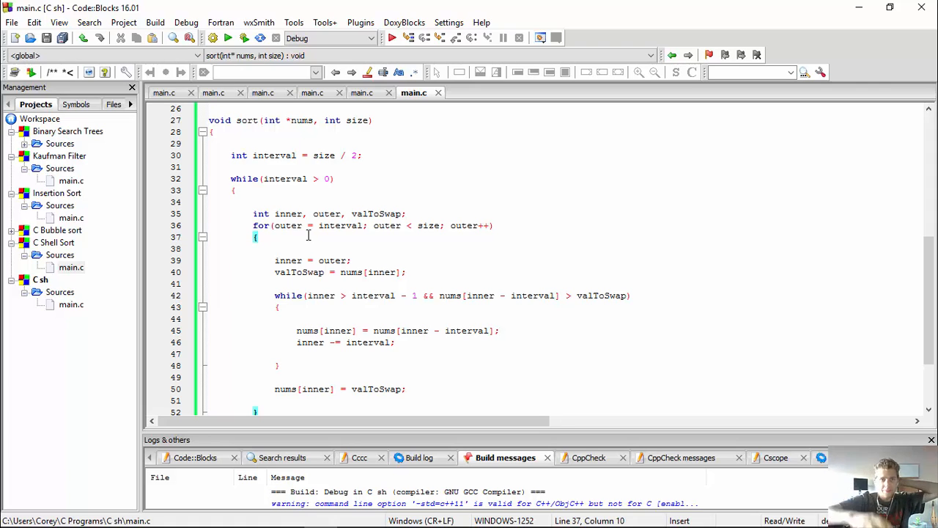
left_click(244, 38)
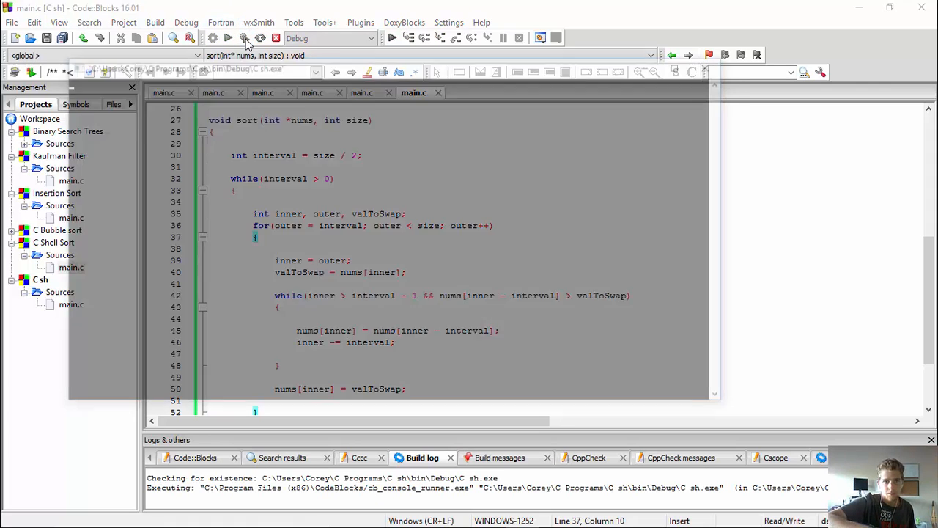
left_click(228, 38)
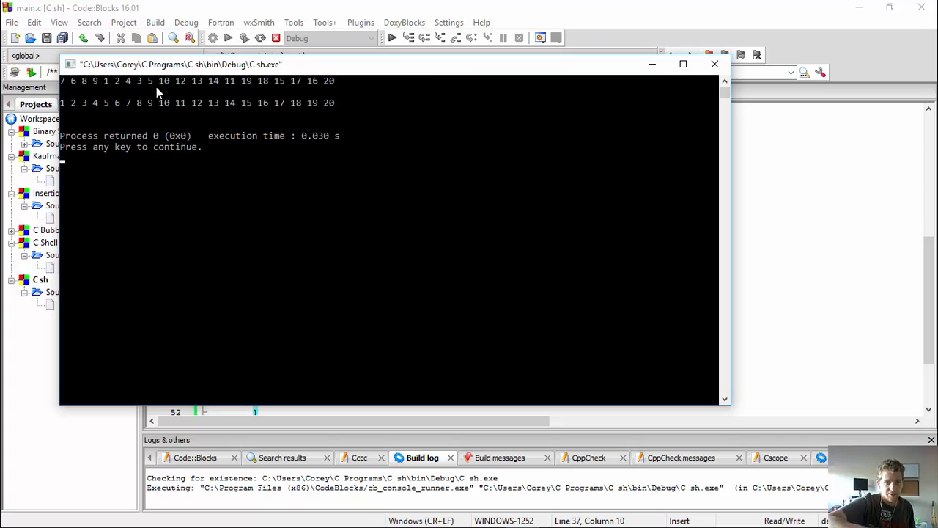
mouse_move(66, 116)
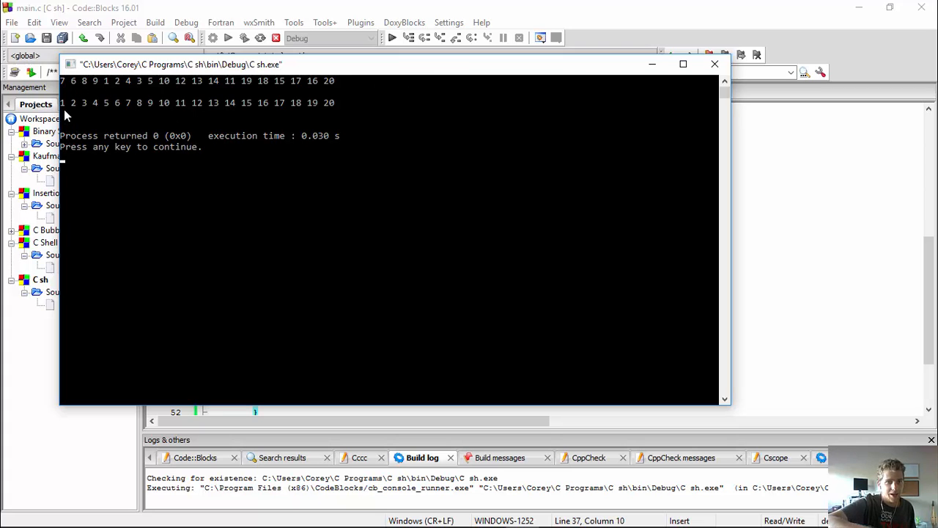
mouse_move(223, 139)
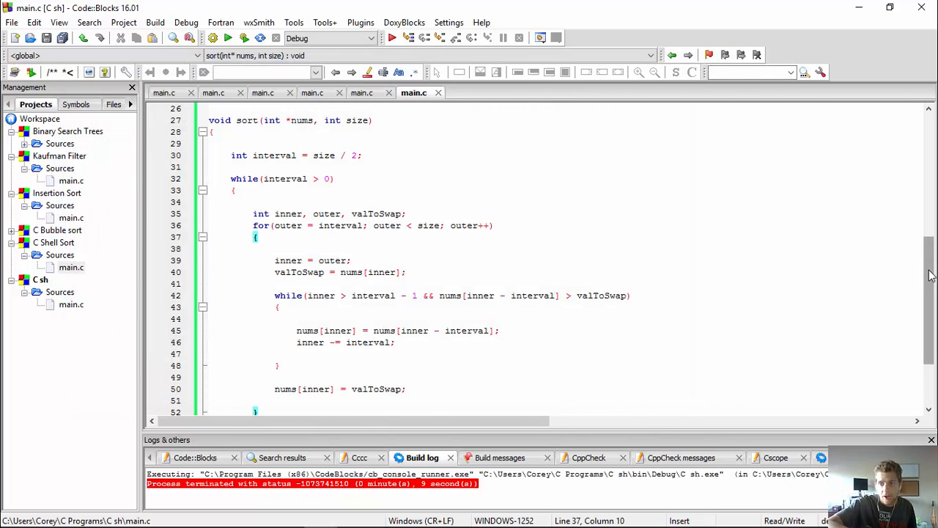
scroll("up", 3)
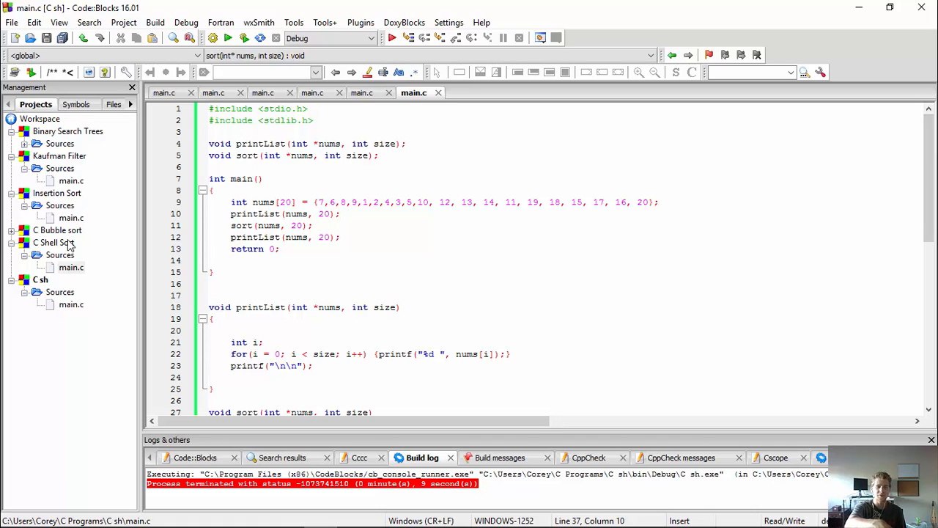
mouse_move(334, 289)
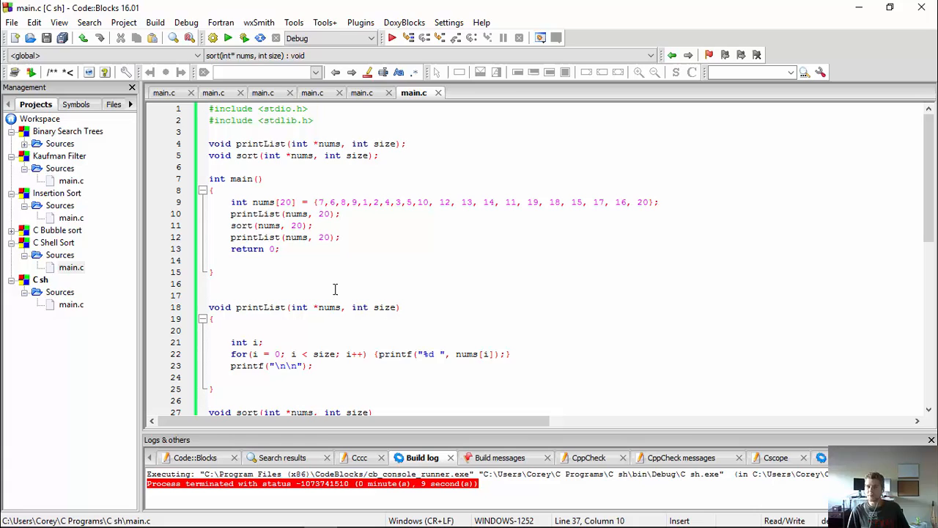